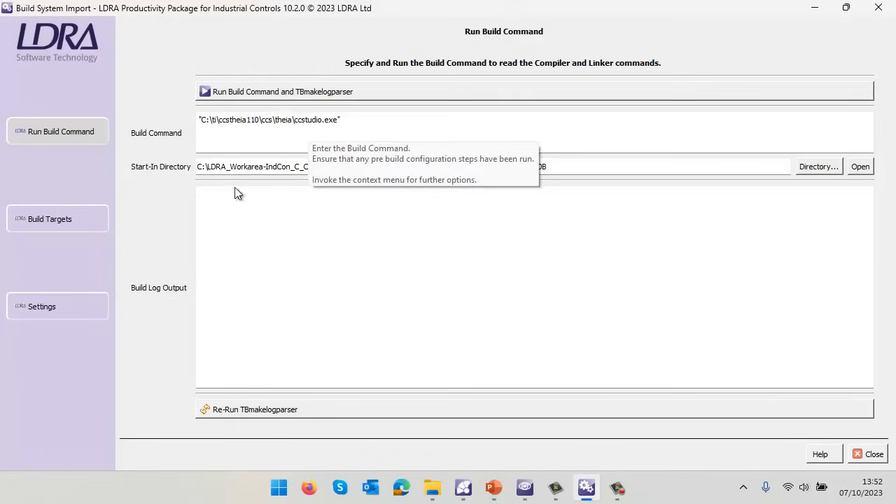
{"action": "mouse_move", "coordinate": [269, 93]}
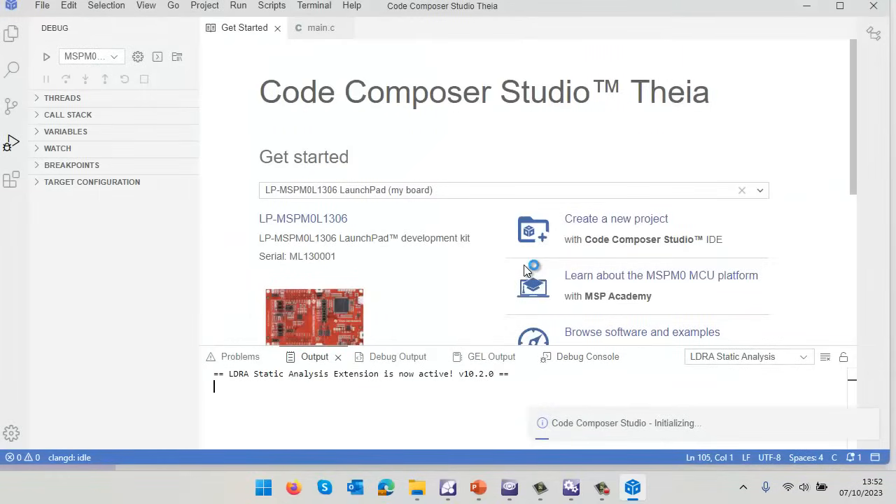
{"action": "mouse_move", "coordinate": [338, 322]}
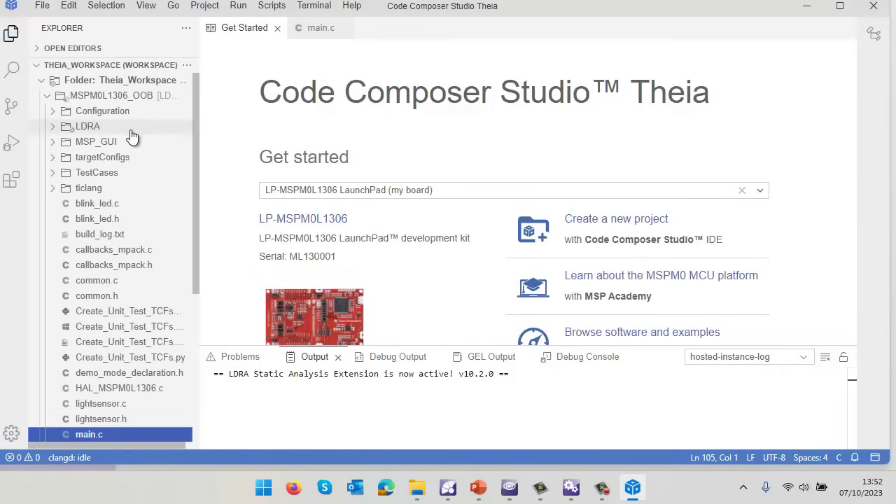
{"action": "mouse_move", "coordinate": [119, 98]}
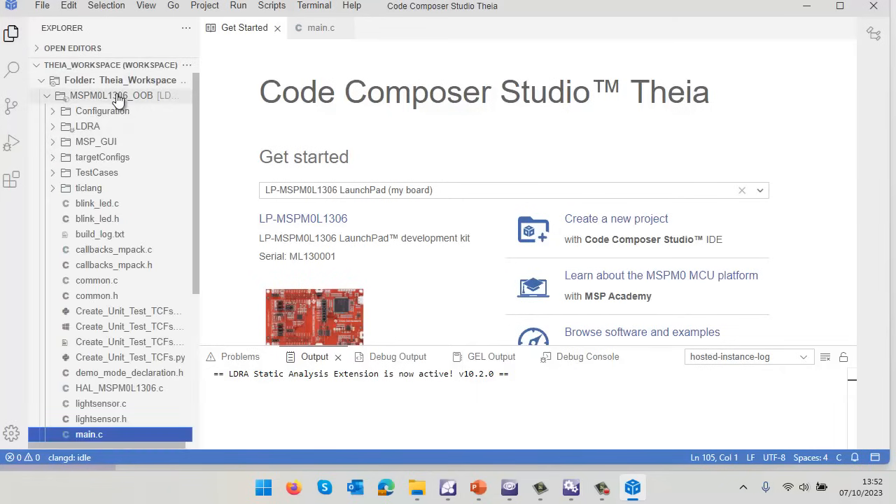
Build the MSPM0L1306_OOB project from its Explorer context menu.
{"action": "right_click", "coordinate": [112, 95]}
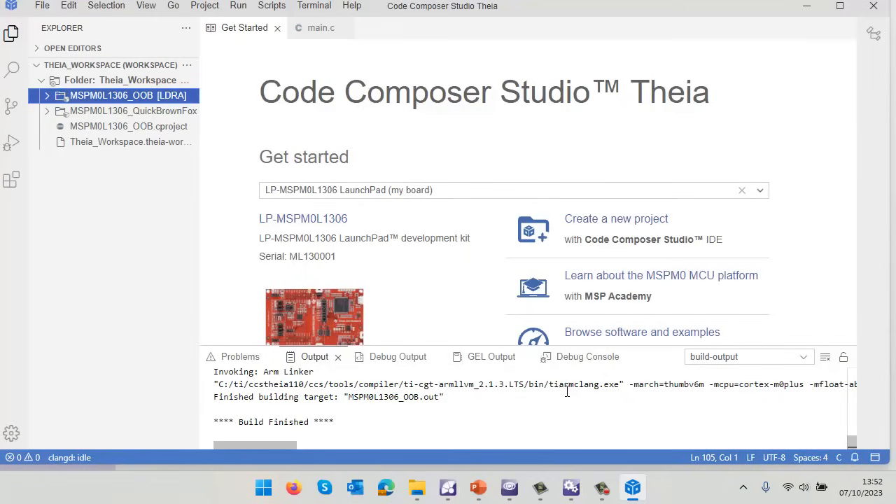
{"action": "mouse_move", "coordinate": [494, 338]}
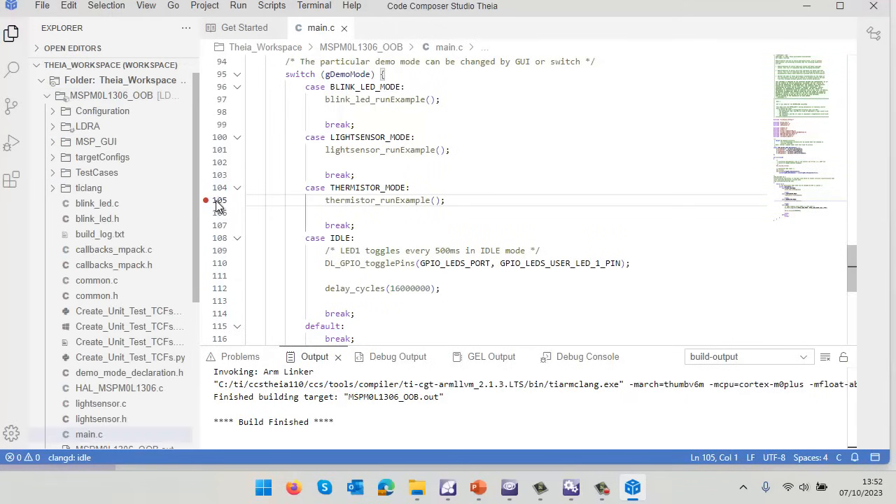
{"action": "mouse_move", "coordinate": [367, 200]}
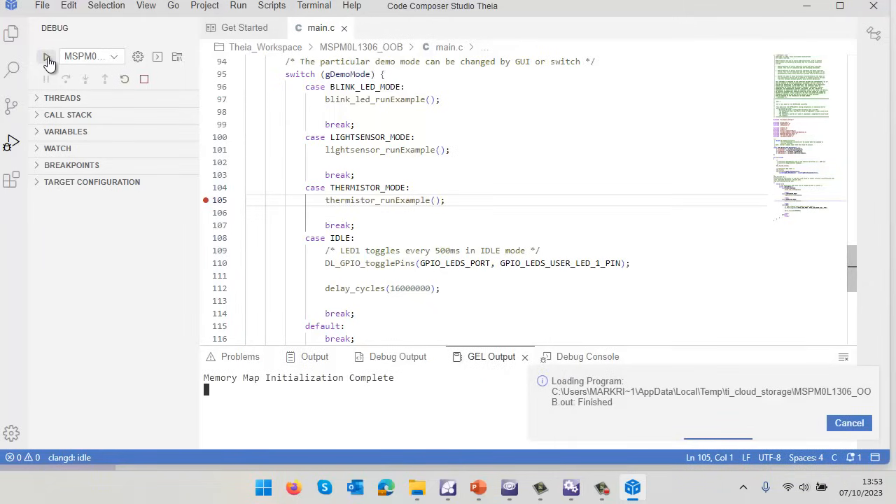
Resume the program halted at main so it runs on the LaunchPad.
{"action": "left_click", "coordinate": [28, 56]}
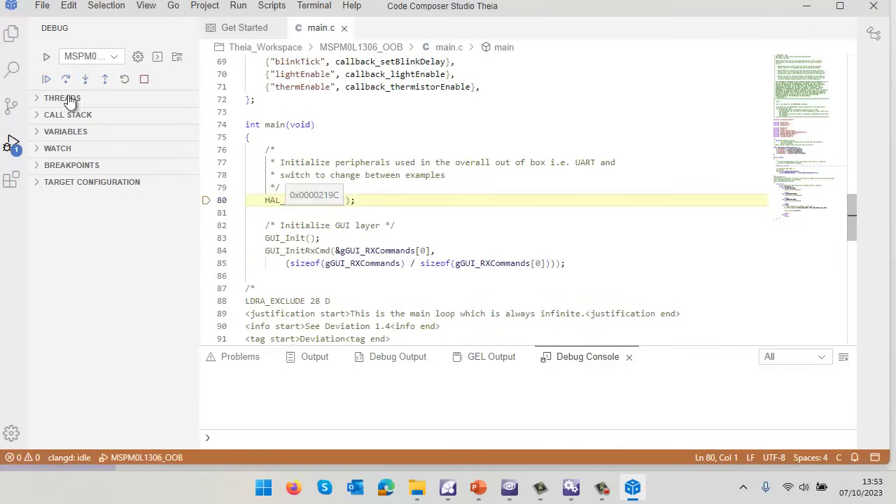
{"action": "mouse_move", "coordinate": [46, 79]}
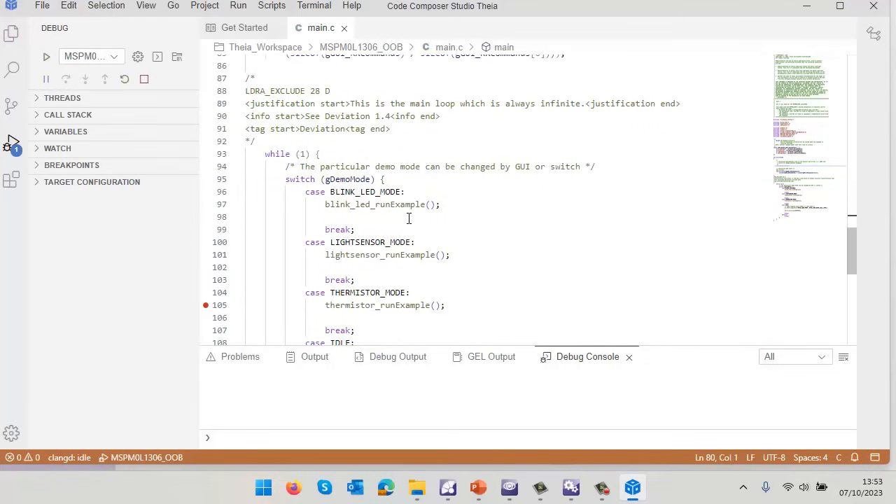
{"action": "mouse_move", "coordinate": [429, 266]}
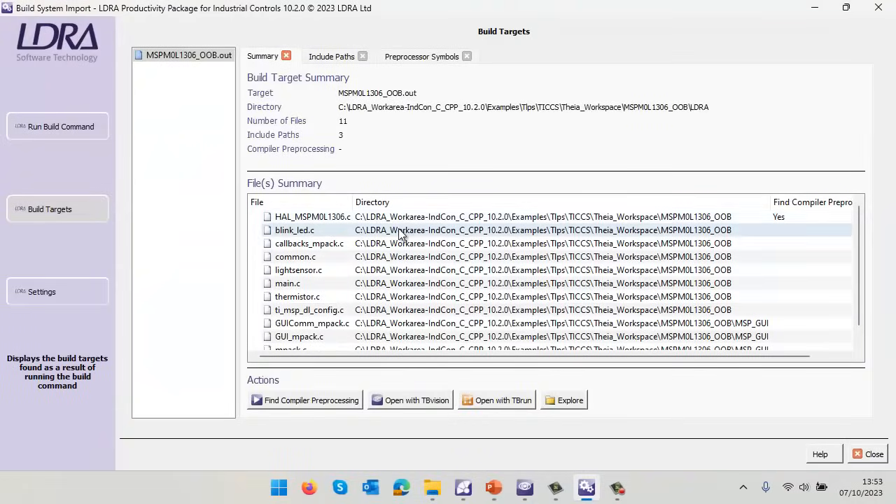
{"action": "mouse_move", "coordinate": [221, 106]}
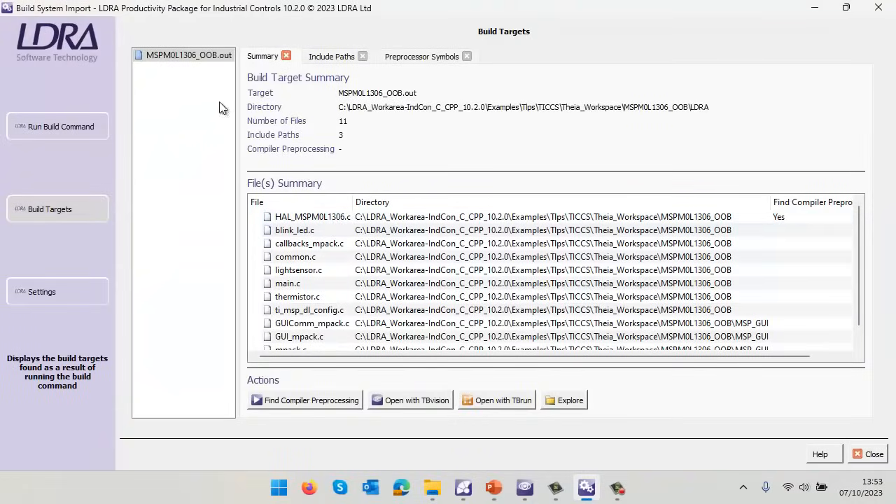
{"action": "mouse_move", "coordinate": [185, 54]}
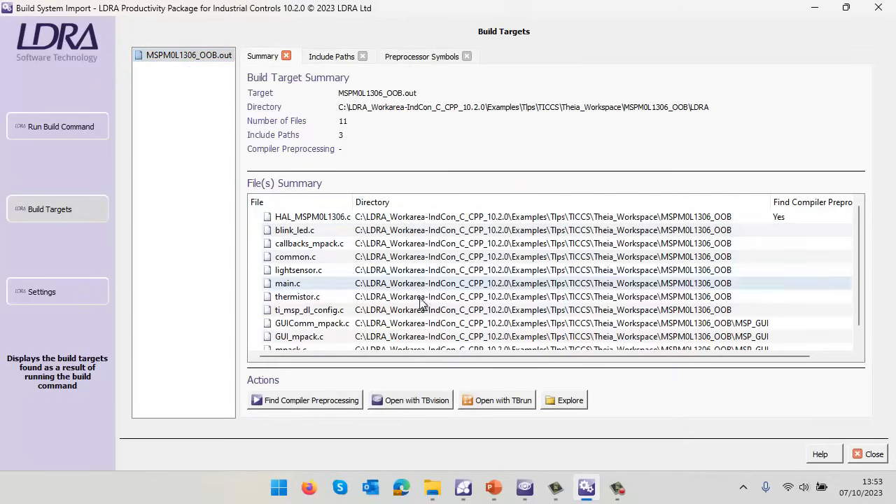
Review the target's Include Paths and Preprocessor Symbols, then return to the Summary.
{"action": "left_click", "coordinate": [330, 56]}
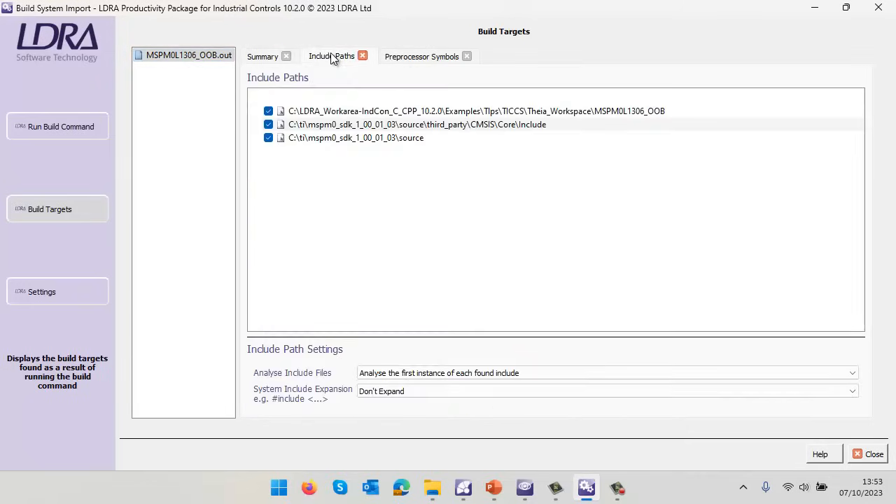
{"action": "left_click", "coordinate": [420, 56]}
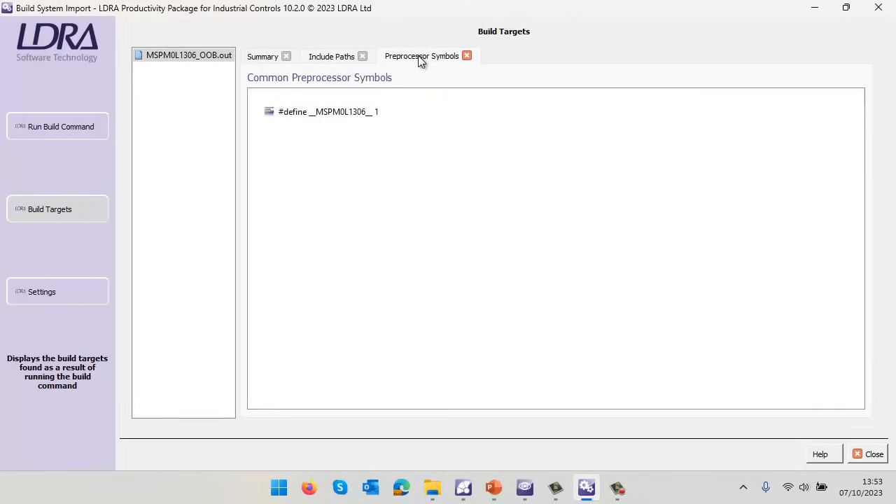
{"action": "mouse_move", "coordinate": [266, 62]}
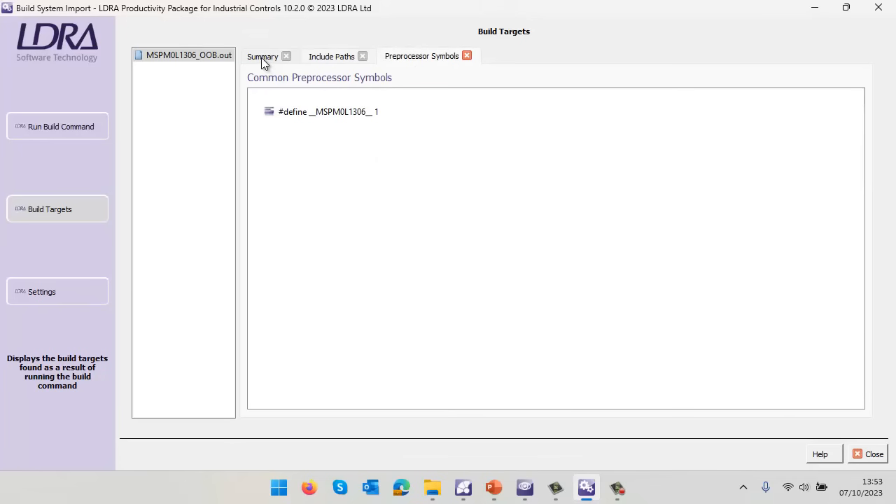
{"action": "left_click", "coordinate": [263, 56]}
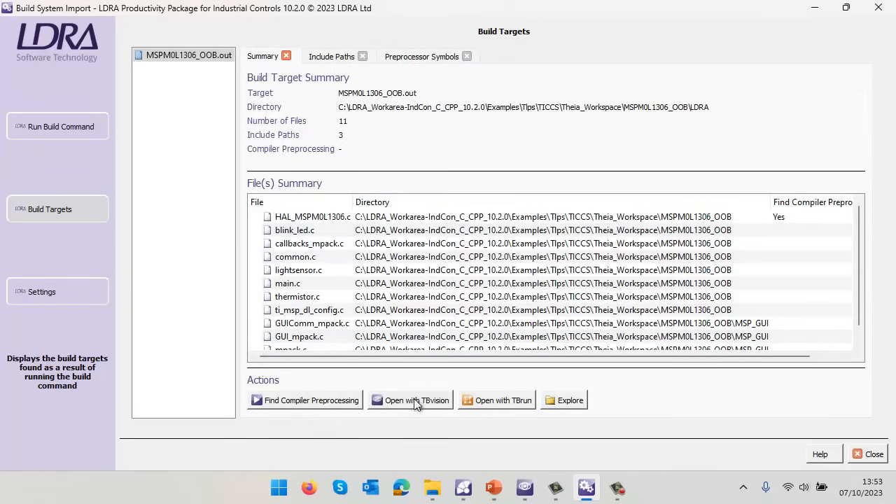
{"action": "mouse_move", "coordinate": [689, 146]}
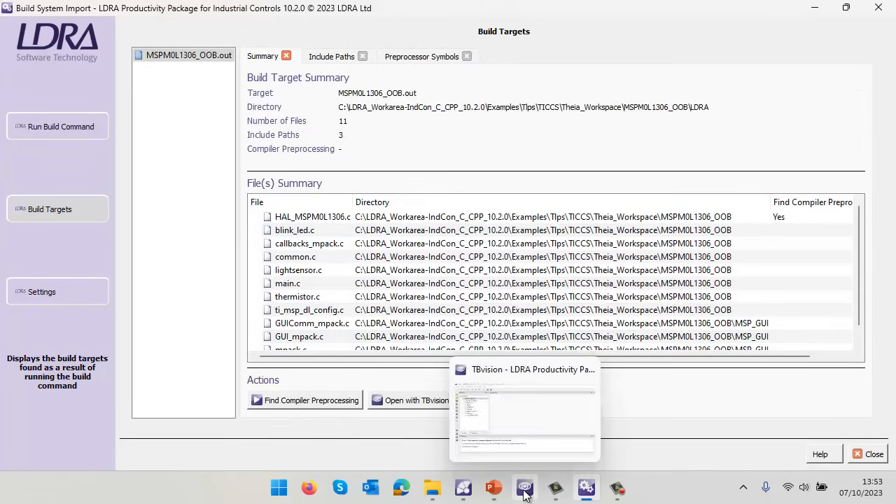
Bring TBvision forward and change the project's C standard model to MISRA-C:2023.
{"action": "left_click", "coordinate": [525, 487]}
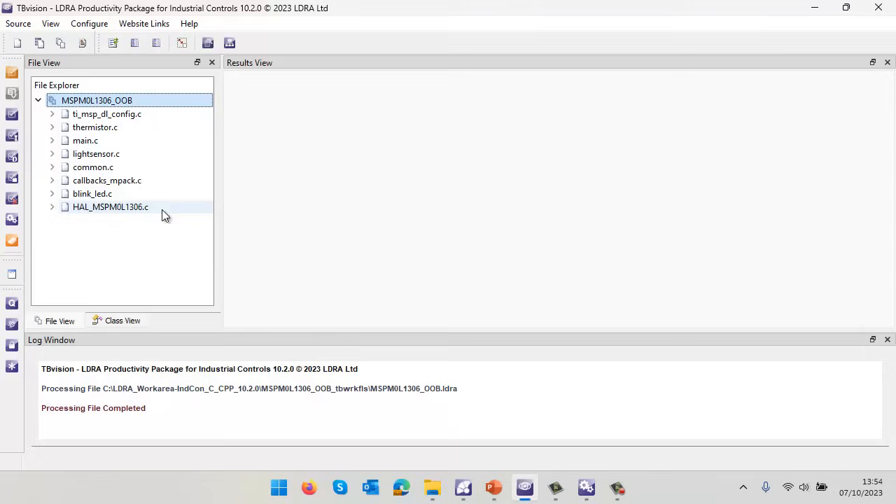
{"action": "mouse_move", "coordinate": [304, 147]}
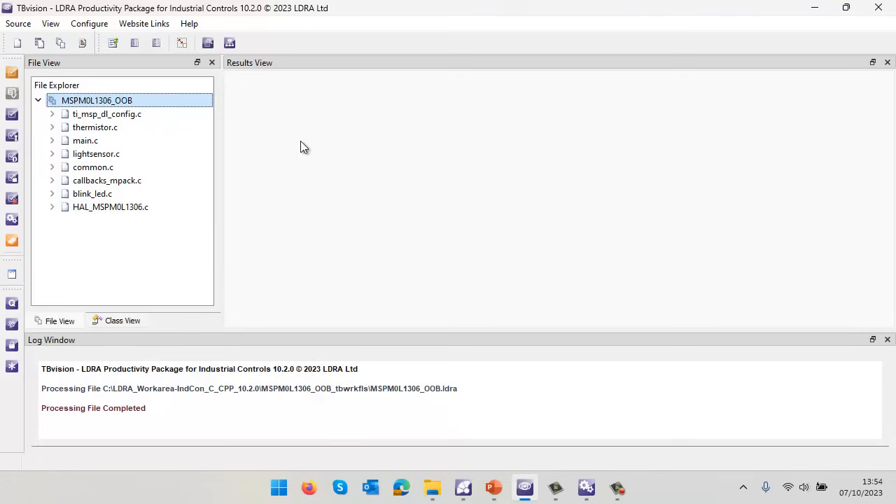
{"action": "mouse_move", "coordinate": [305, 143]}
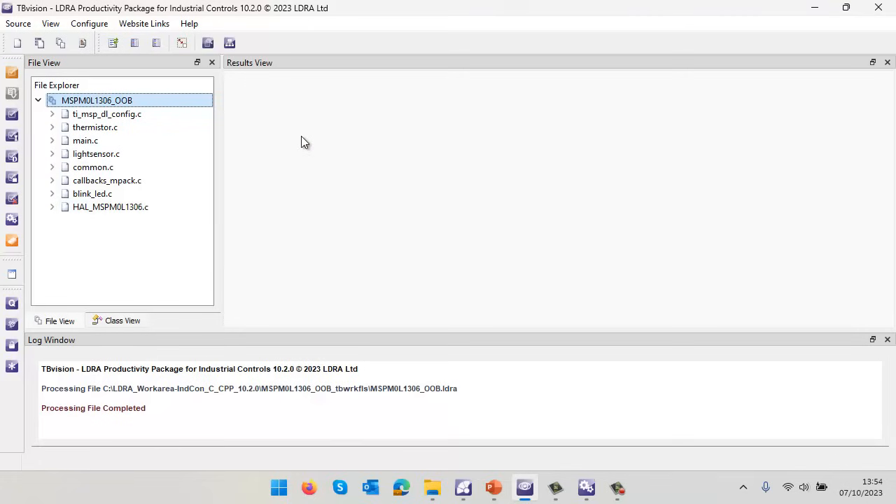
{"action": "mouse_move", "coordinate": [301, 127]}
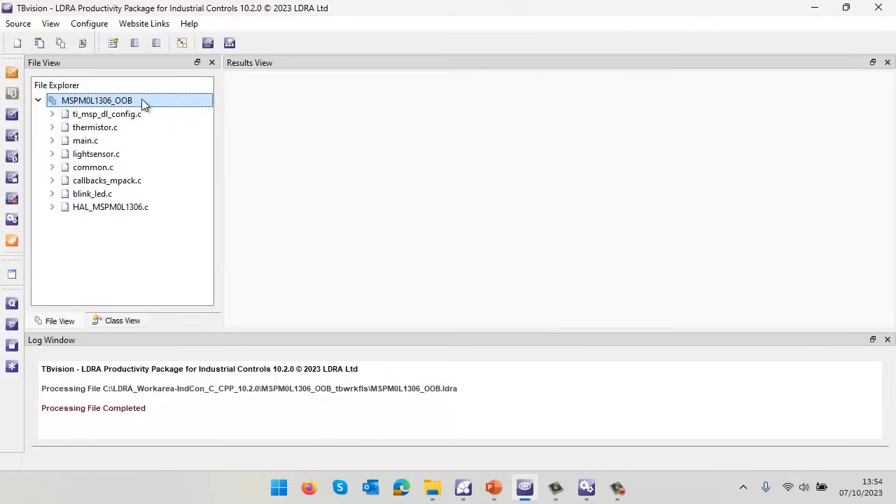
{"action": "right_click", "coordinate": [95, 101]}
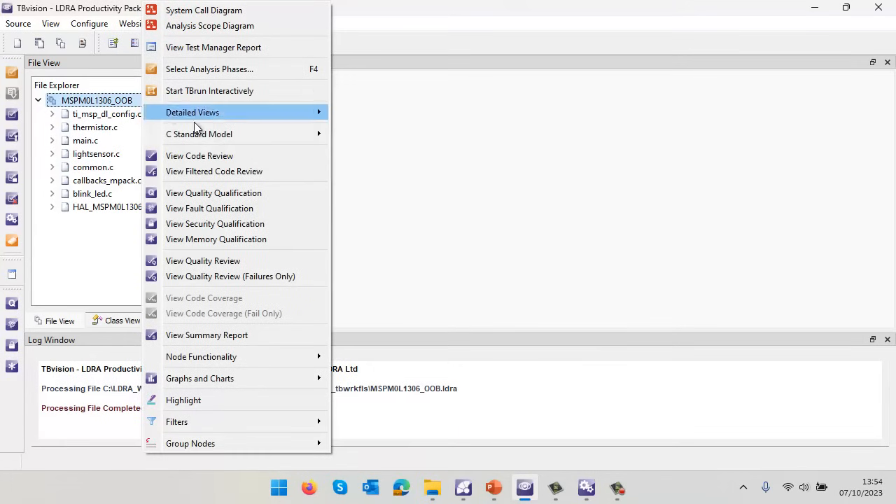
{"action": "mouse_move", "coordinate": [199, 134]}
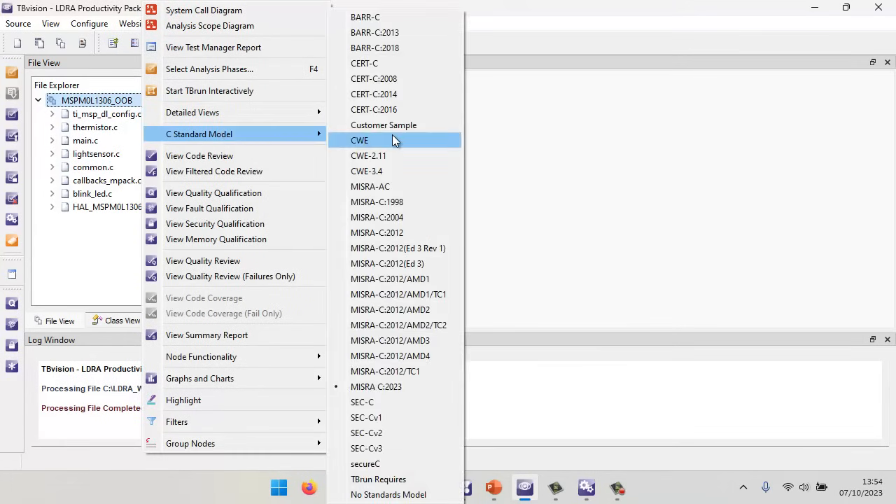
{"action": "mouse_move", "coordinate": [392, 371]}
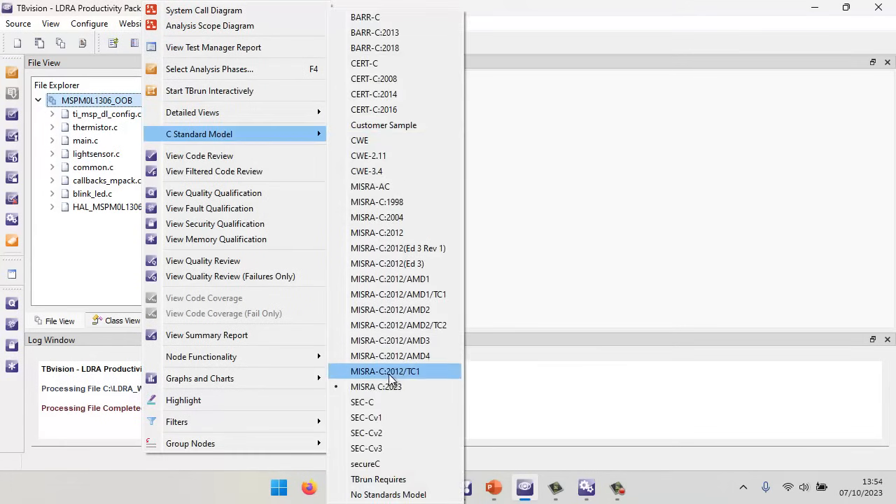
{"action": "mouse_move", "coordinate": [375, 386]}
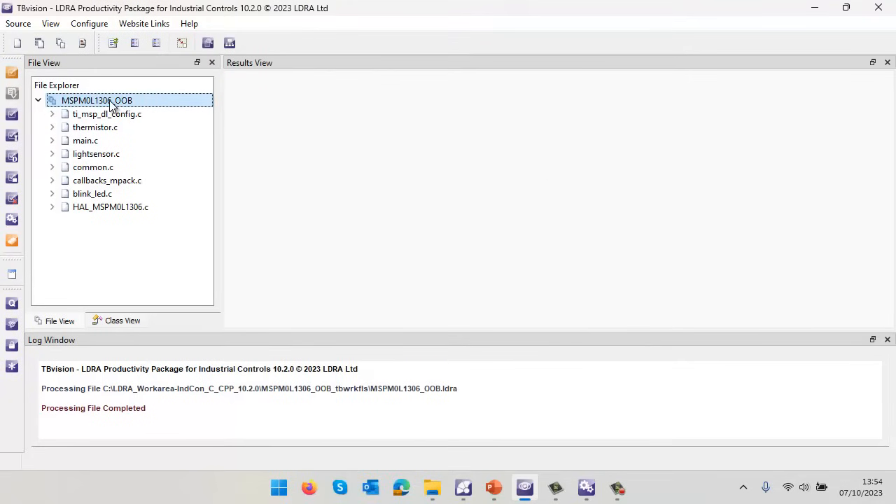
Generate the project's standards Summary Report and locate the unused procedure parameter violation.
{"action": "right_click", "coordinate": [100, 101]}
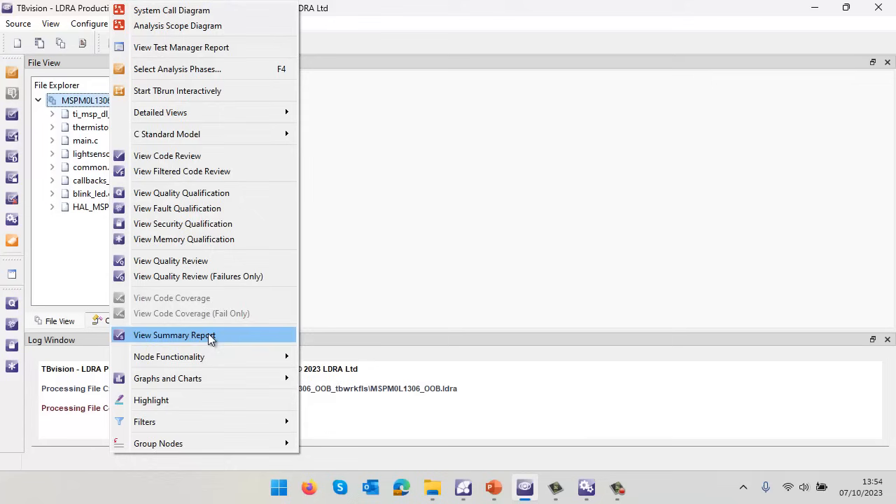
{"action": "left_click", "coordinate": [174, 336]}
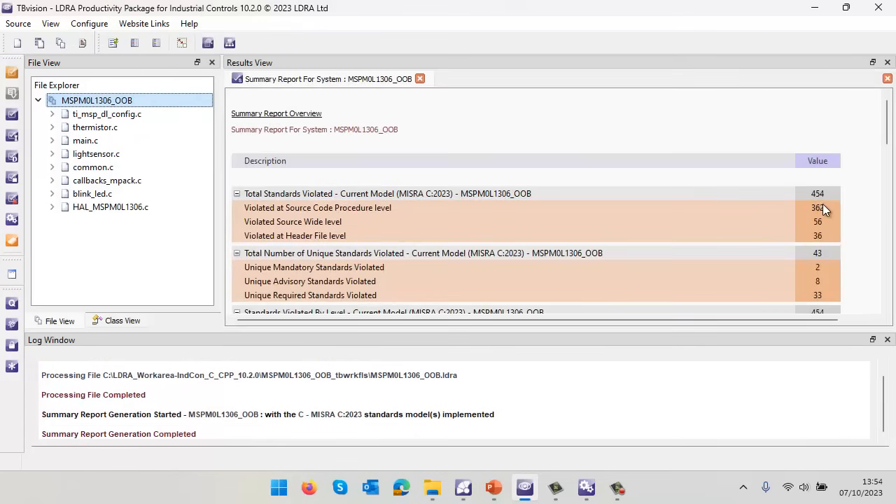
{"action": "mouse_move", "coordinate": [339, 191]}
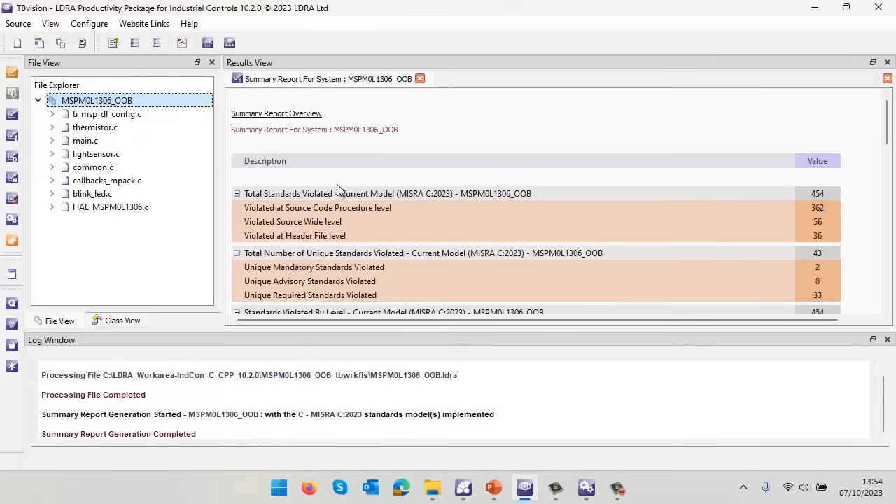
{"action": "scroll", "scroll_direction": "down", "scroll_amount": 3}
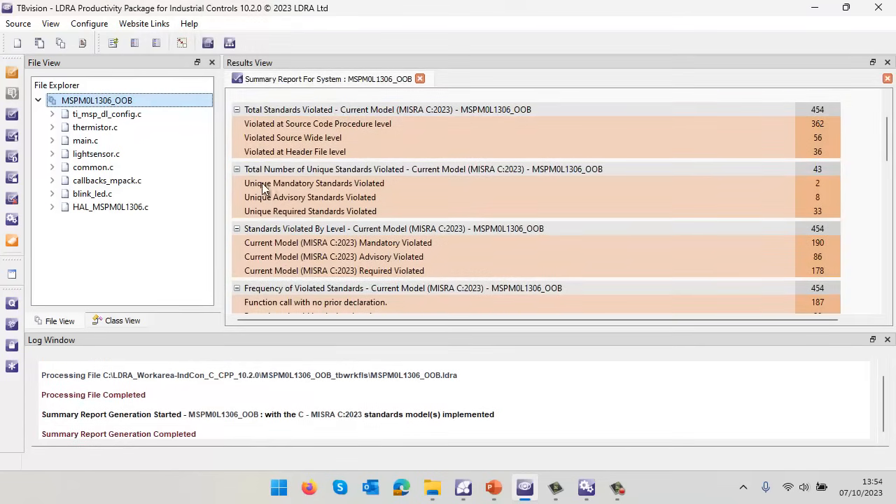
{"action": "scroll", "scroll_direction": "down", "scroll_amount": 3}
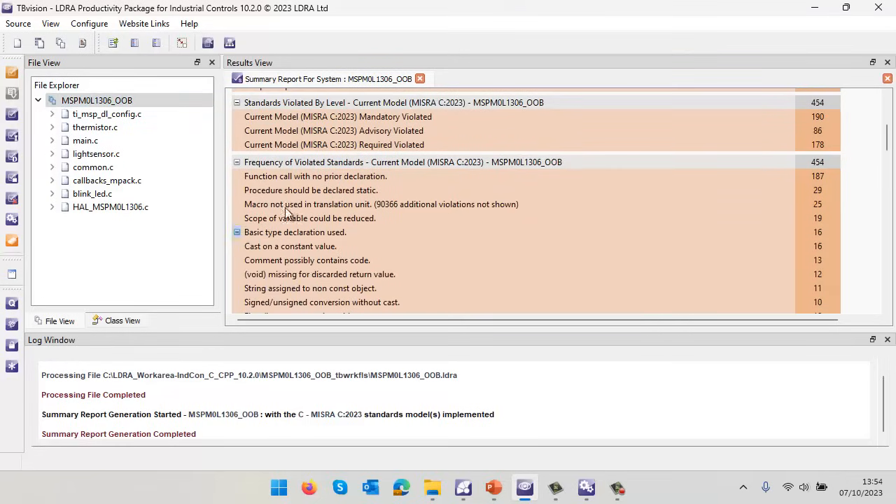
{"action": "scroll", "scroll_direction": "down", "scroll_amount": 3}
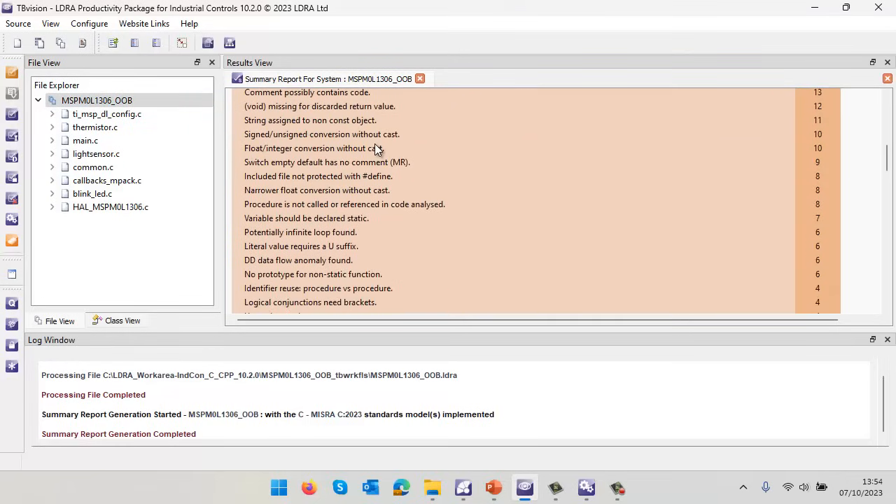
{"action": "scroll", "scroll_direction": "down", "scroll_amount": 3}
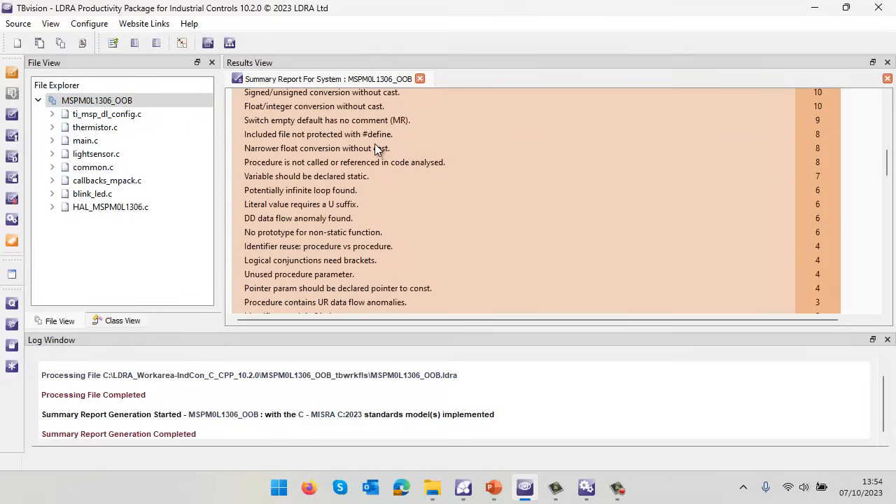
{"action": "scroll", "scroll_direction": "down", "scroll_amount": 3}
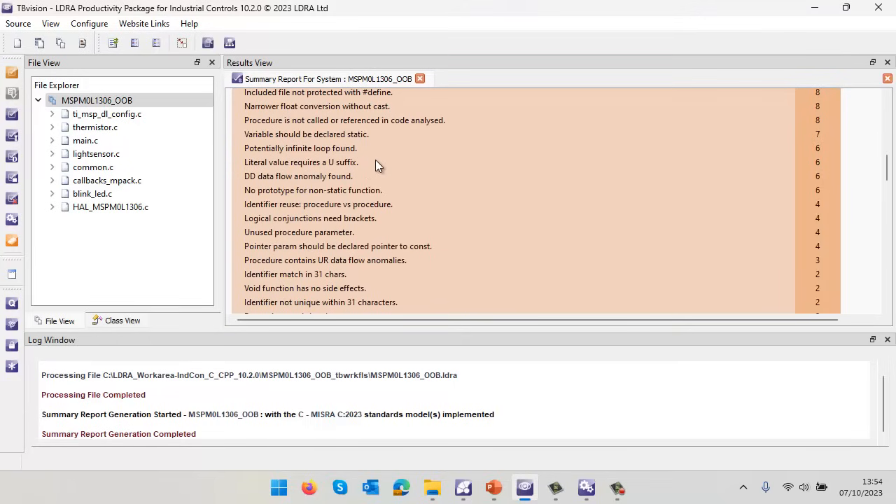
{"action": "mouse_move", "coordinate": [292, 191]}
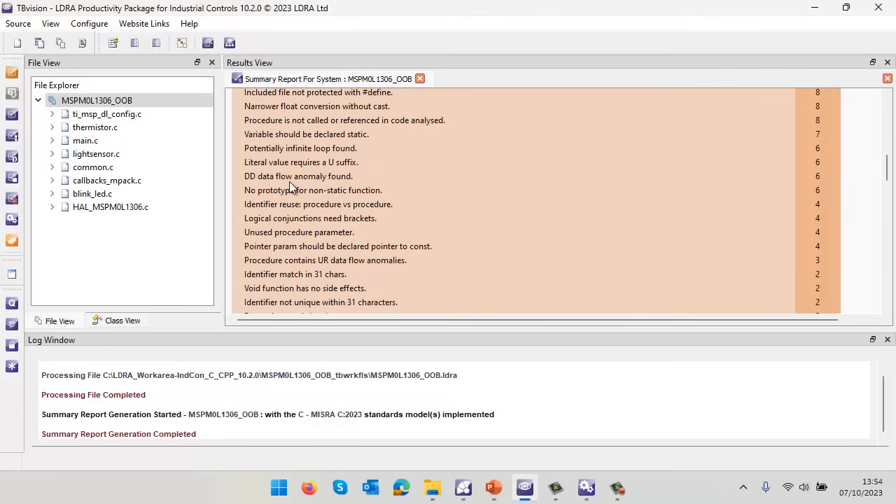
Show the code review for that violation and select the unused reader parameter in callback_blinkEnable.
{"action": "left_click", "coordinate": [299, 232]}
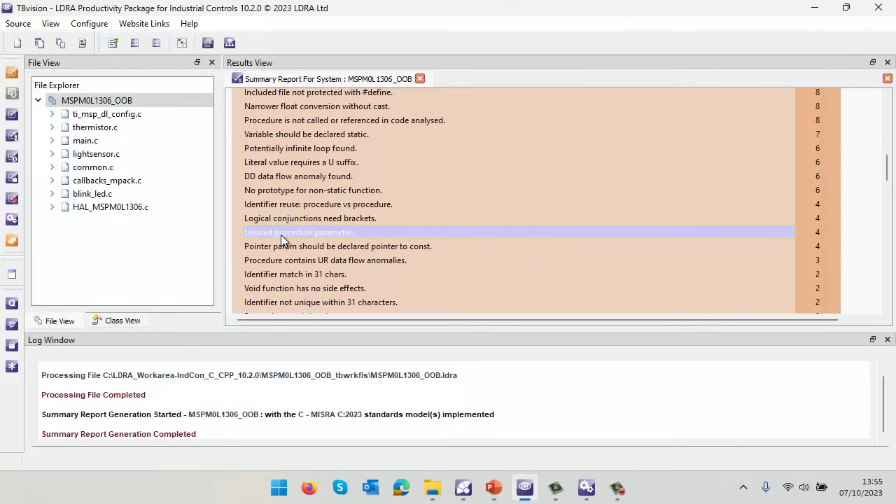
{"action": "right_click", "coordinate": [300, 233]}
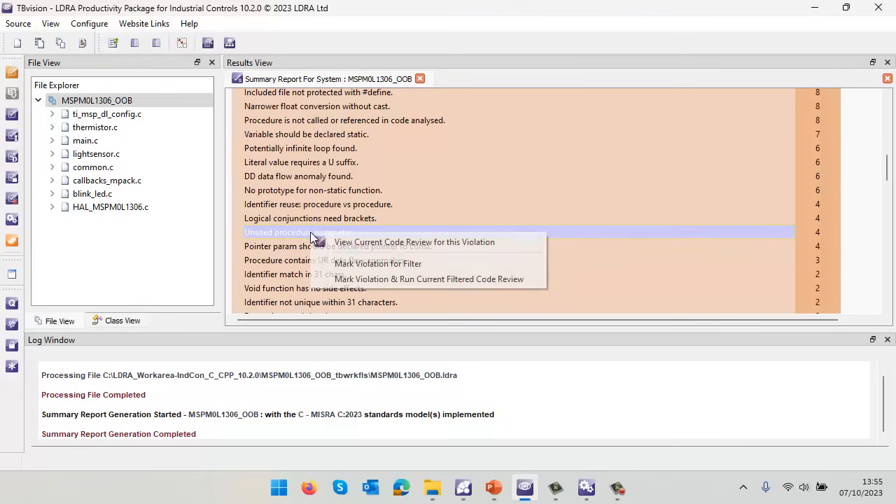
{"action": "mouse_move", "coordinate": [386, 241]}
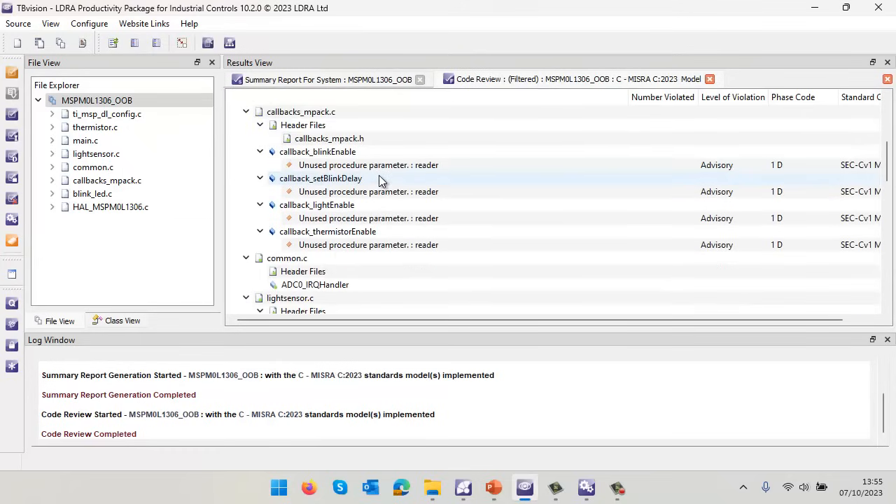
{"action": "left_click", "coordinate": [370, 165]}
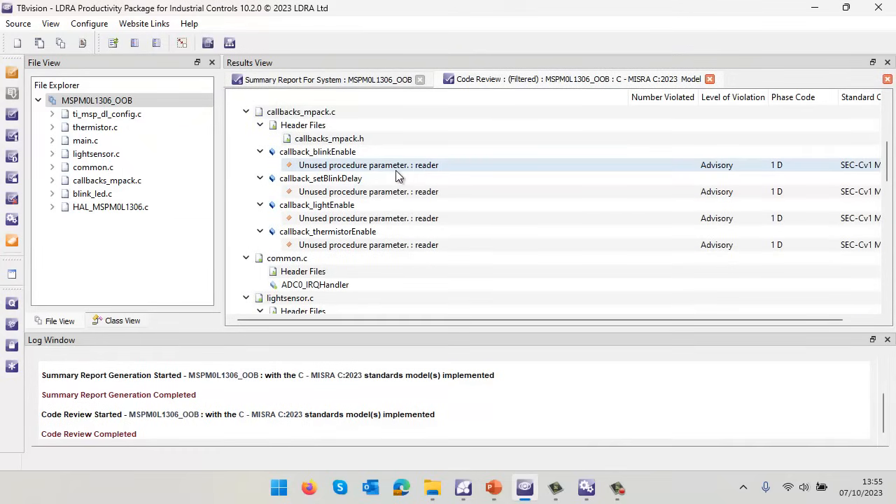
{"action": "mouse_move", "coordinate": [426, 171]}
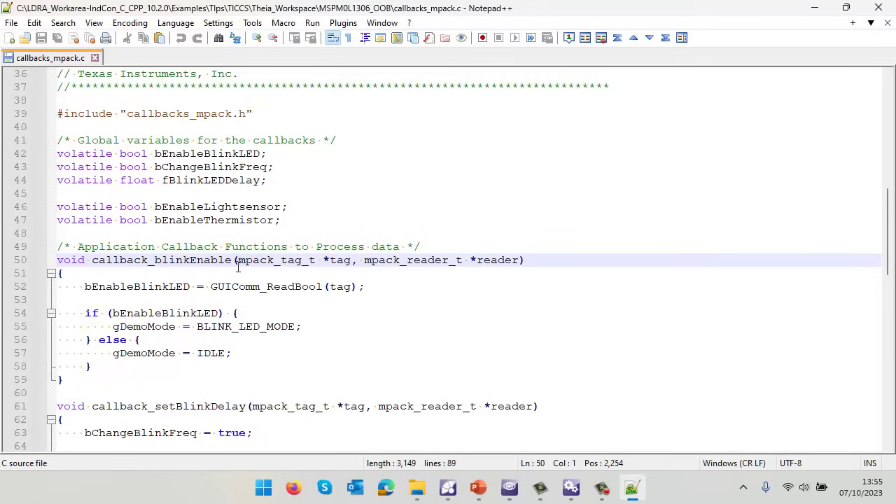
{"action": "mouse_move", "coordinate": [485, 259]}
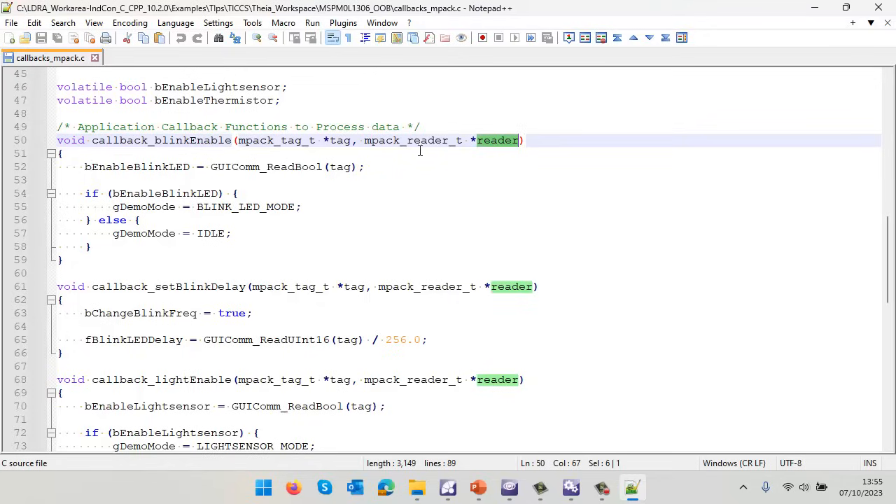
{"action": "mouse_move", "coordinate": [498, 145]}
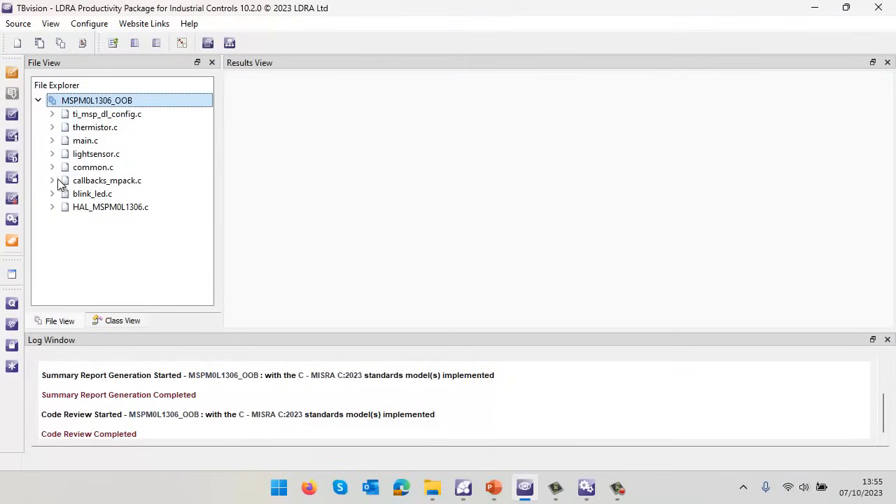
Show main.c's code review and jump to the source of 'Potentially infinite loop found.'.
{"action": "right_click", "coordinate": [84, 140]}
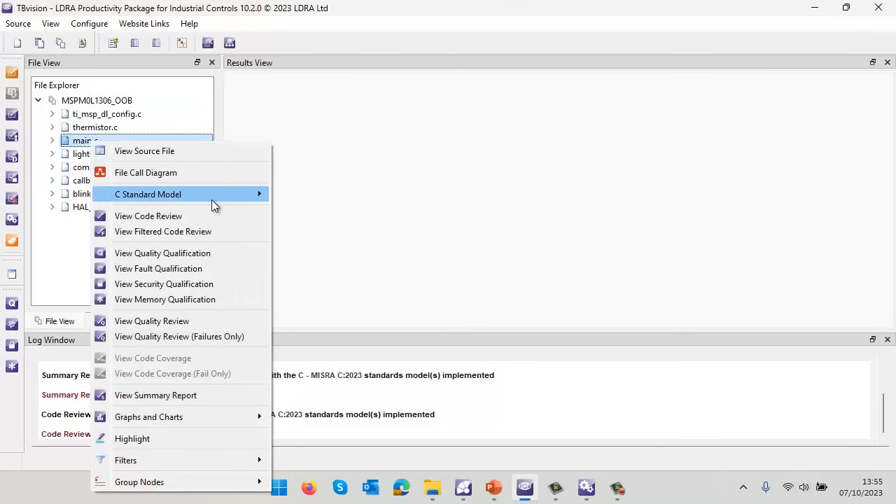
{"action": "left_click", "coordinate": [149, 216]}
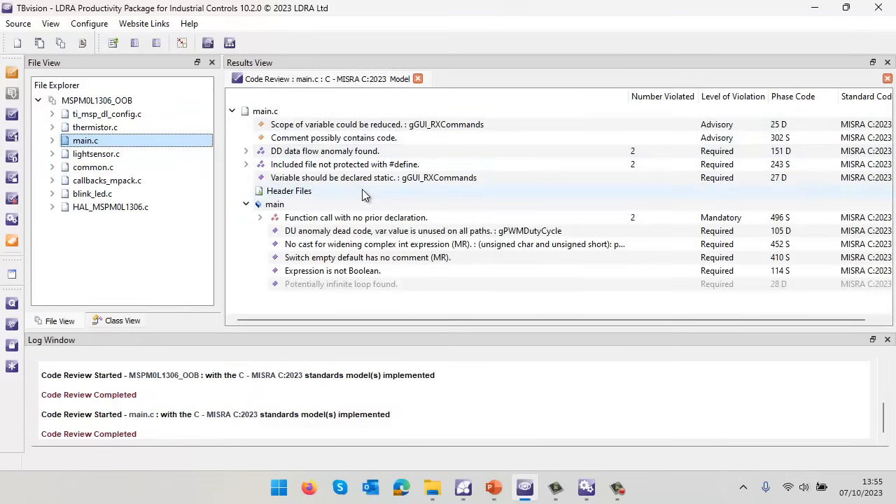
{"action": "left_click", "coordinate": [341, 283]}
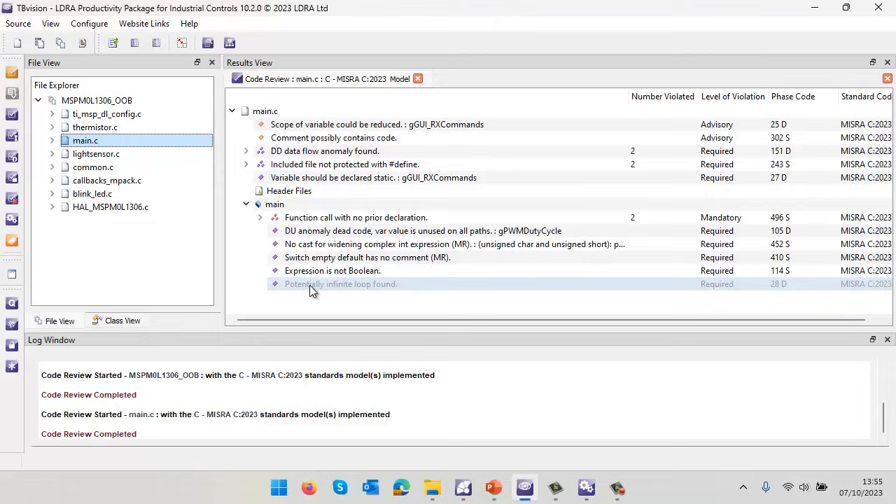
{"action": "mouse_move", "coordinate": [310, 289]}
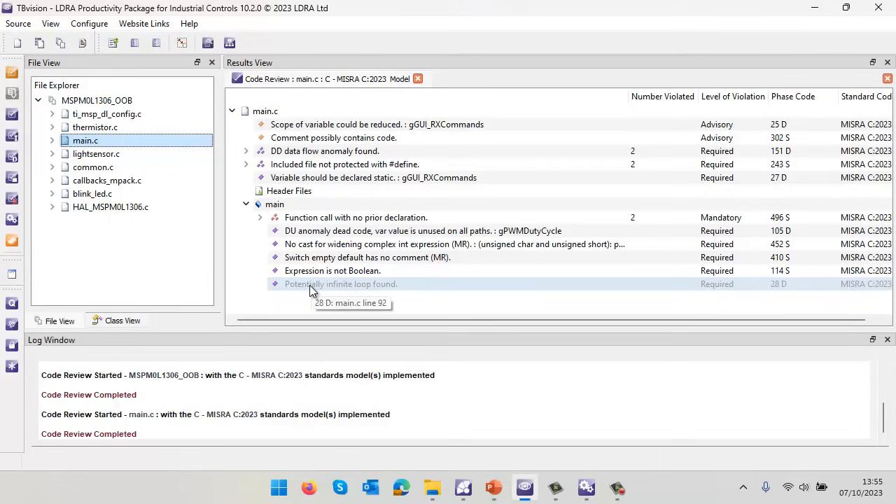
{"action": "left_click", "coordinate": [338, 283]}
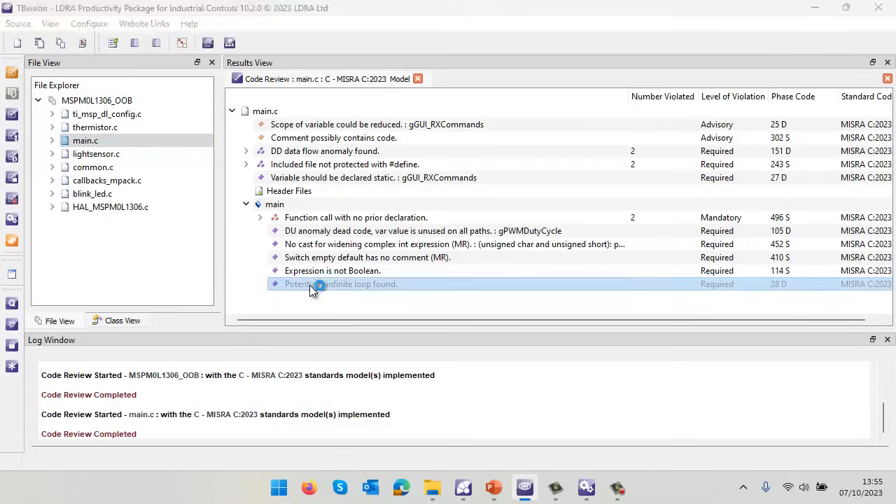
{"action": "double_click", "coordinate": [337, 282]}
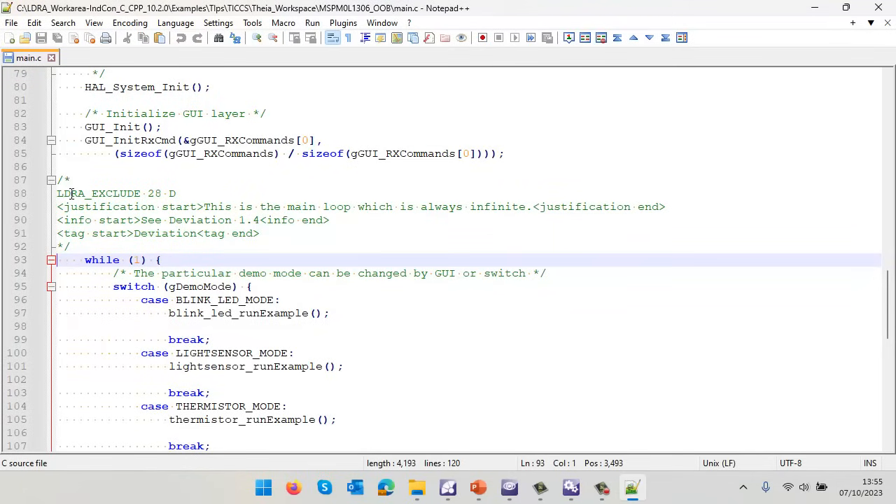
Highlight the LDRA_EXCLUDE 28 D justification comment above while (1) in main.c.
{"action": "double_click", "coordinate": [98, 193]}
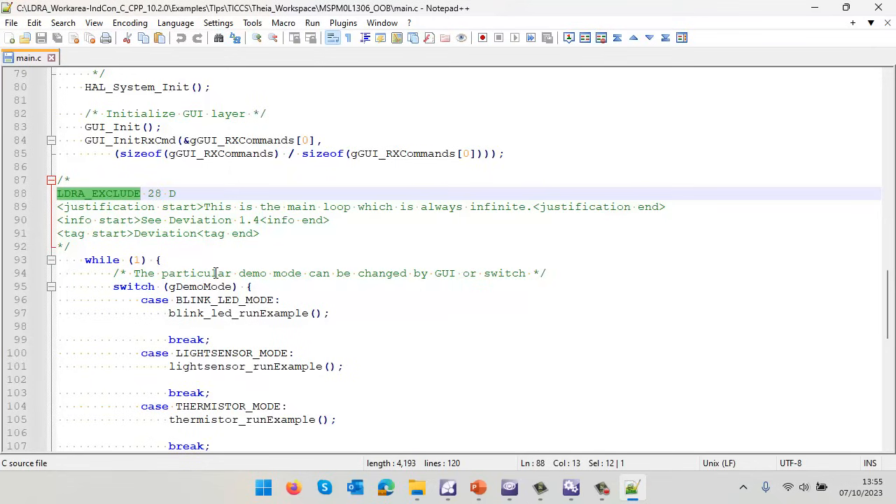
{"action": "mouse_move", "coordinate": [257, 208]}
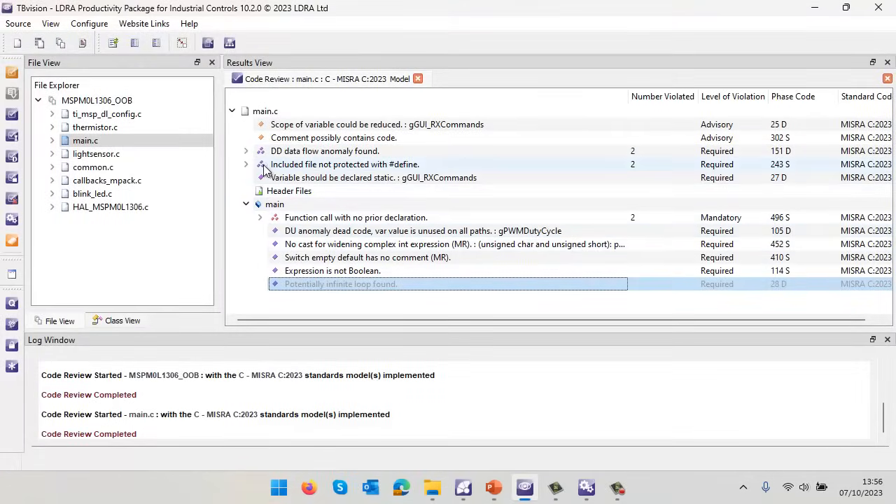
Exclude all MISRA C:2023 D.4.10 violations in main.c with justification 'my hshasdjgsa'.
{"action": "left_click", "coordinate": [247, 163]}
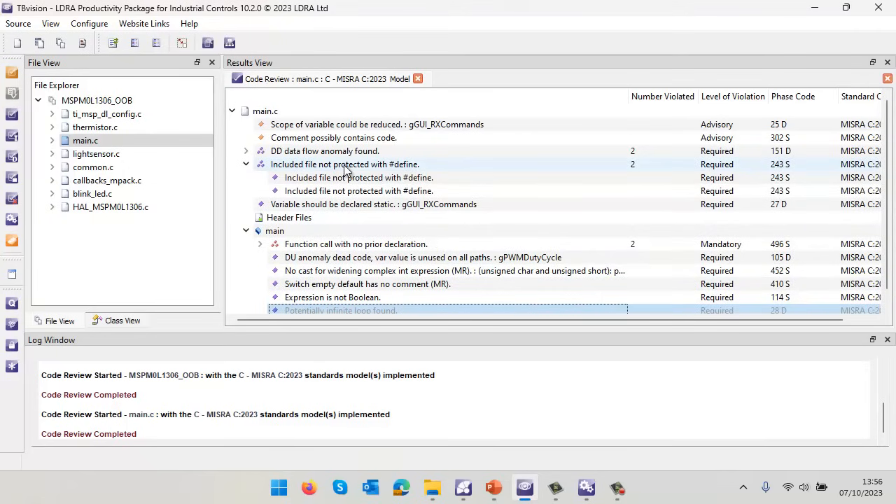
{"action": "left_click", "coordinate": [345, 164]}
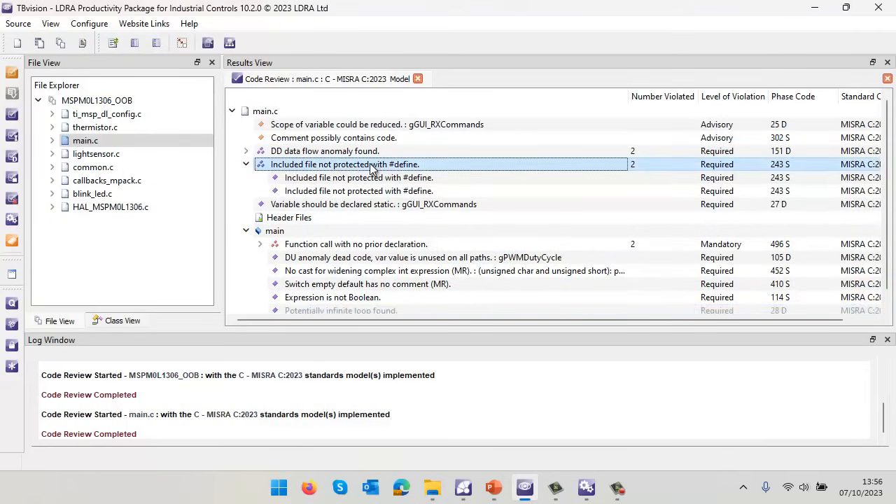
{"action": "right_click", "coordinate": [372, 164]}
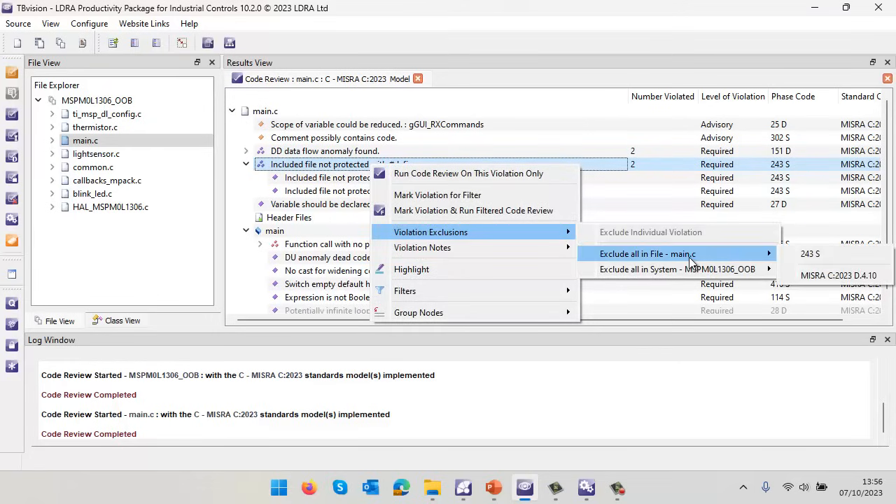
{"action": "mouse_move", "coordinate": [837, 274]}
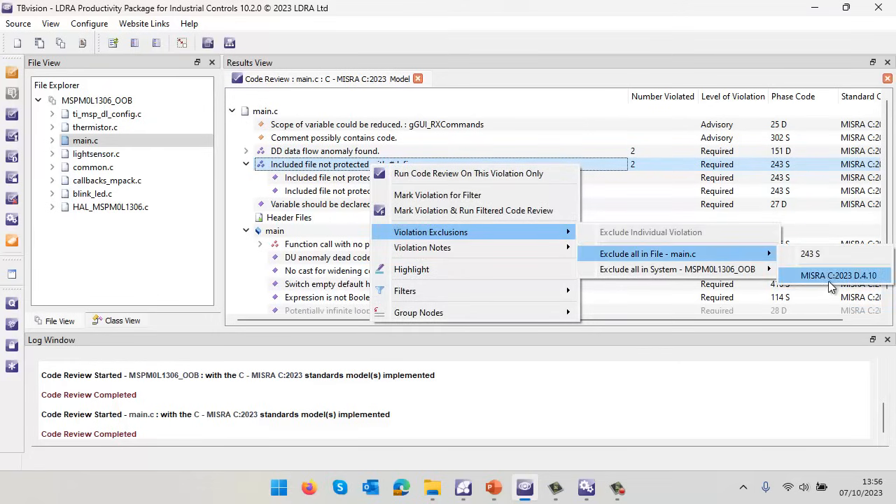
{"action": "left_click", "coordinate": [834, 275]}
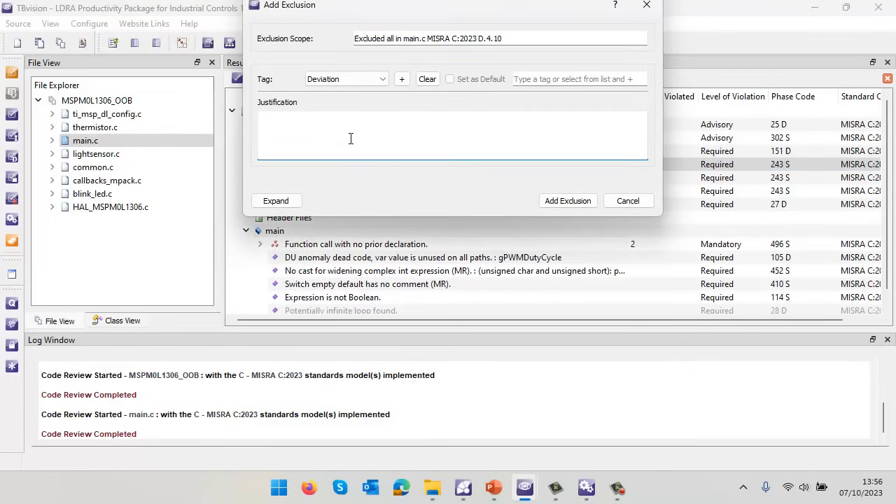
{"action": "type", "text": "my hshasdjgsa"}
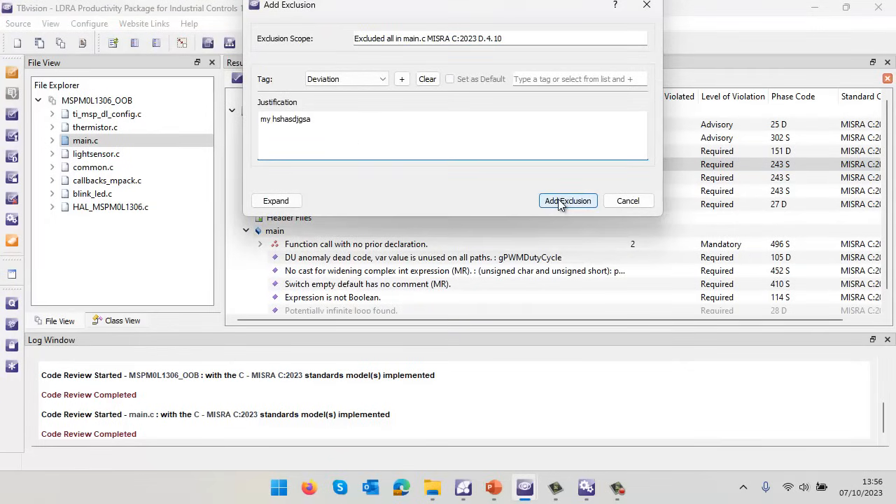
{"action": "left_click", "coordinate": [568, 201]}
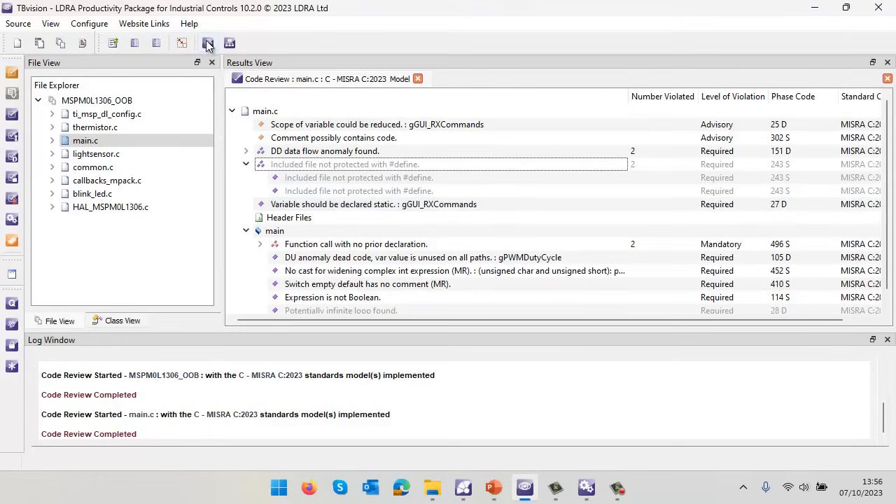
Generate the MISRA C:2023 Programming Standards preset report in TBreports.
{"action": "left_click", "coordinate": [208, 43]}
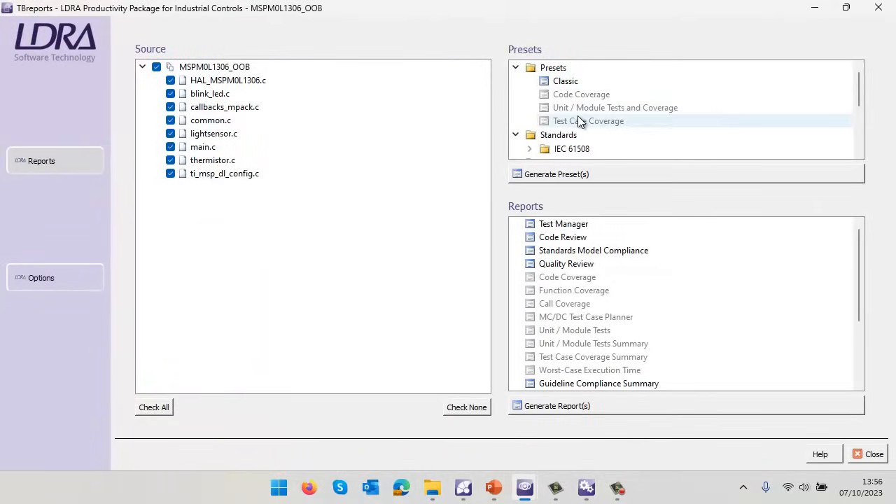
{"action": "scroll", "scroll_direction": "down", "scroll_amount": 3}
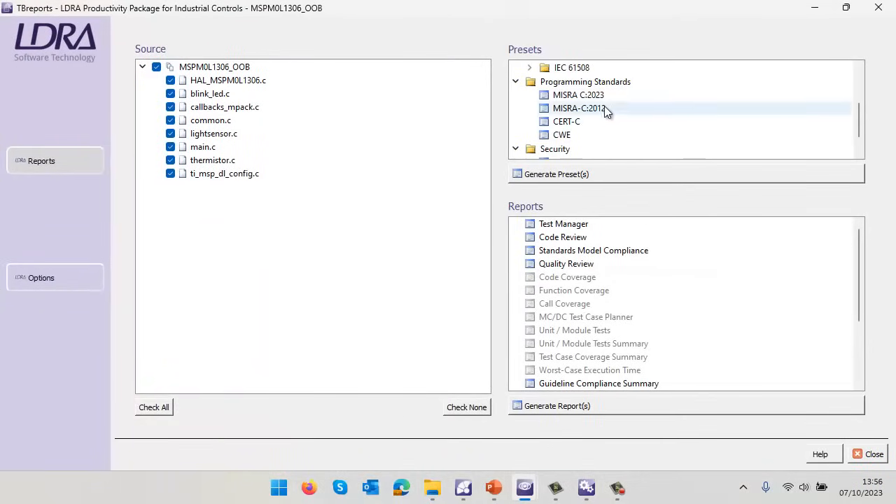
{"action": "left_click", "coordinate": [579, 95]}
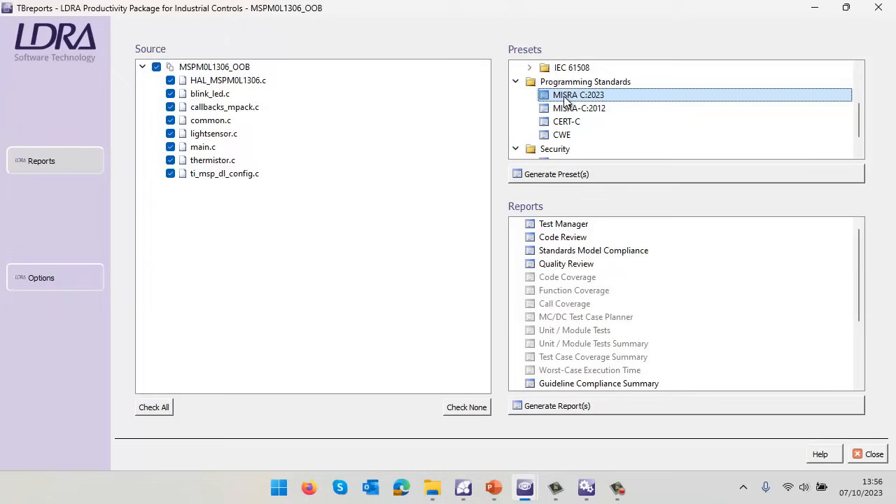
{"action": "left_click", "coordinate": [556, 174]}
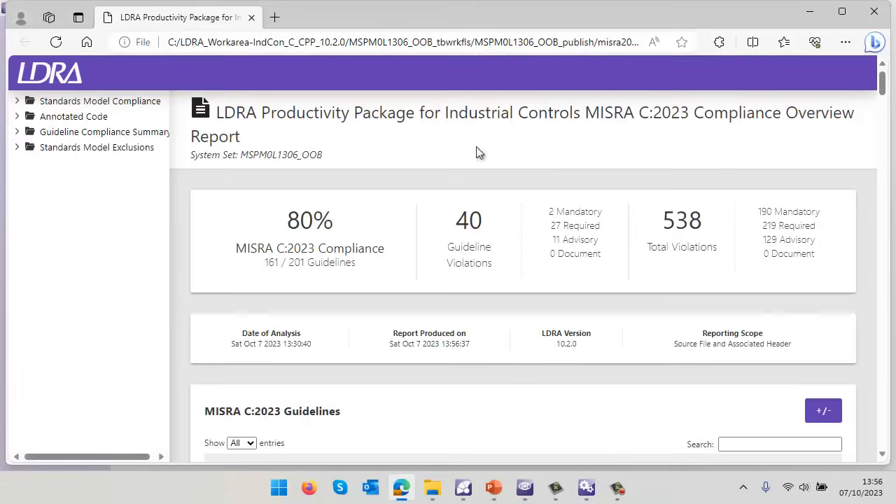
Read through common.c's annotated source and inline MISRA C:2023 violations.
{"action": "scroll", "scroll_direction": "down", "scroll_amount": 3}
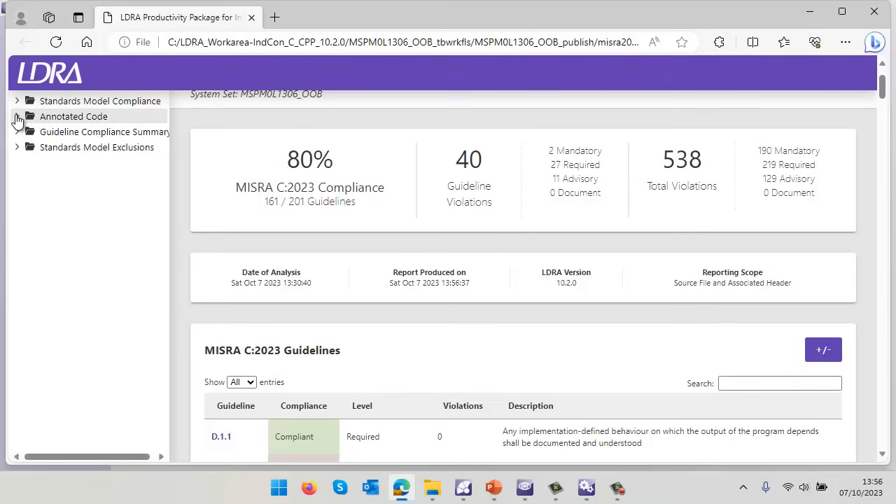
{"action": "left_click", "coordinate": [17, 116]}
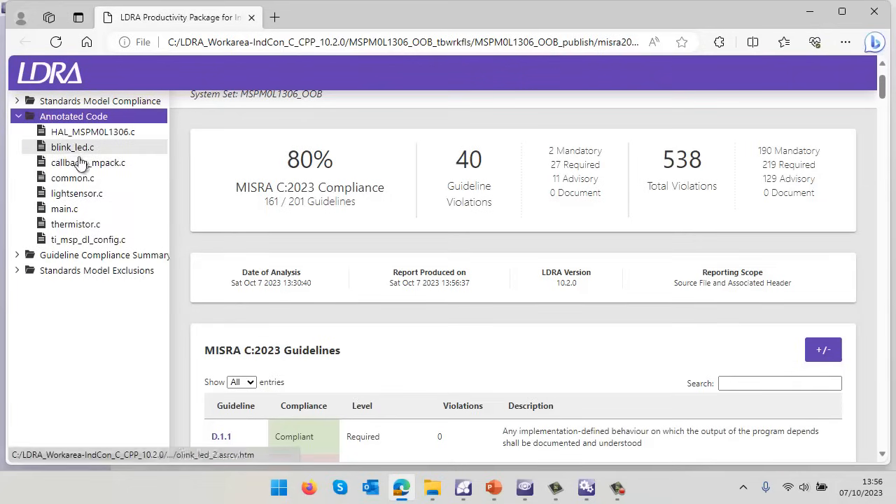
{"action": "left_click", "coordinate": [73, 177]}
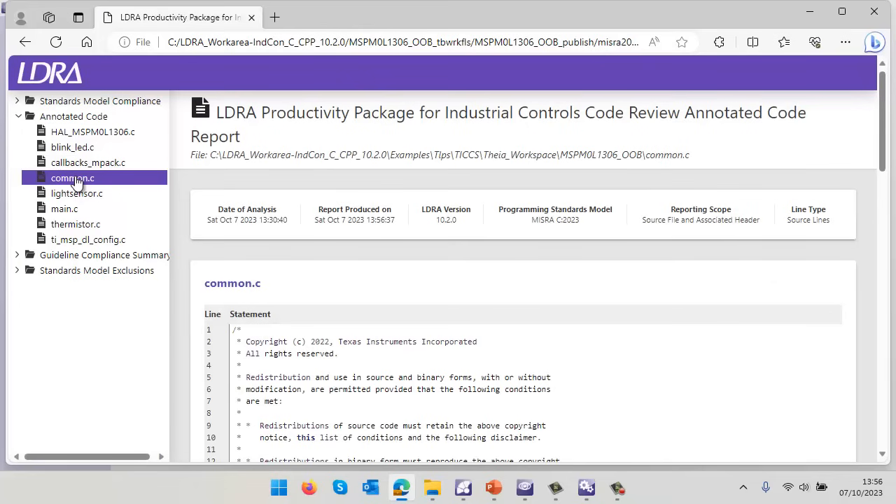
{"action": "scroll", "scroll_direction": "down", "scroll_amount": 3}
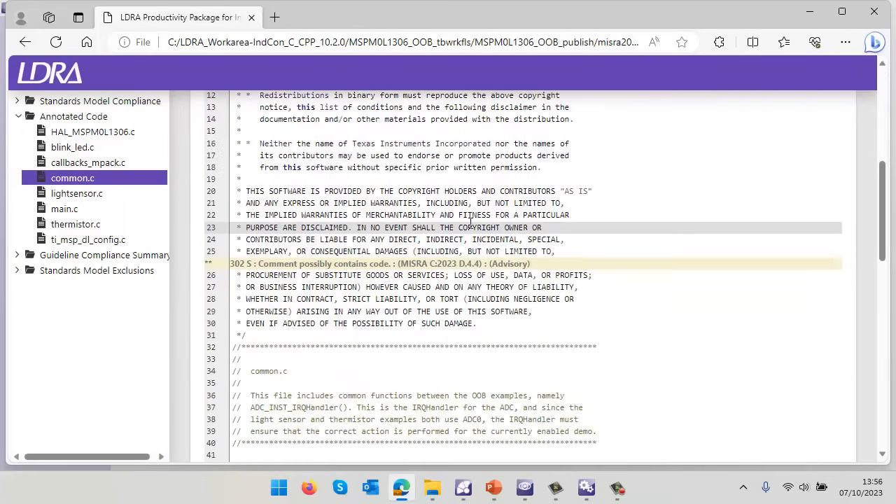
{"action": "scroll", "scroll_direction": "down", "scroll_amount": 3}
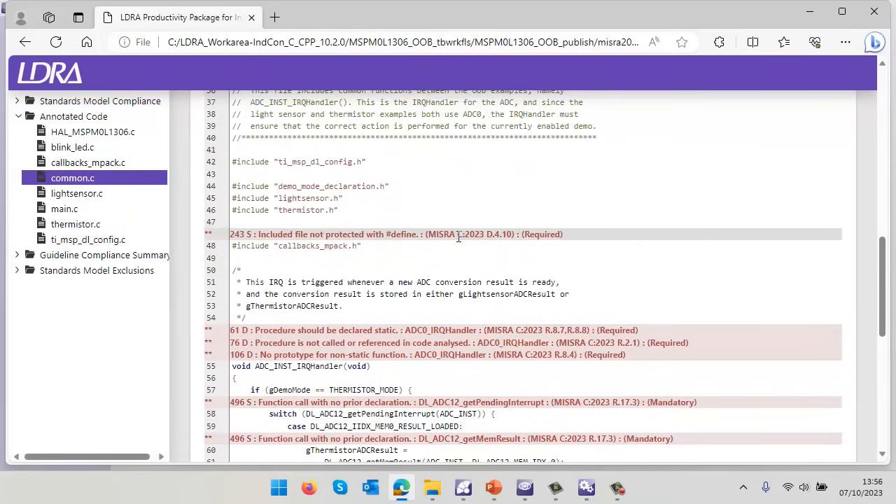
{"action": "scroll", "scroll_direction": "down", "scroll_amount": 3}
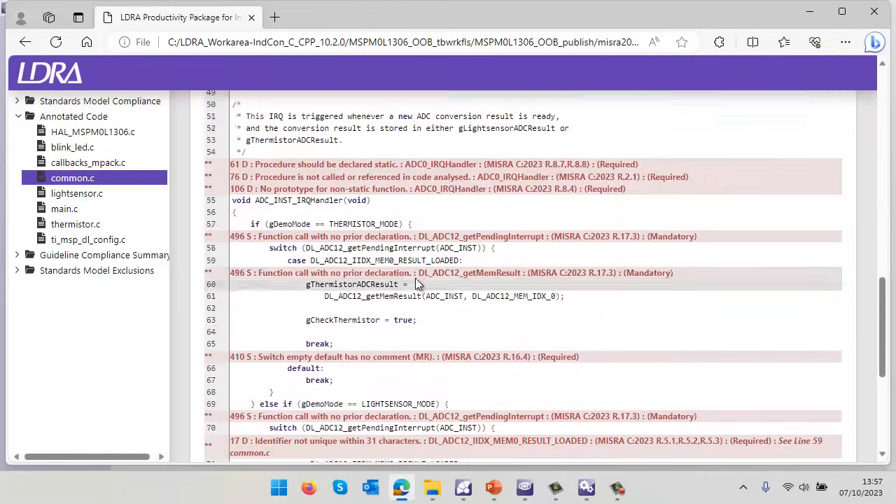
{"action": "scroll", "scroll_direction": "down", "scroll_amount": 3}
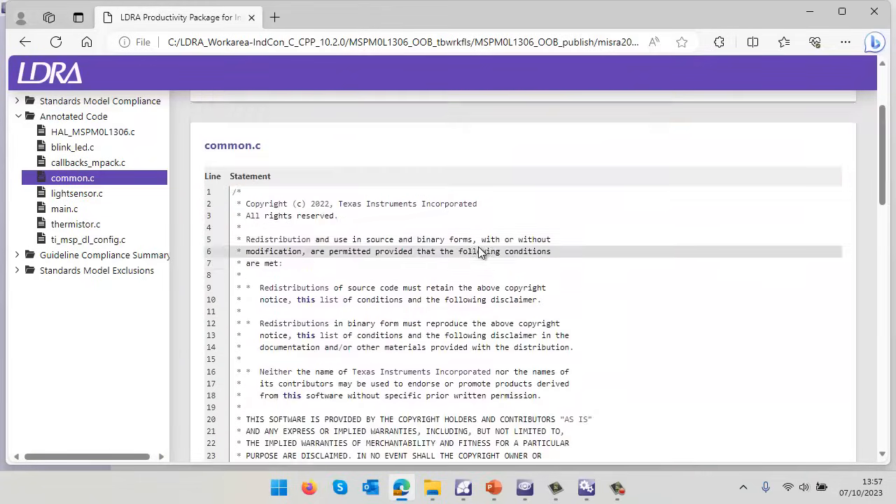
{"action": "scroll", "scroll_direction": "down", "scroll_amount": 3}
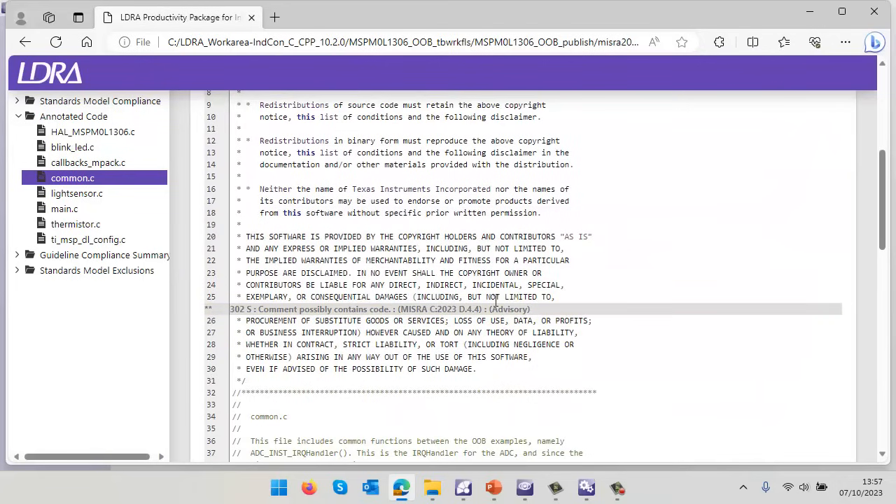
Collapse the Annotated Code file list in the report tree.
{"action": "left_click", "coordinate": [73, 116]}
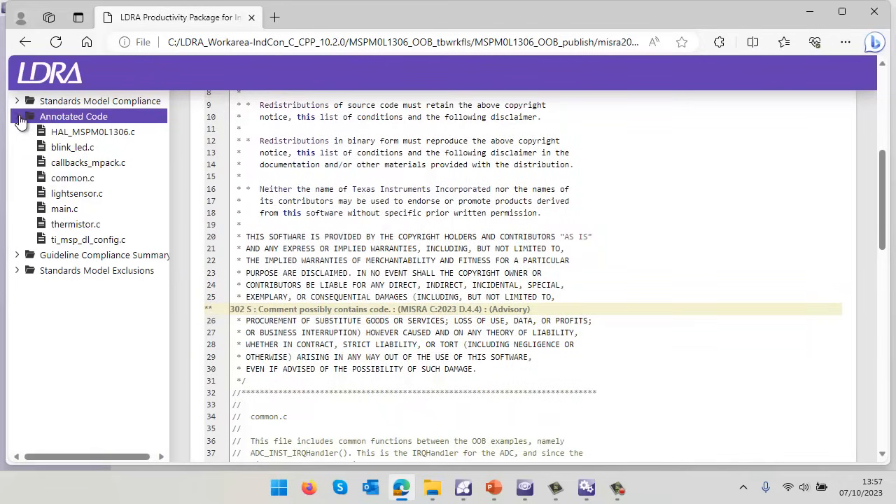
{"action": "left_click", "coordinate": [17, 116]}
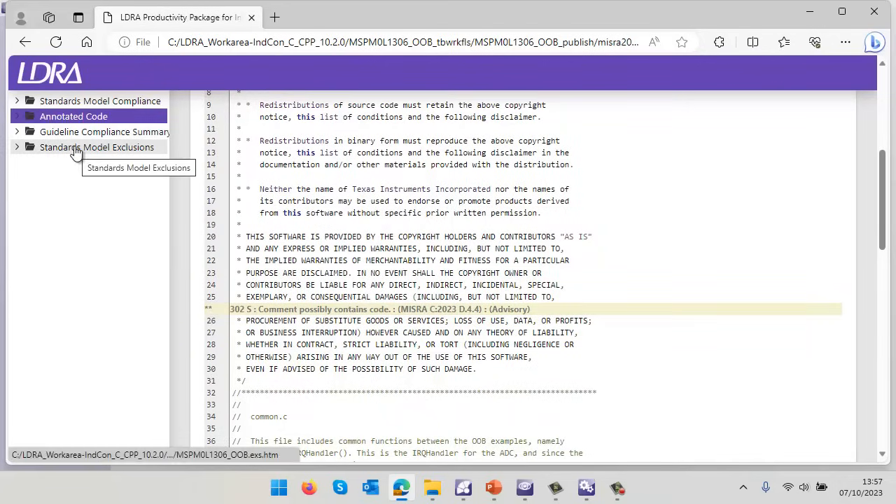
Review the Standards Model Exclusions summary showing 3 violations excluded by 2 exclusions.
{"action": "left_click", "coordinate": [96, 147]}
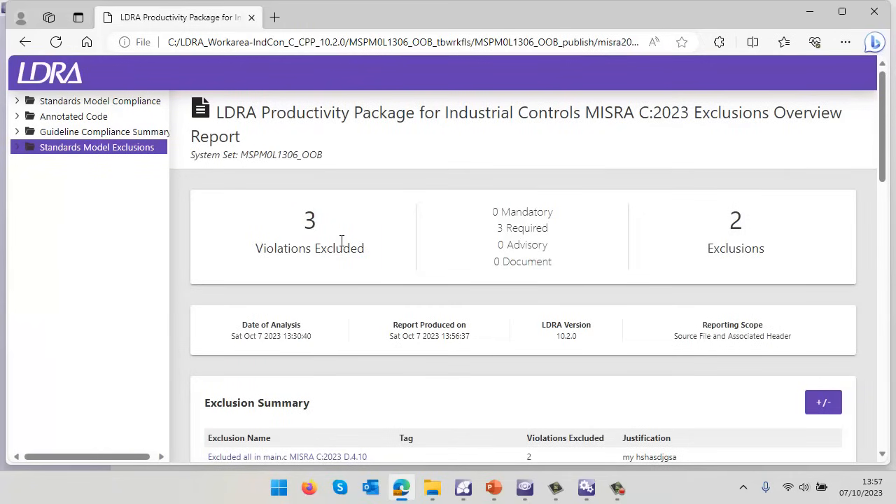
{"action": "scroll", "scroll_direction": "down", "scroll_amount": 3}
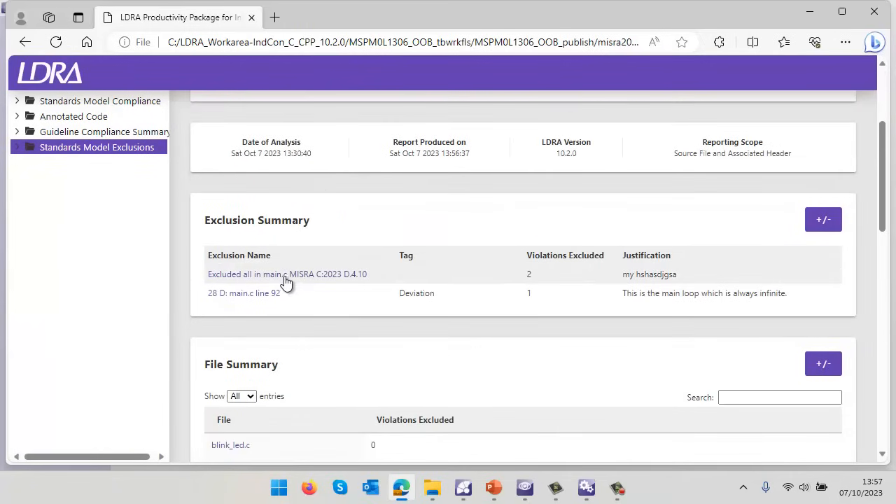
{"action": "double_click", "coordinate": [655, 275]}
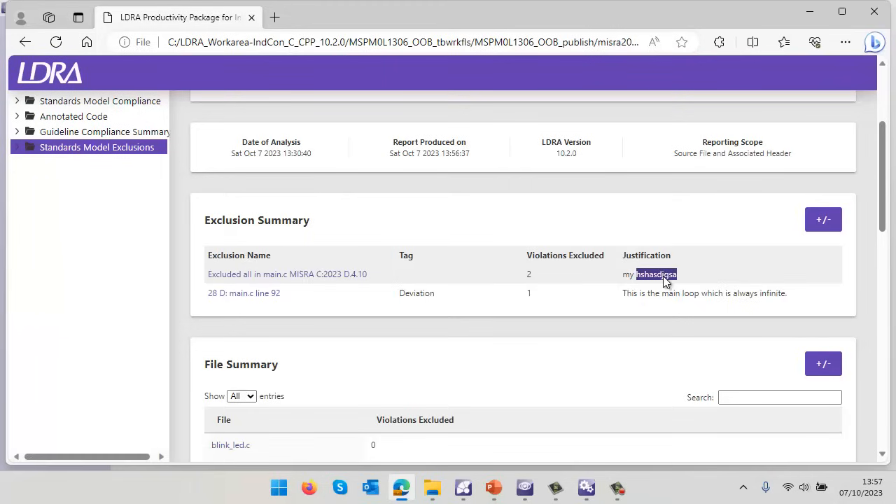
{"action": "left_click", "coordinate": [656, 277]}
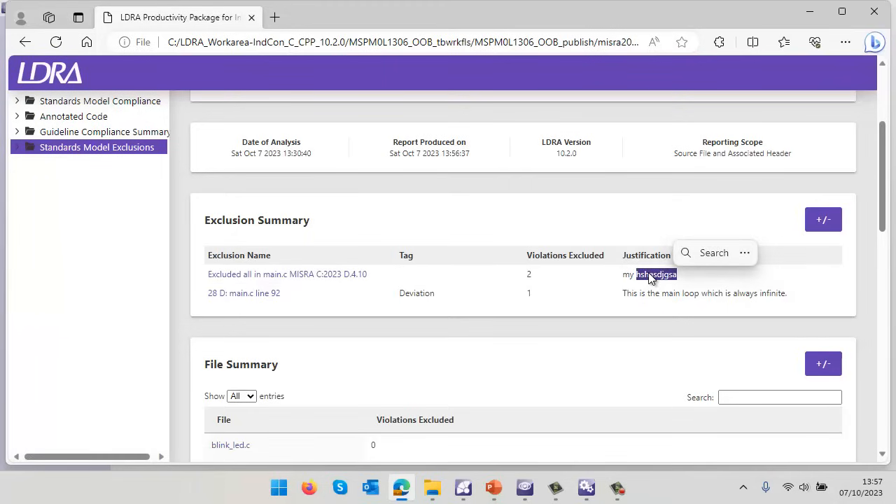
{"action": "scroll", "scroll_direction": "down", "scroll_amount": 3}
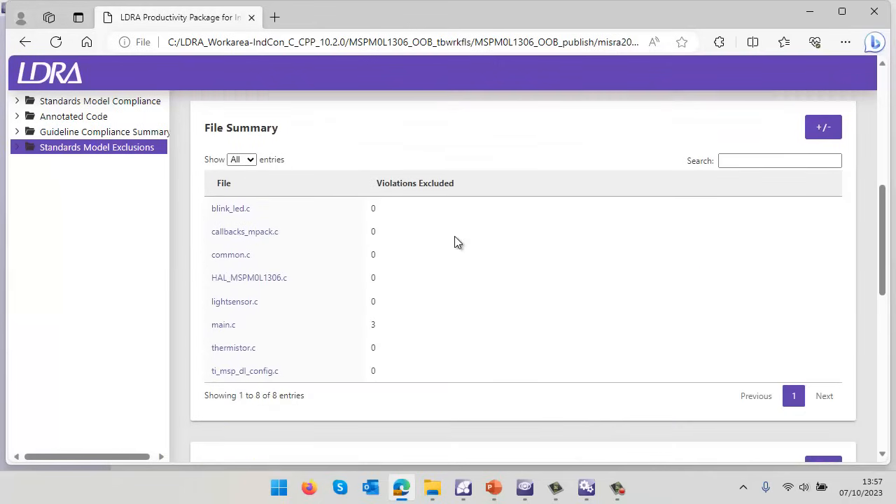
{"action": "scroll", "scroll_direction": "down", "scroll_amount": 3}
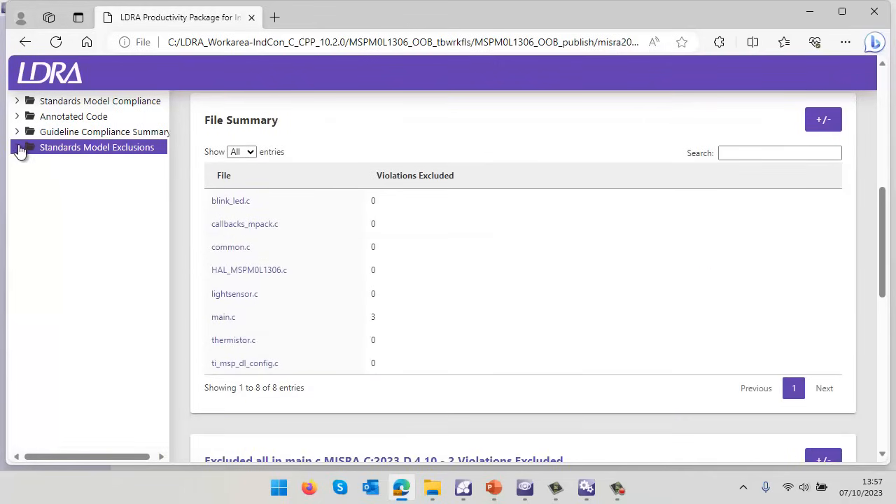
Expand the per-file exclusion pages for main.c, then close the compliance report.
{"action": "left_click", "coordinate": [65, 239]}
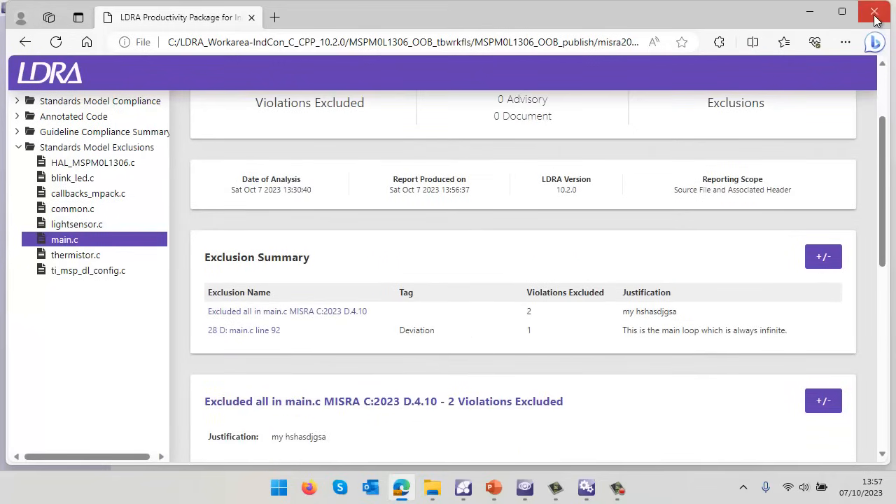
{"action": "left_click", "coordinate": [875, 13]}
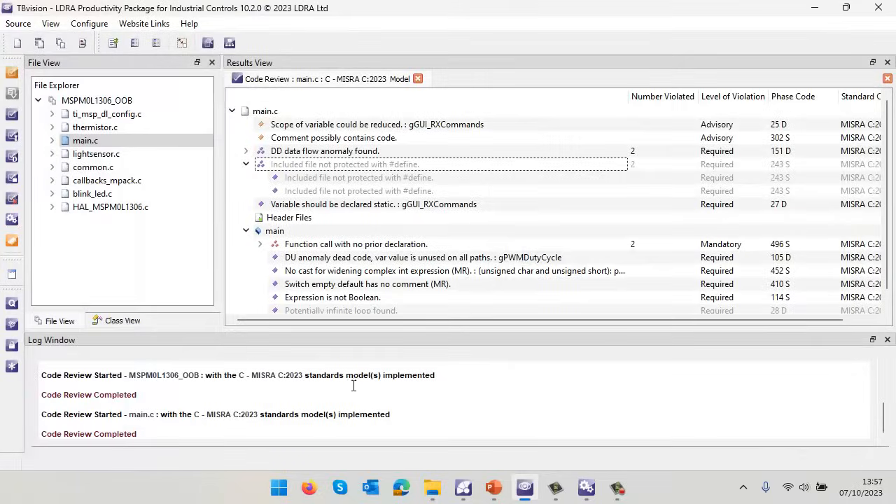
Show the Static Call Diagram for the MSPM0L1306_OOB system from the project views.
{"action": "left_click", "coordinate": [420, 78]}
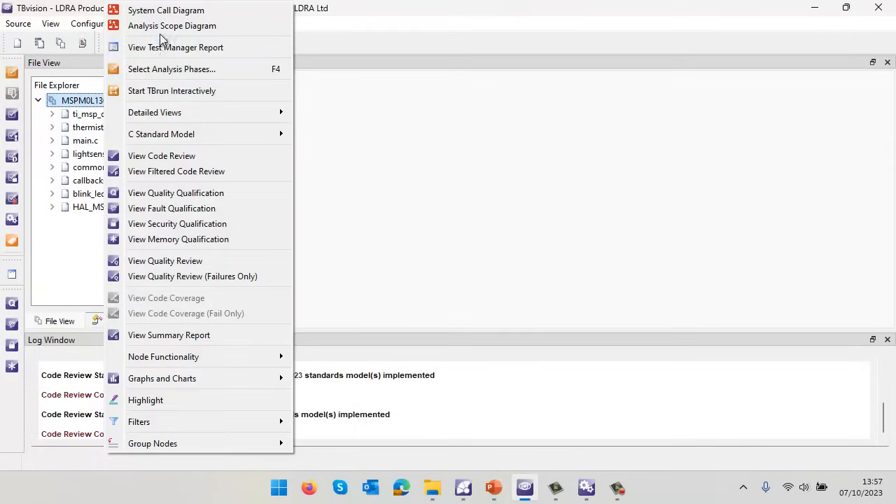
{"action": "left_click", "coordinate": [166, 9]}
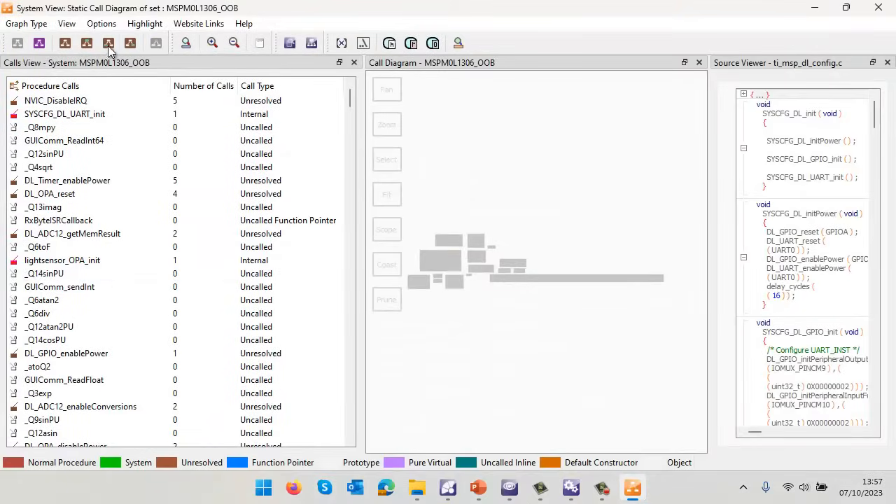
Rank procedures by cyclomatic complexity descending, with thermistor_runExample at 7 on top.
{"action": "left_click", "coordinate": [109, 44]}
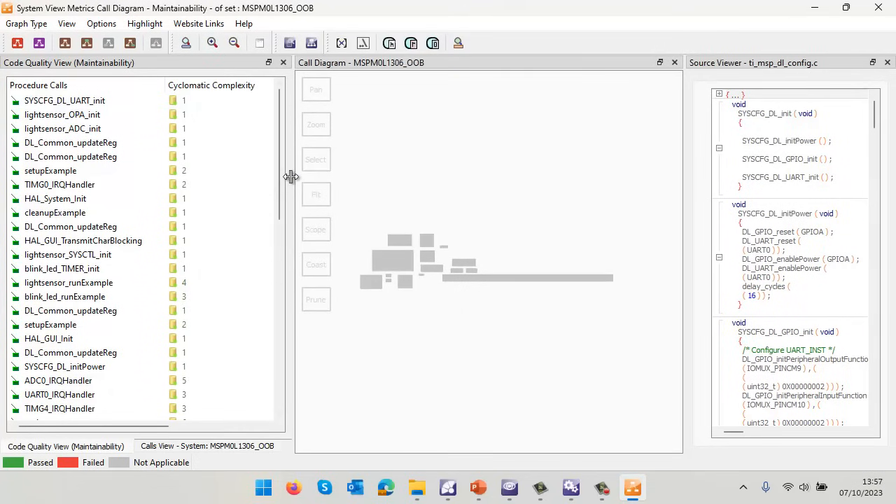
{"action": "left_click", "coordinate": [211, 86]}
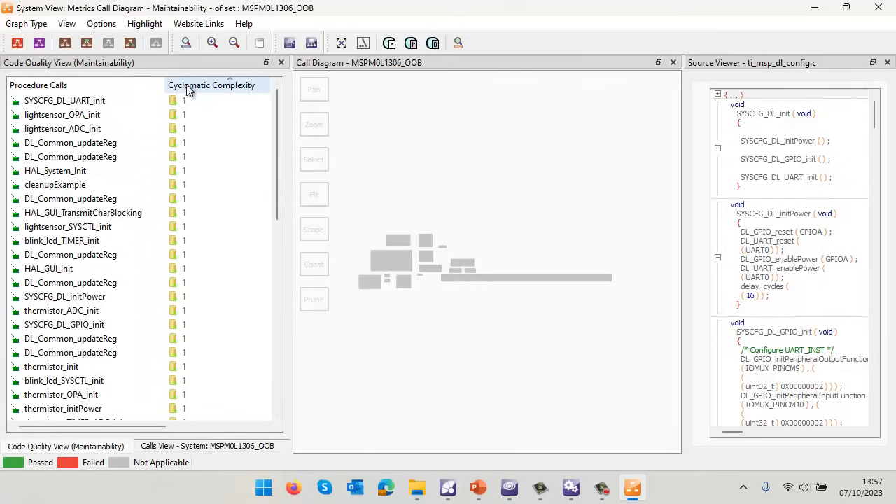
{"action": "left_click", "coordinate": [210, 85]}
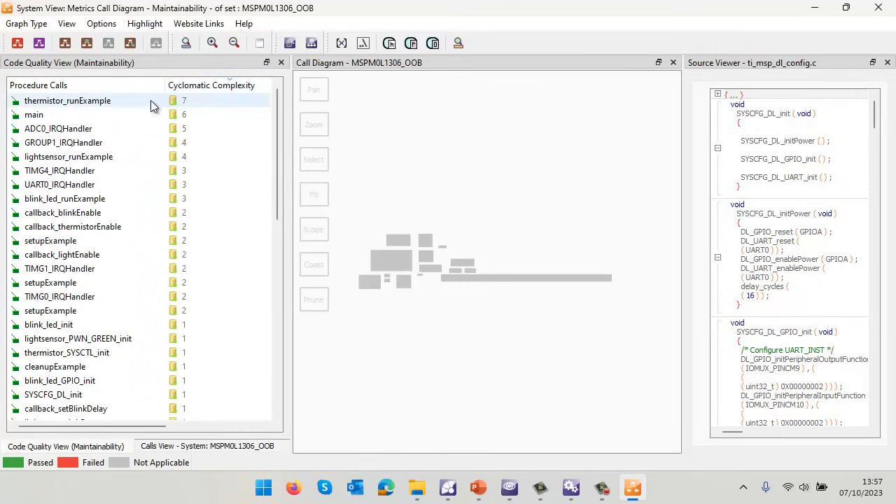
{"action": "mouse_move", "coordinate": [171, 105]}
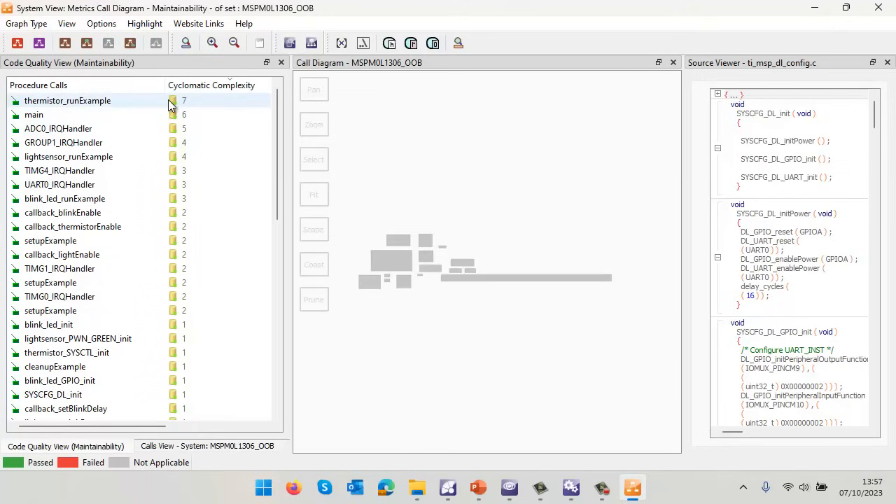
{"action": "right_click", "coordinate": [59, 184]}
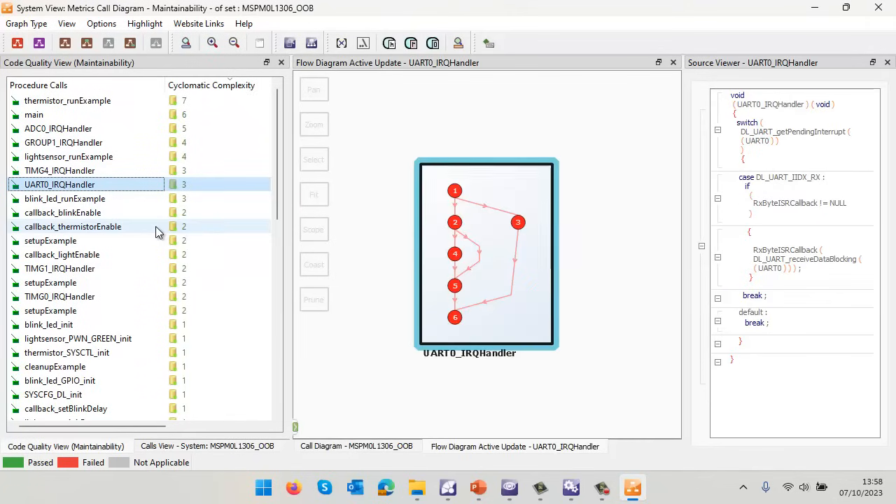
Review flow diagrams of UART0_IRQHandler, lightsensor_runExample, main and thermistor_runExample, then close the window.
{"action": "left_click", "coordinate": [314, 193]}
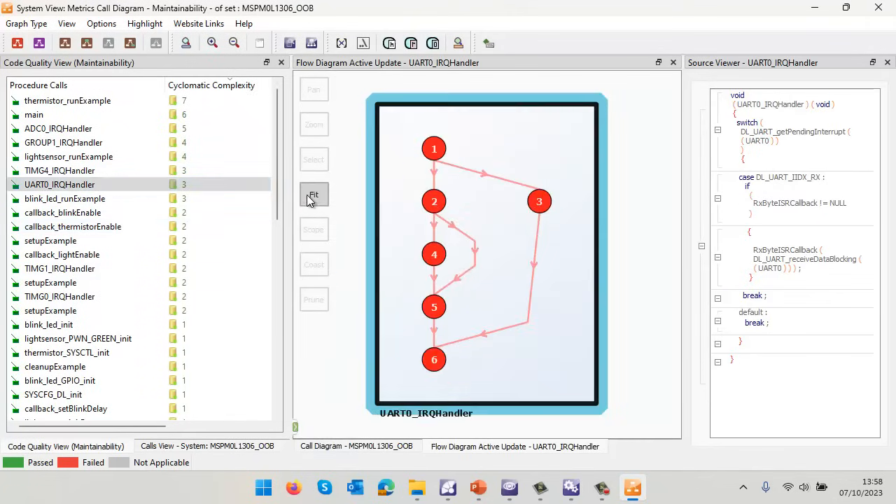
{"action": "left_click", "coordinate": [59, 184]}
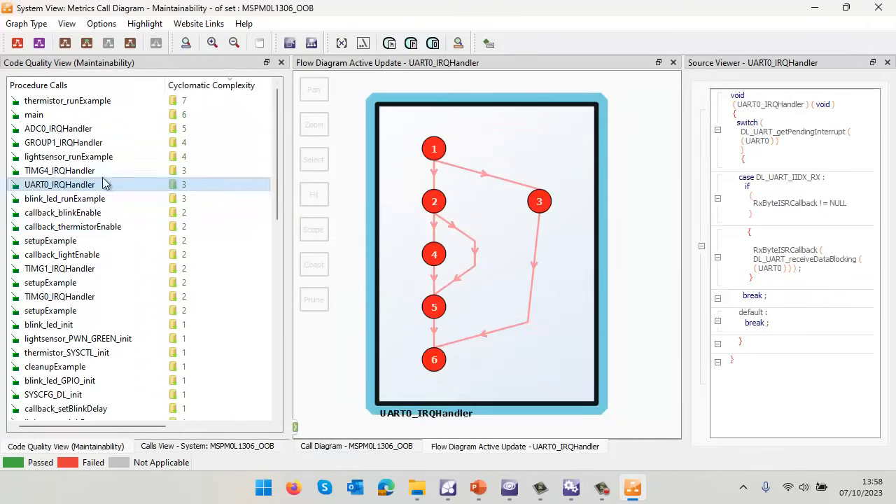
{"action": "left_click", "coordinate": [68, 157]}
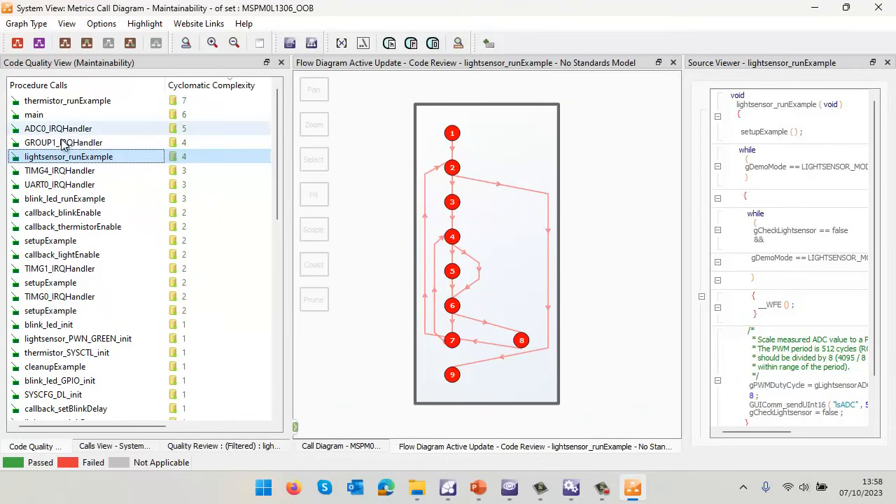
{"action": "left_click", "coordinate": [33, 115]}
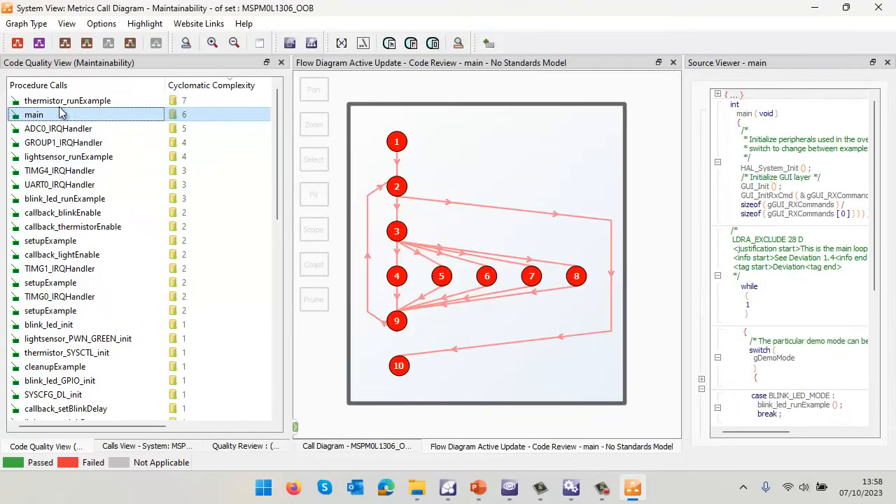
{"action": "left_click", "coordinate": [67, 101]}
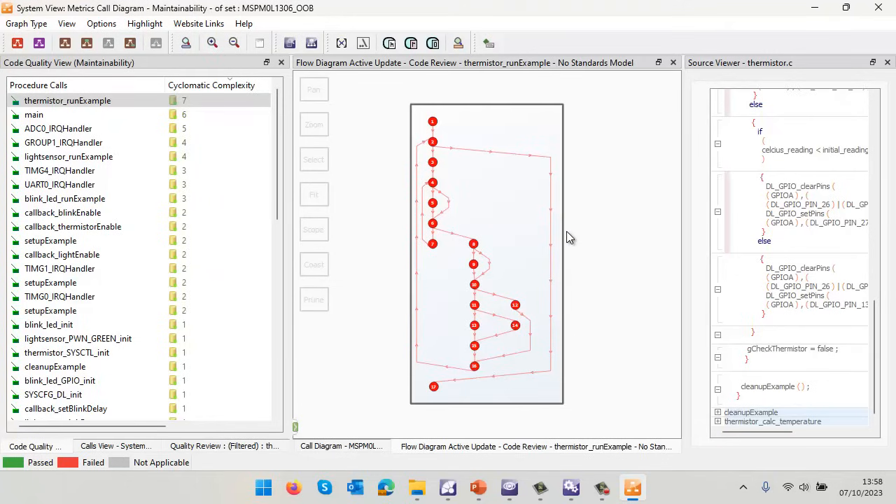
{"action": "mouse_move", "coordinate": [419, 177]}
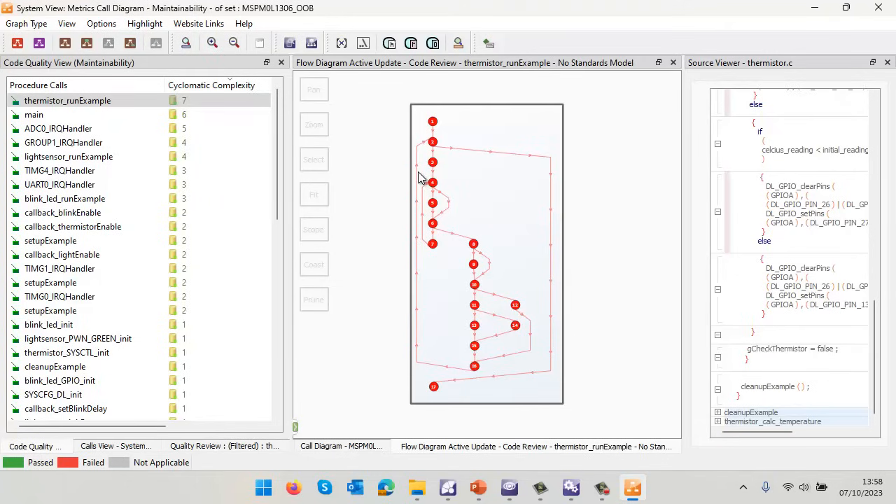
{"action": "mouse_move", "coordinate": [440, 244]}
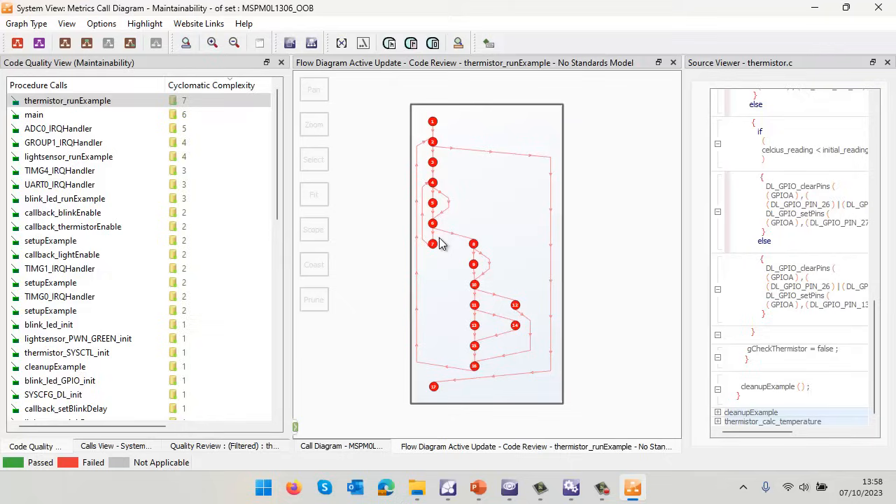
{"action": "mouse_move", "coordinate": [500, 356]}
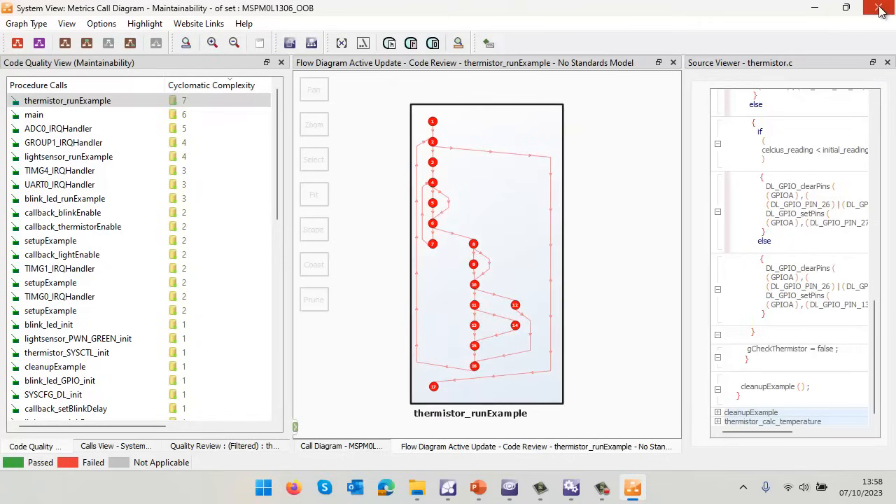
{"action": "left_click", "coordinate": [877, 8]}
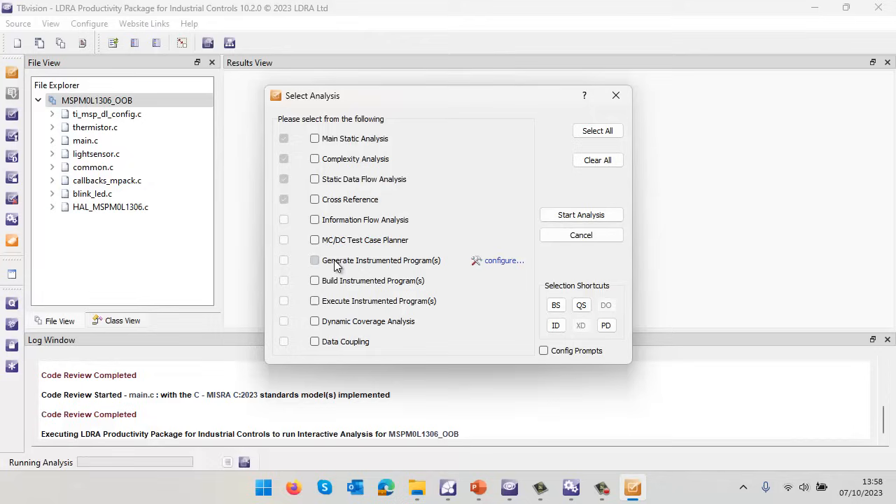
Select generate, build, execute instrumented program, dynamic coverage and data coupling, and start the analysis.
{"action": "left_click", "coordinate": [313, 260]}
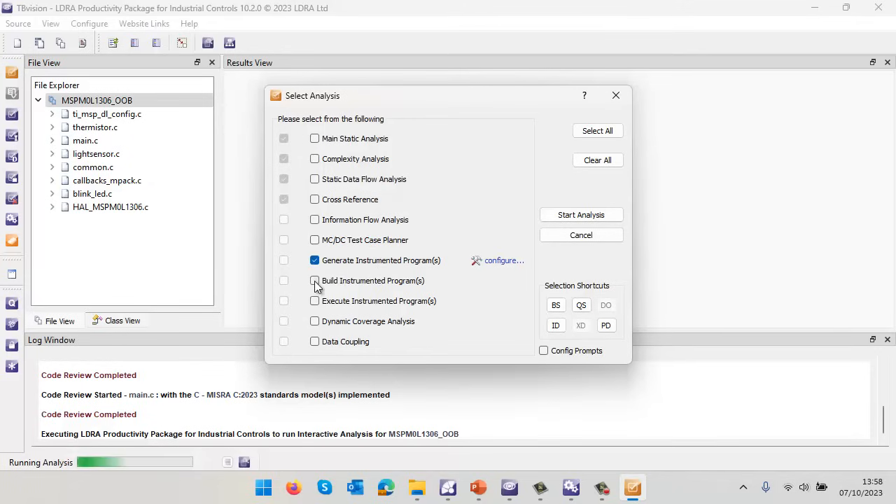
{"action": "left_click", "coordinate": [313, 280]}
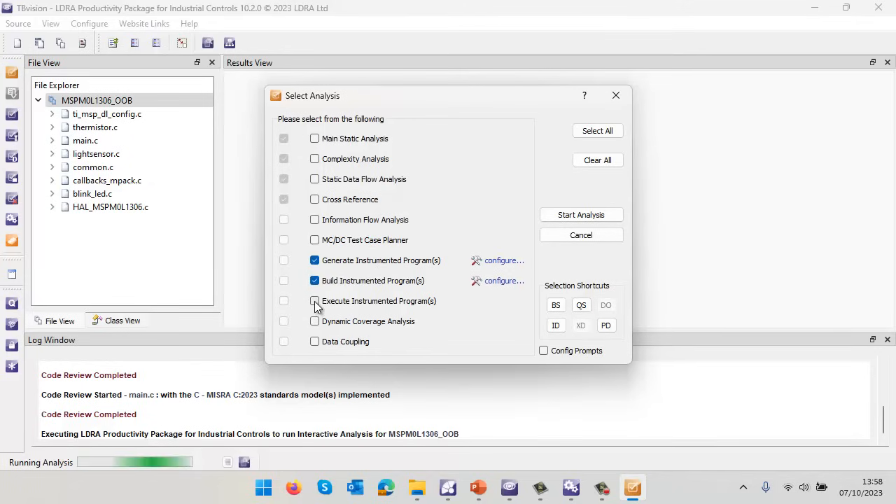
{"action": "left_click", "coordinate": [314, 301]}
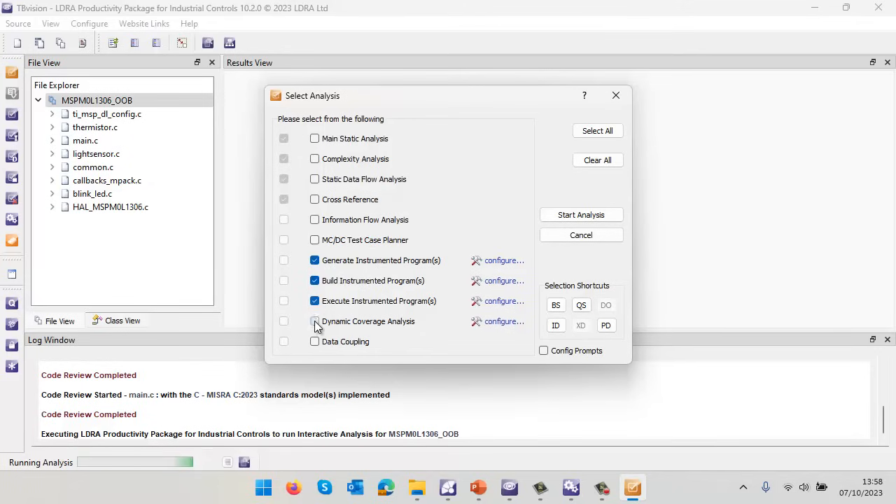
{"action": "left_click", "coordinate": [313, 320]}
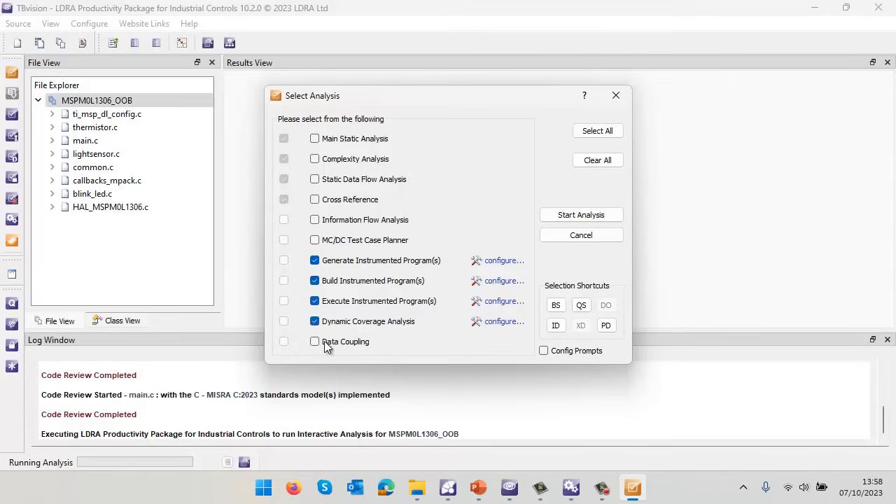
{"action": "left_click", "coordinate": [313, 341]}
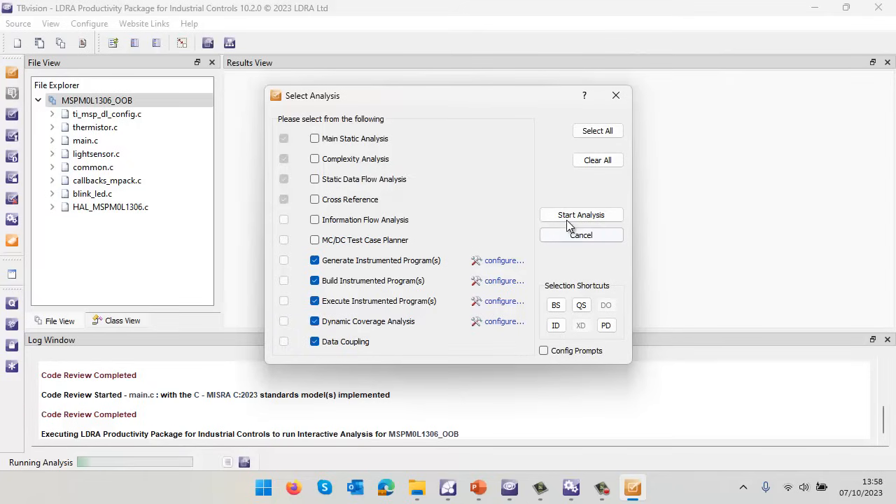
{"action": "left_click", "coordinate": [581, 215]}
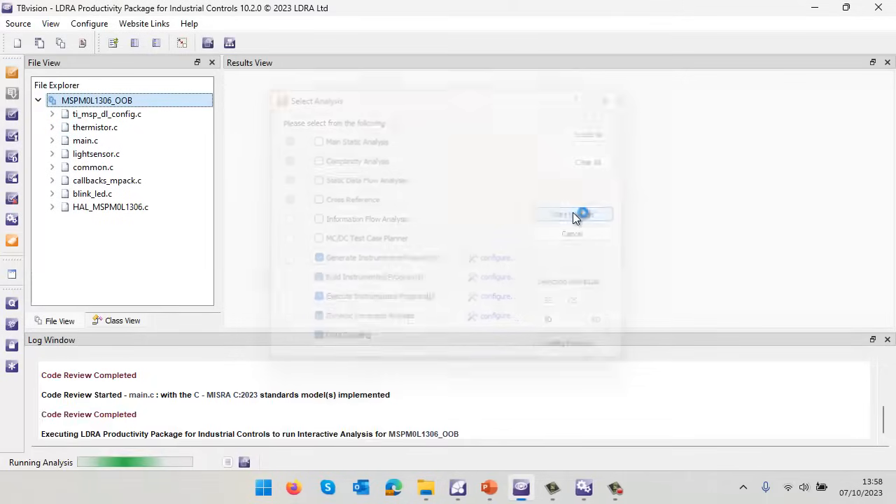
{"action": "left_click", "coordinate": [574, 215]}
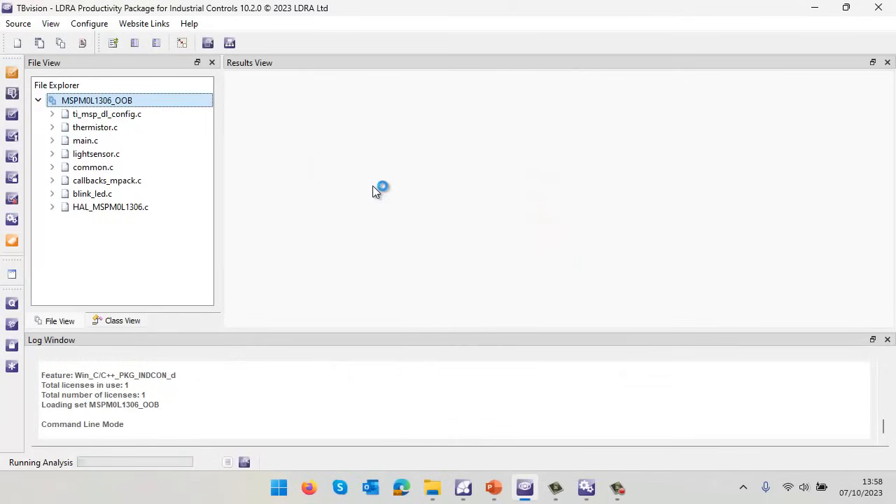
Let the batch script load MSPM0L1306_OOB.out onto the XDS110 target and run it.
{"action": "left_click", "coordinate": [110, 207]}
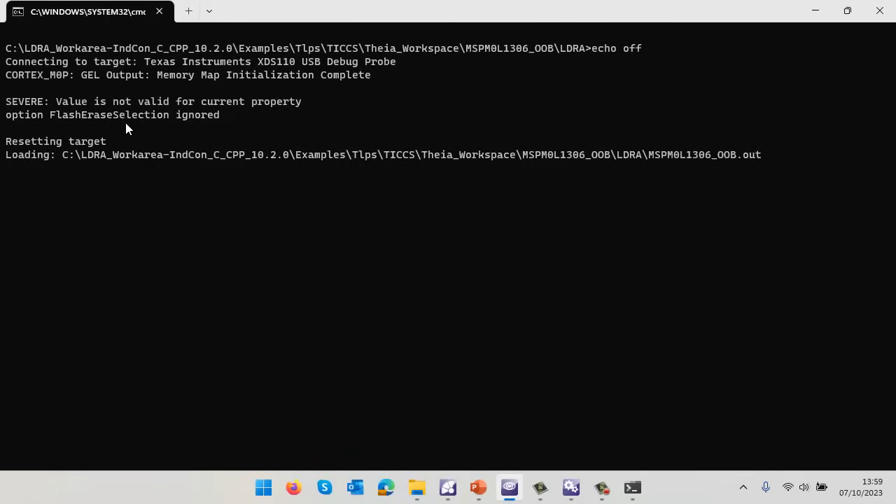
{"action": "mouse_move", "coordinate": [167, 162]}
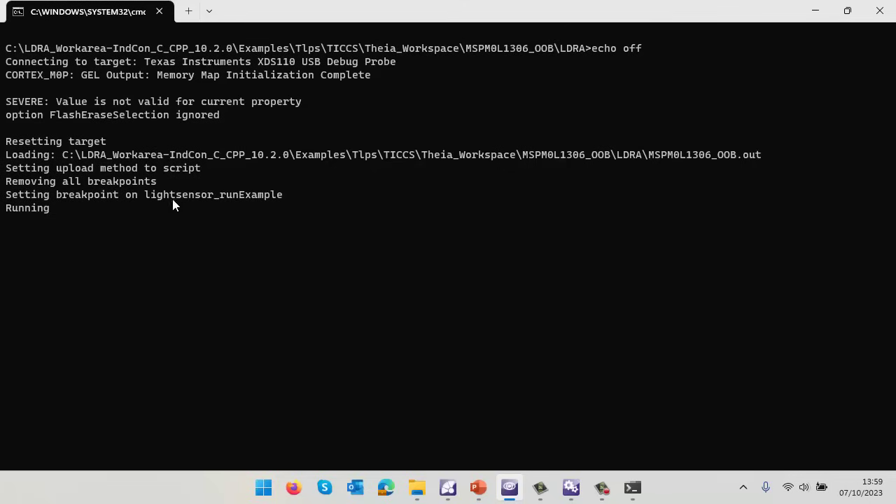
{"action": "mouse_move", "coordinate": [227, 201]}
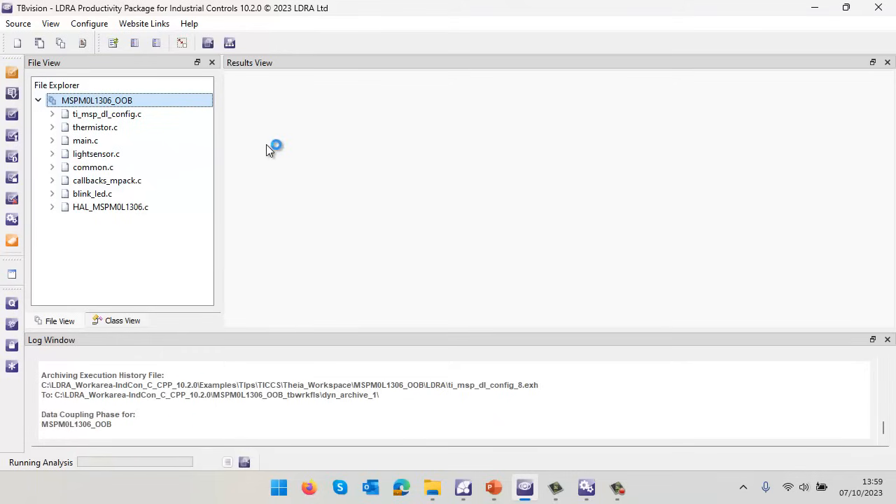
{"action": "mouse_move", "coordinate": [269, 129]}
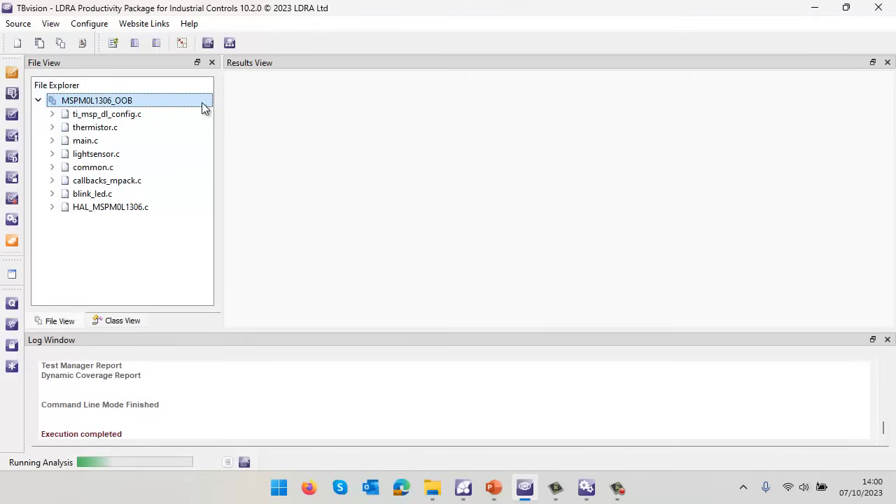
View code coverage for the MSPM0L1306_OOB set from its File View actions.
{"action": "right_click", "coordinate": [95, 101]}
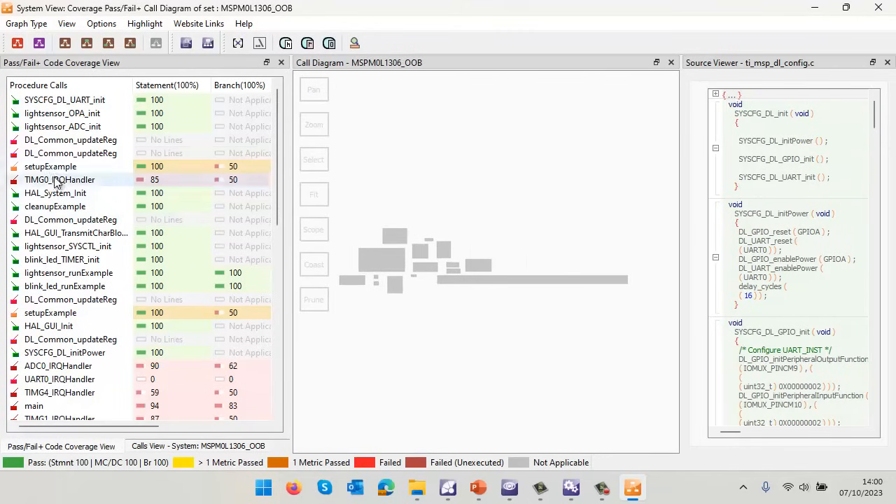
Sort functions by statement coverage and show TIMG1_IRQHandler's flow diagram at 87% statement, 50% branch.
{"action": "left_click", "coordinate": [168, 85]}
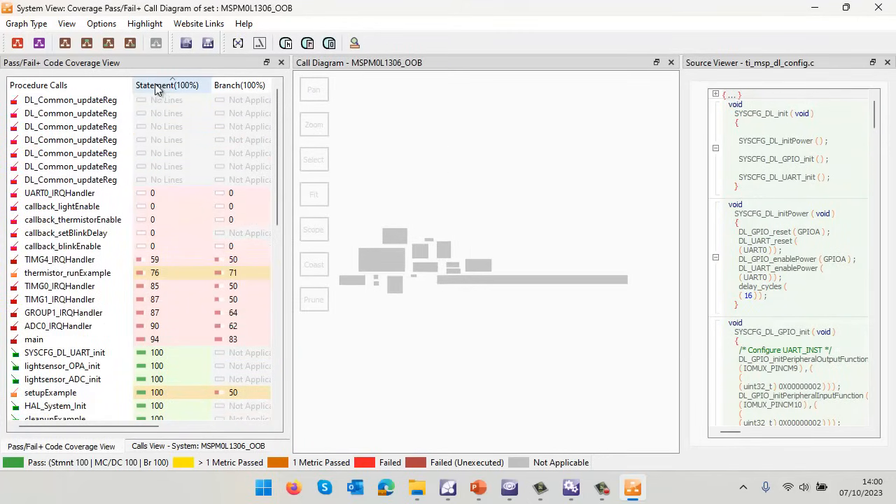
{"action": "left_click", "coordinate": [70, 166]}
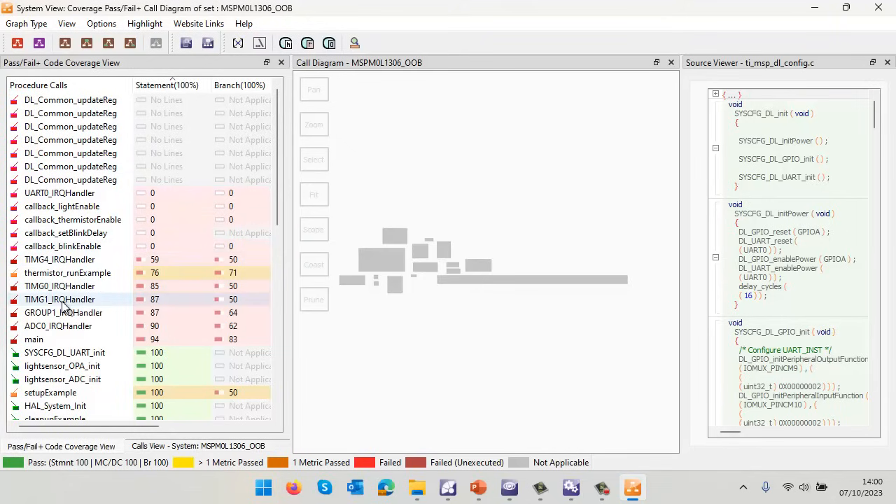
{"action": "left_click", "coordinate": [59, 300]}
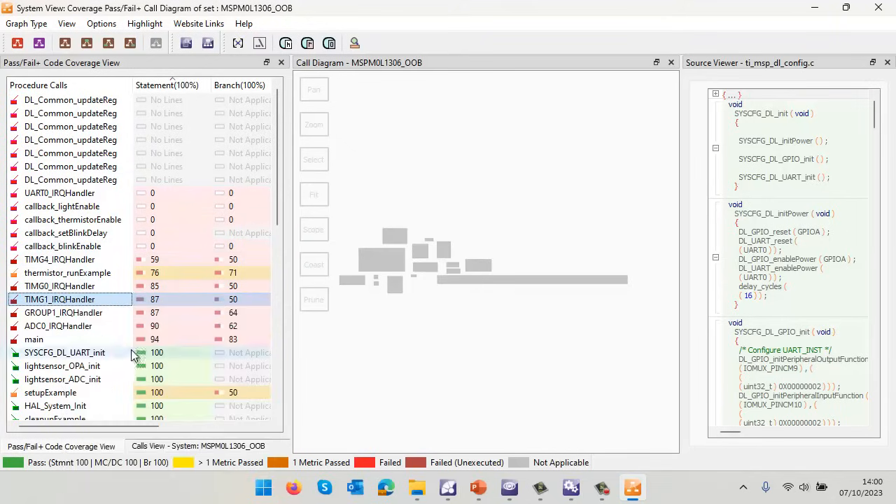
{"action": "double_click", "coordinate": [59, 300]}
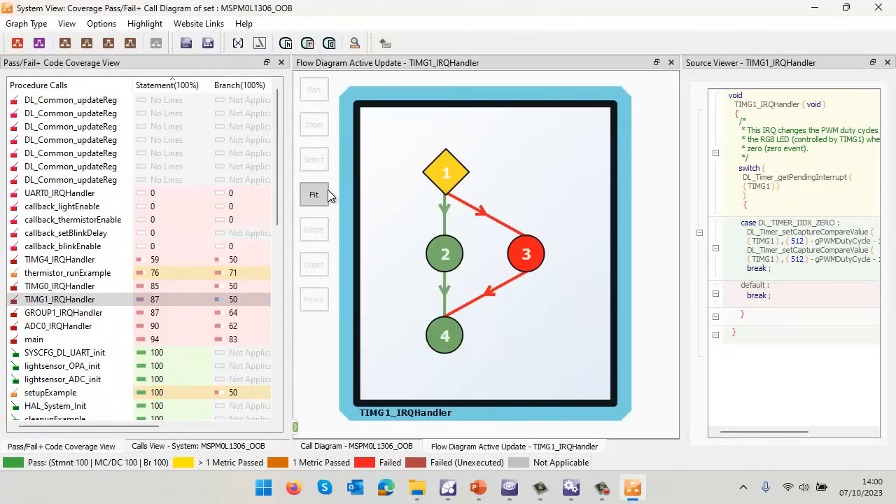
{"action": "mouse_move", "coordinate": [448, 188]}
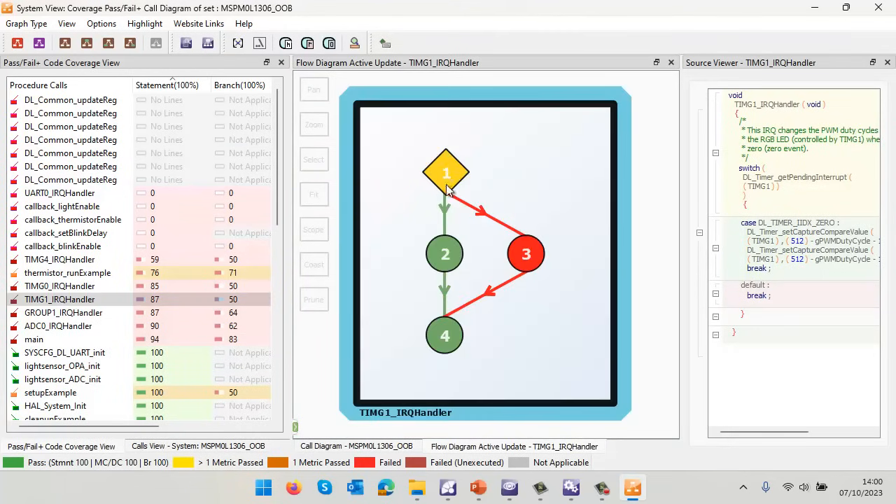
{"action": "mouse_move", "coordinate": [445, 253]}
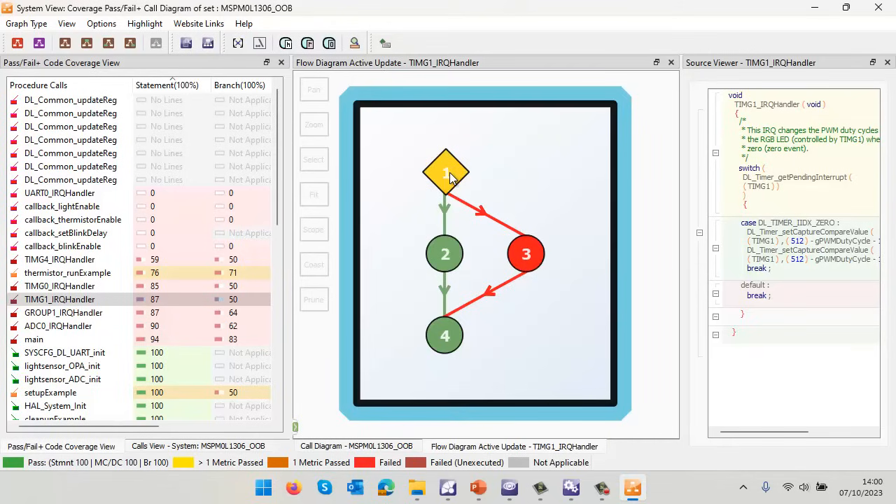
{"action": "mouse_move", "coordinate": [461, 209]}
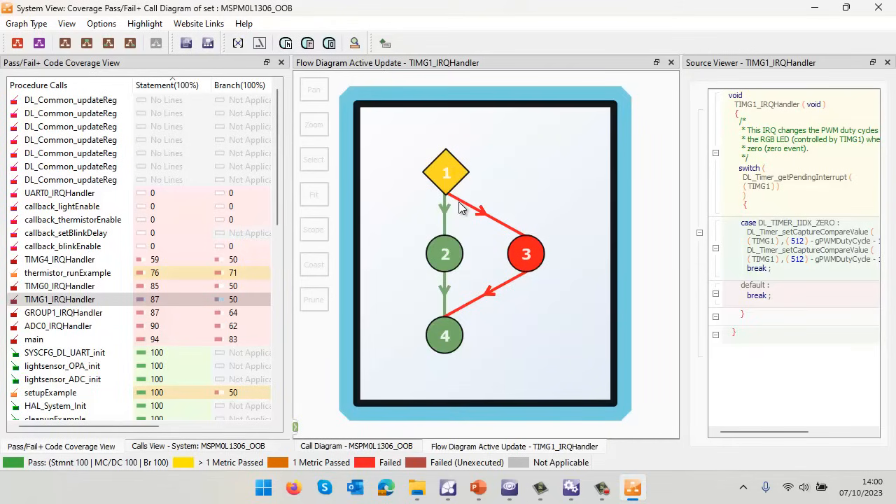
{"action": "mouse_move", "coordinate": [297, 241]}
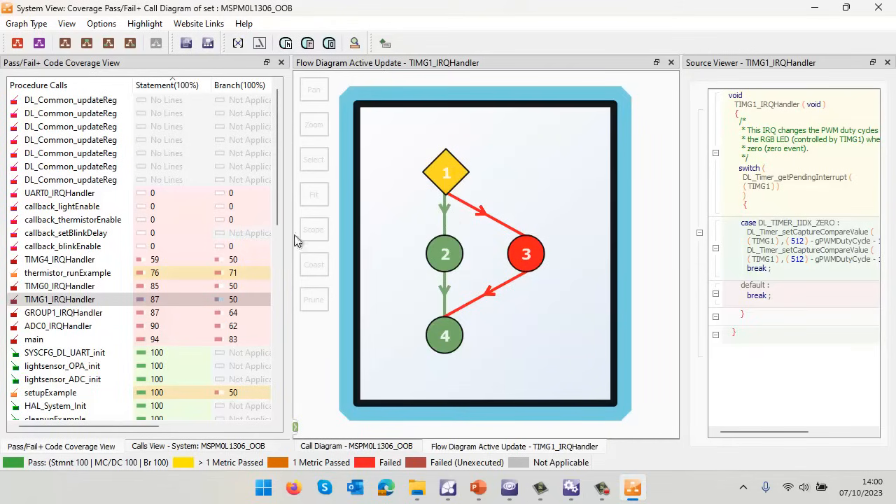
Review coverage flow diagrams of TIMG4_IRQHandler and ADC0_IRQHandler, then close the coverage system view.
{"action": "left_click", "coordinate": [59, 259]}
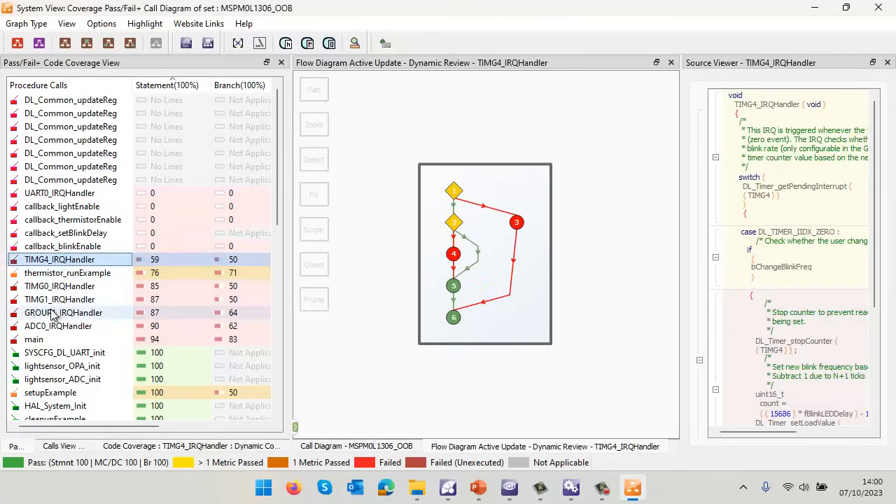
{"action": "left_click", "coordinate": [64, 353]}
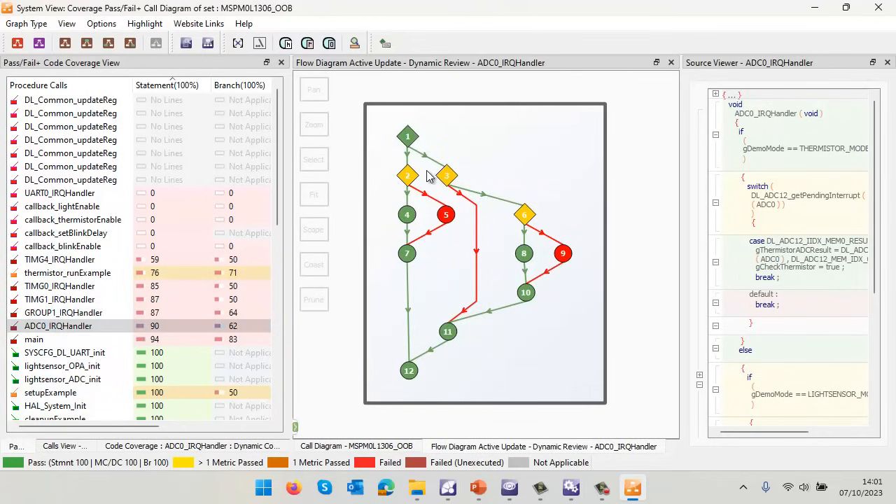
{"action": "mouse_move", "coordinate": [379, 130]}
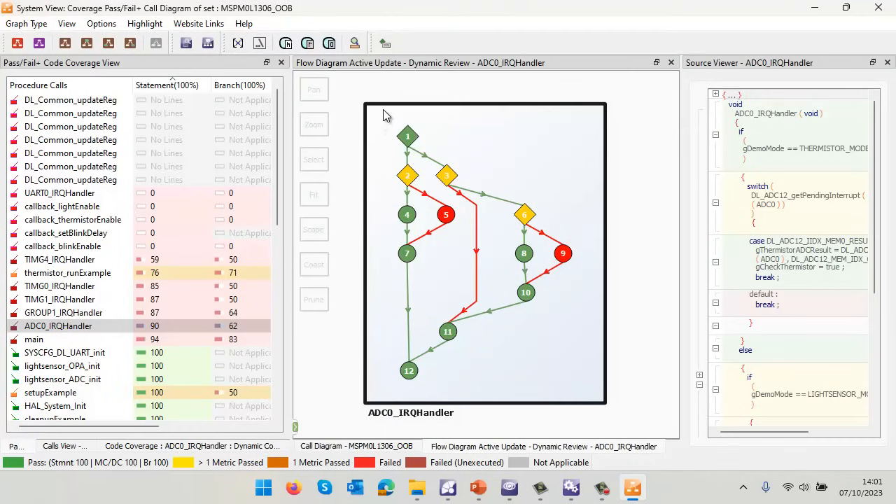
{"action": "mouse_move", "coordinate": [877, 8]}
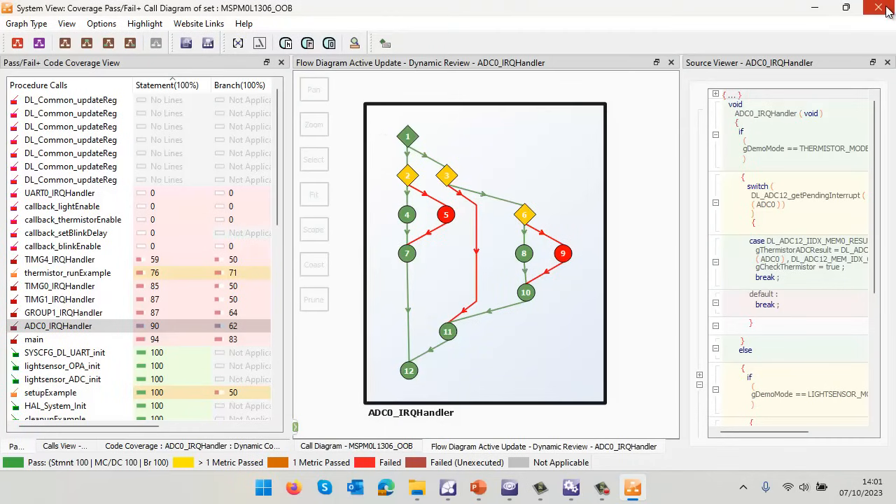
{"action": "left_click", "coordinate": [879, 8]}
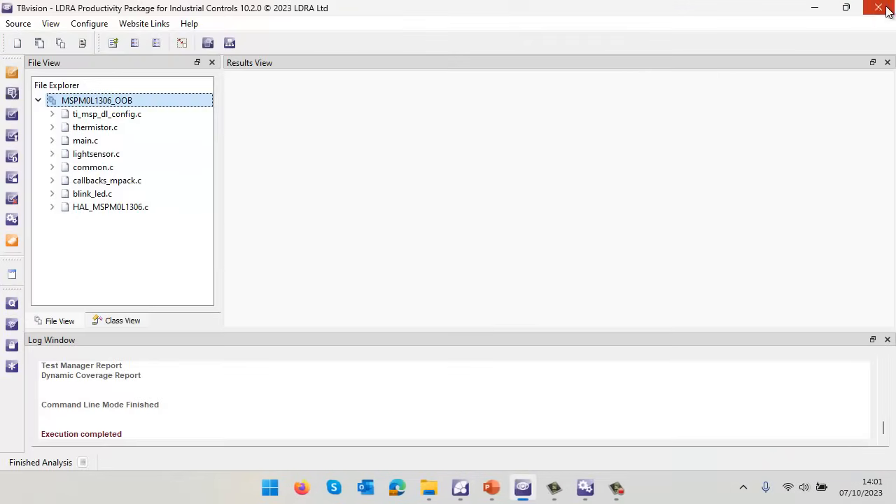
{"action": "mouse_move", "coordinate": [126, 158]}
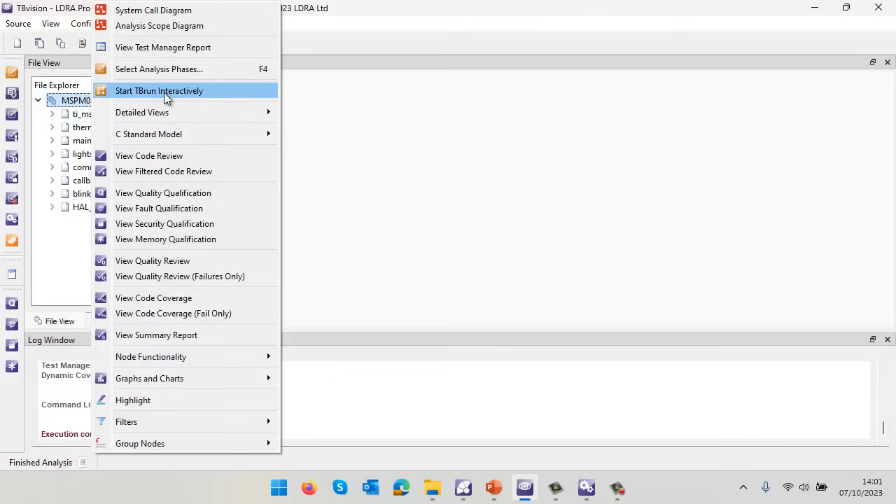
Start TBrun interactively for the MSPM0L1306_OOB set.
{"action": "left_click", "coordinate": [160, 89]}
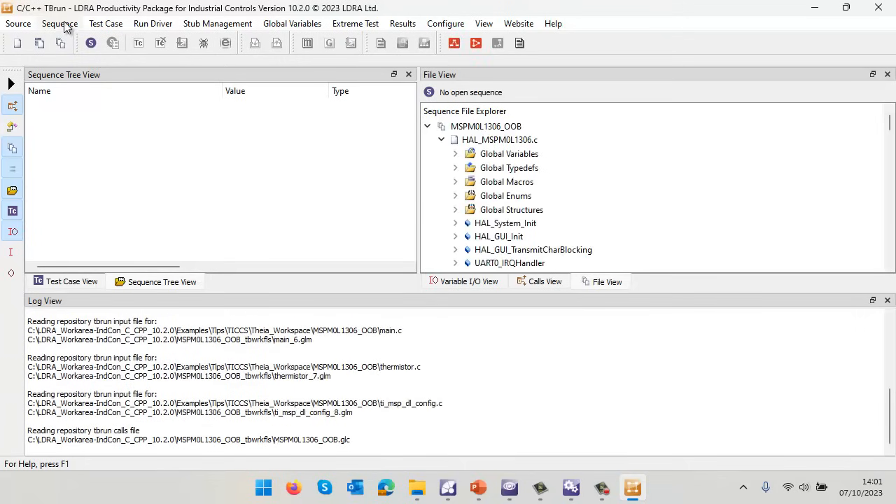
Create a new sequence from ut_blink_led.tcf in MSPM0L1306_OOB > TestCases.
{"action": "left_click", "coordinate": [57, 22]}
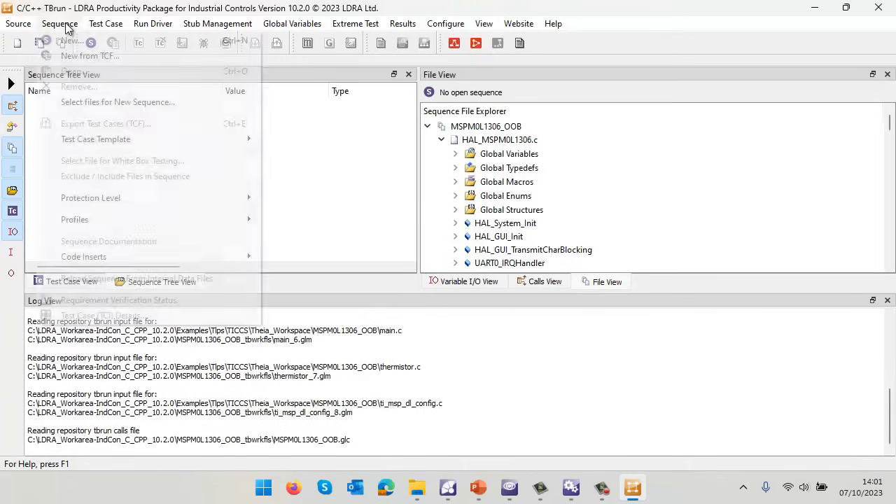
{"action": "left_click", "coordinate": [117, 101]}
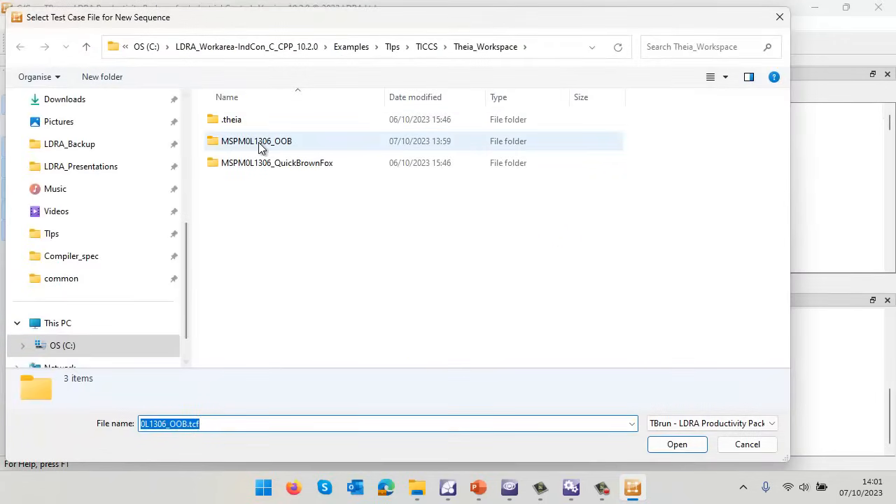
{"action": "double_click", "coordinate": [255, 140]}
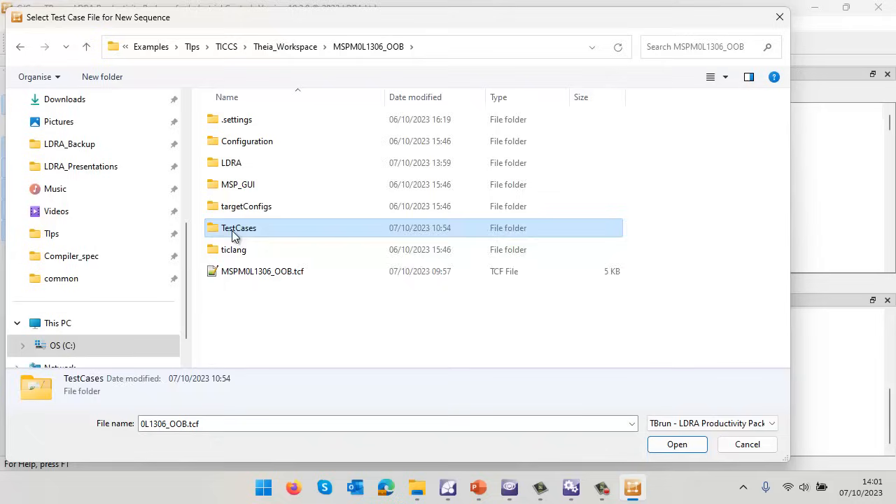
{"action": "double_click", "coordinate": [238, 227]}
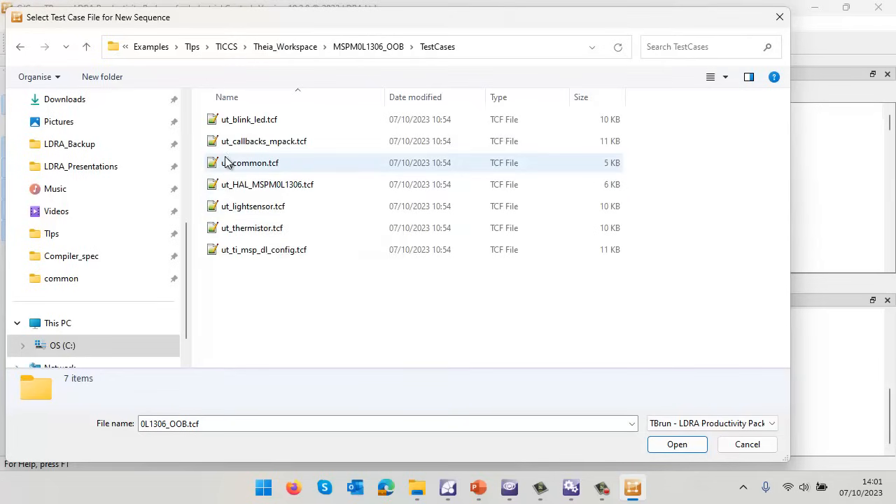
{"action": "left_click", "coordinate": [249, 119]}
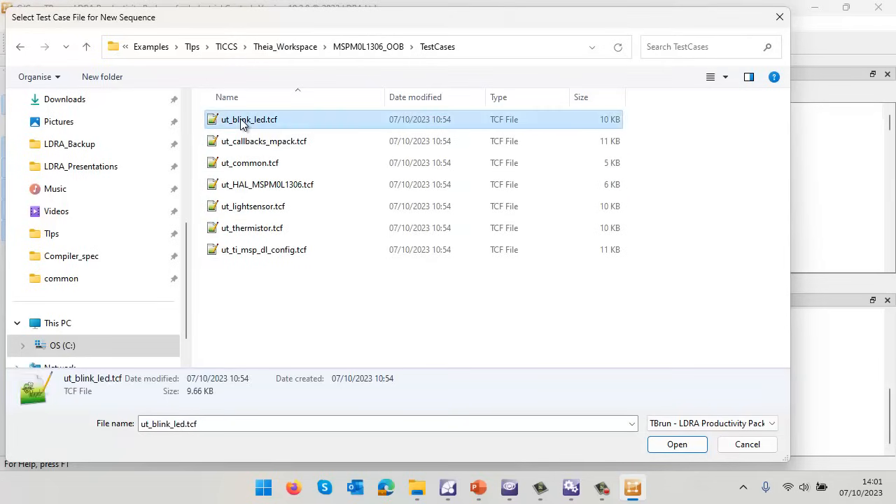
{"action": "left_click", "coordinate": [678, 444]}
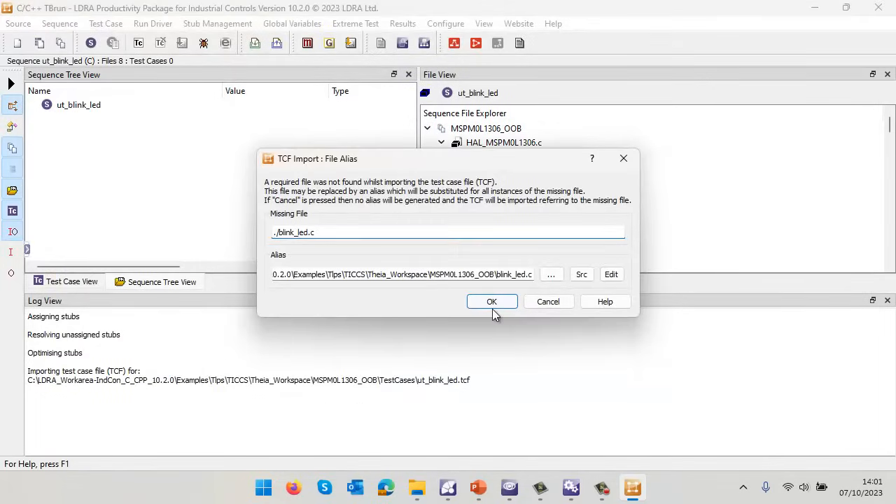
Accept the blink_led.c alias, view the sequence's procedure calls and select test case 1's Managed Stubs.
{"action": "left_click", "coordinate": [492, 301]}
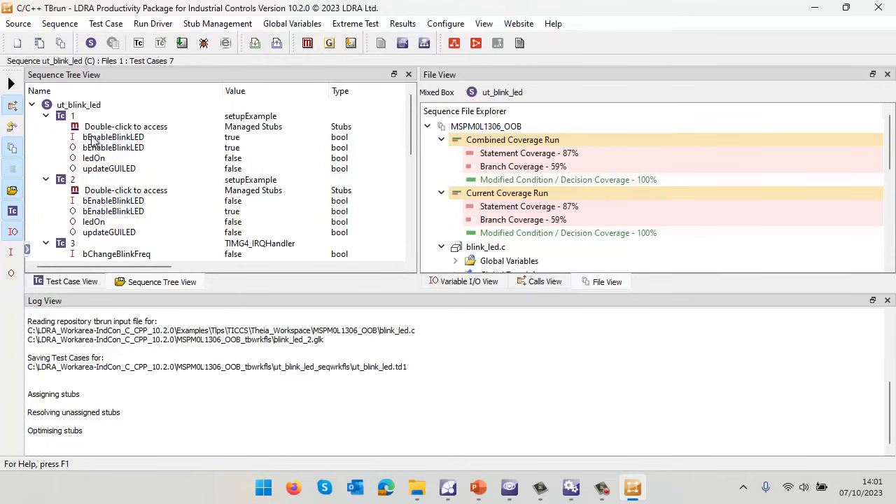
{"action": "mouse_move", "coordinate": [105, 143]}
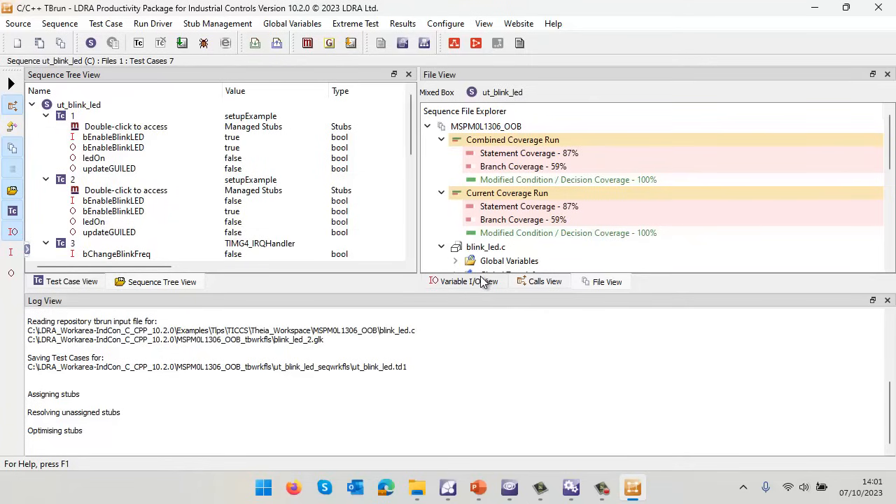
{"action": "left_click", "coordinate": [543, 282]}
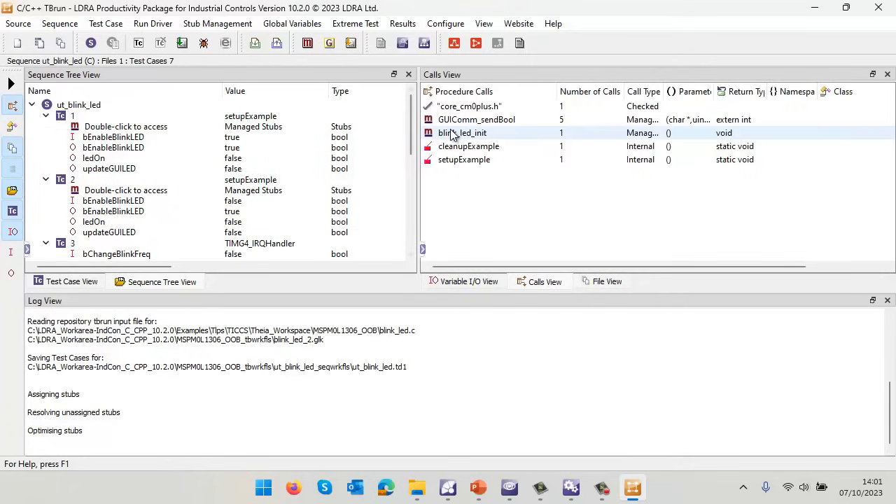
{"action": "right_click", "coordinate": [462, 133]}
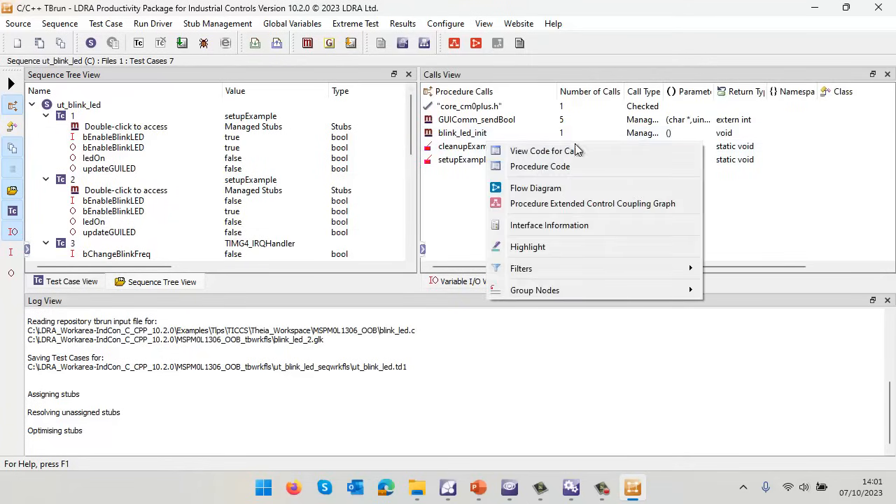
{"action": "left_click", "coordinate": [462, 133]}
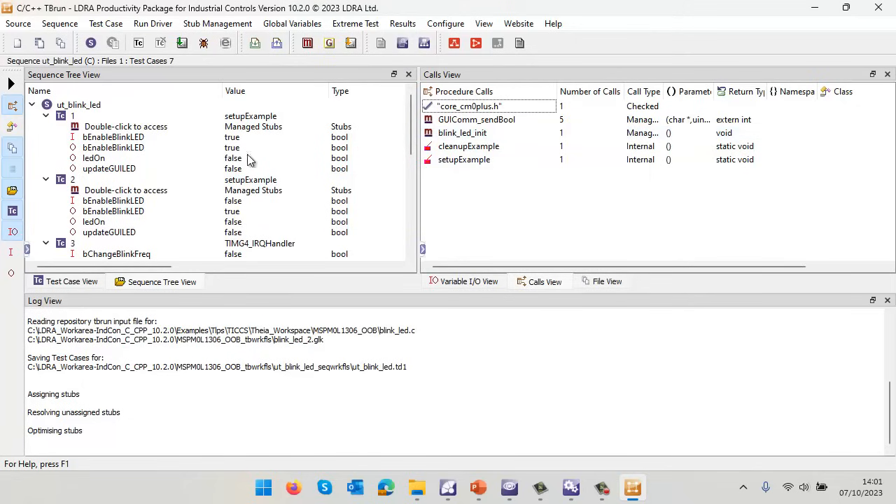
{"action": "left_click", "coordinate": [126, 126]}
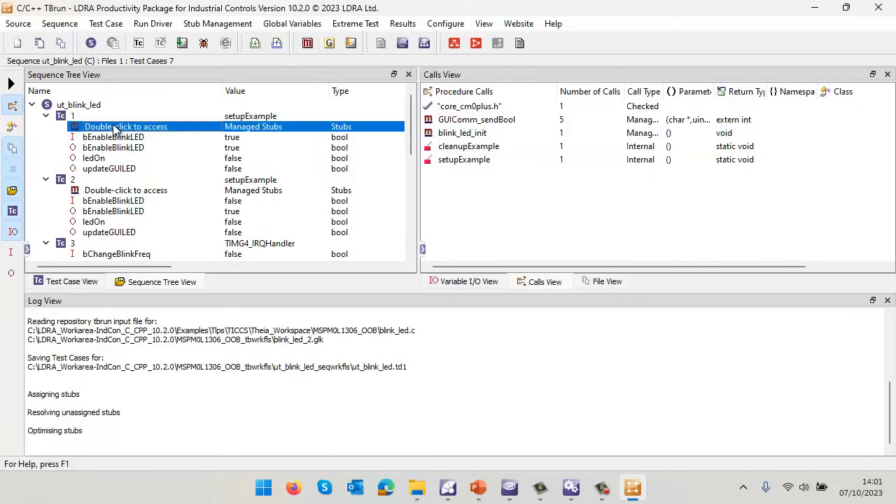
{"action": "double_click", "coordinate": [126, 126]}
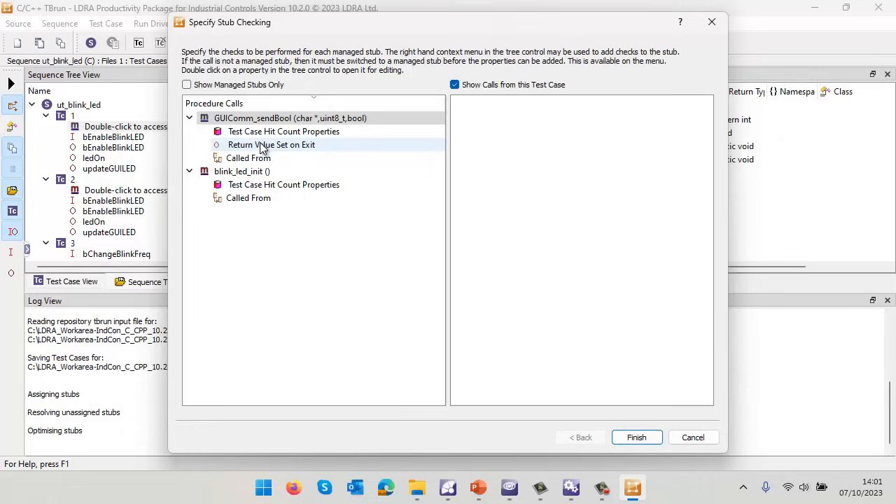
{"action": "left_click", "coordinate": [282, 132]}
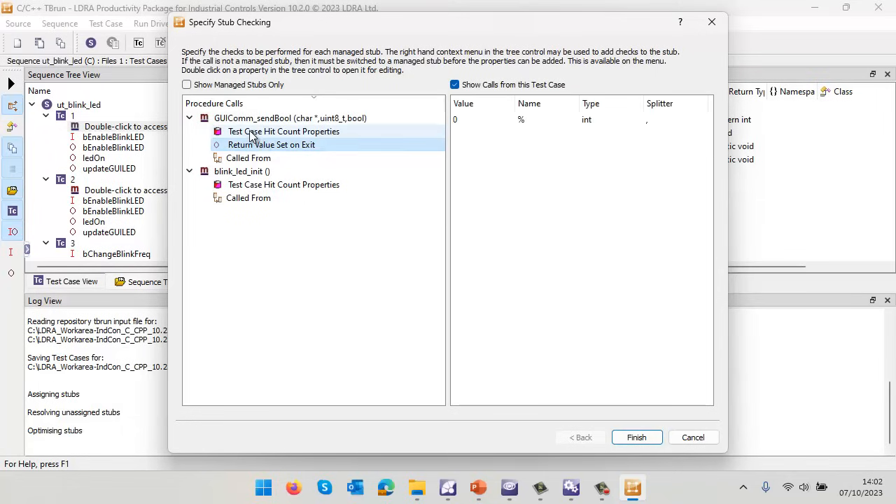
{"action": "left_click", "coordinate": [283, 132]}
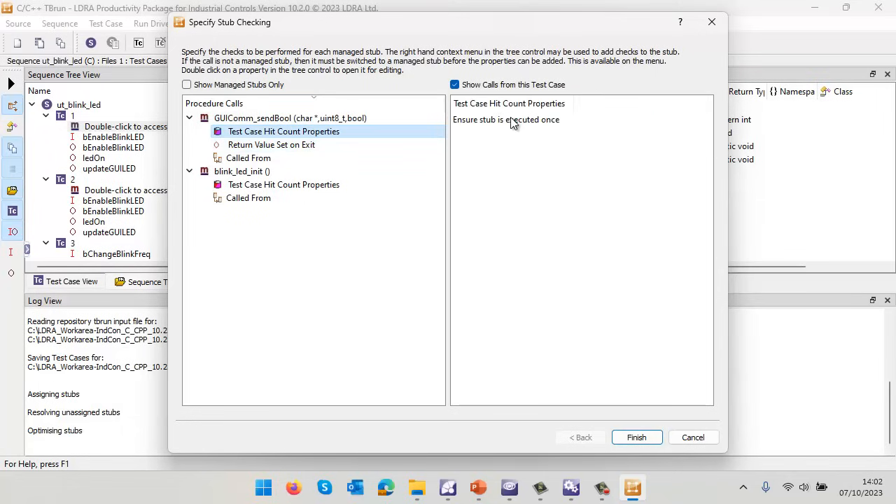
{"action": "left_click", "coordinate": [283, 185]}
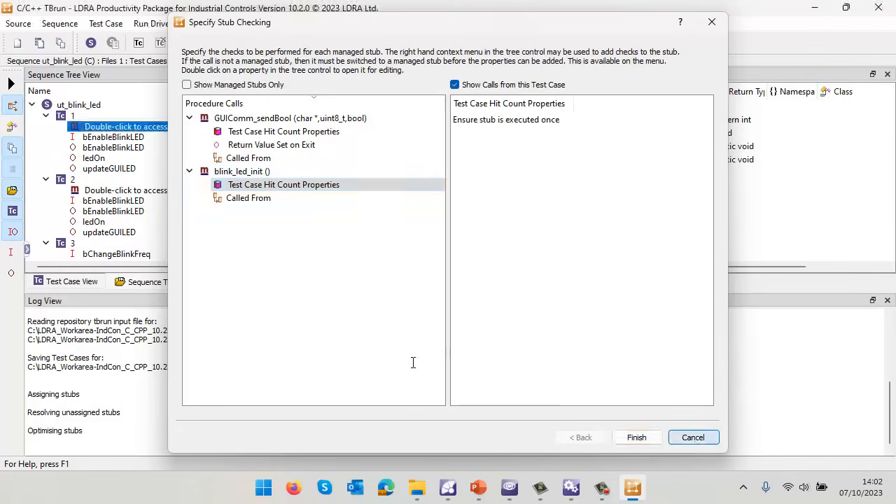
{"action": "left_click", "coordinate": [636, 437]}
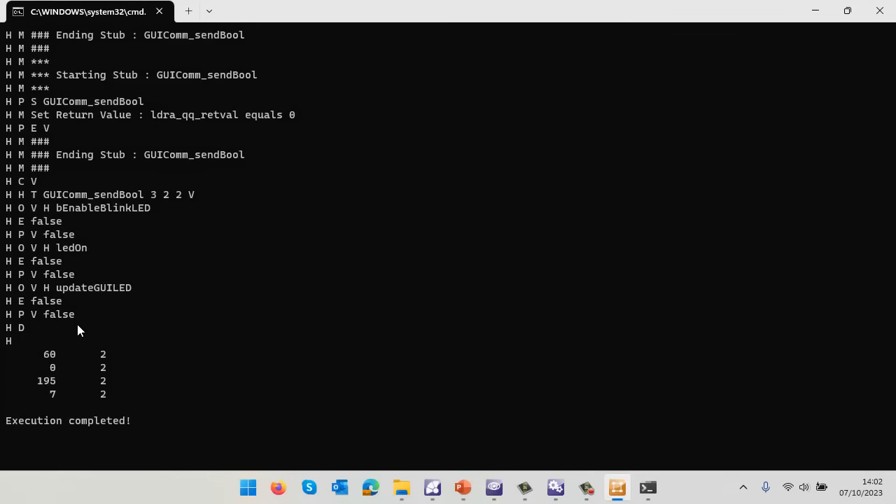
Let the blink_led test harness run in the command window until execution completes.
{"action": "left_click", "coordinate": [616, 487]}
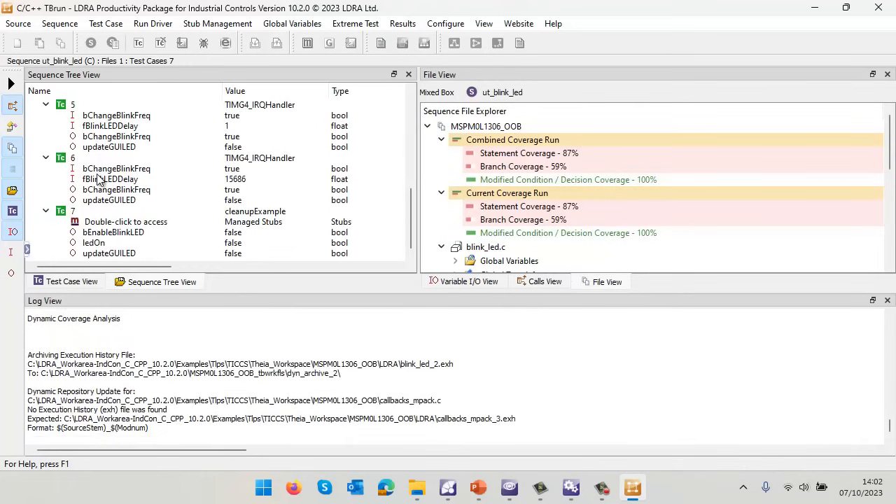
Review the completed dynamic analysis coverage and close TBrun.
{"action": "scroll", "scroll_direction": "down", "scroll_amount": 3}
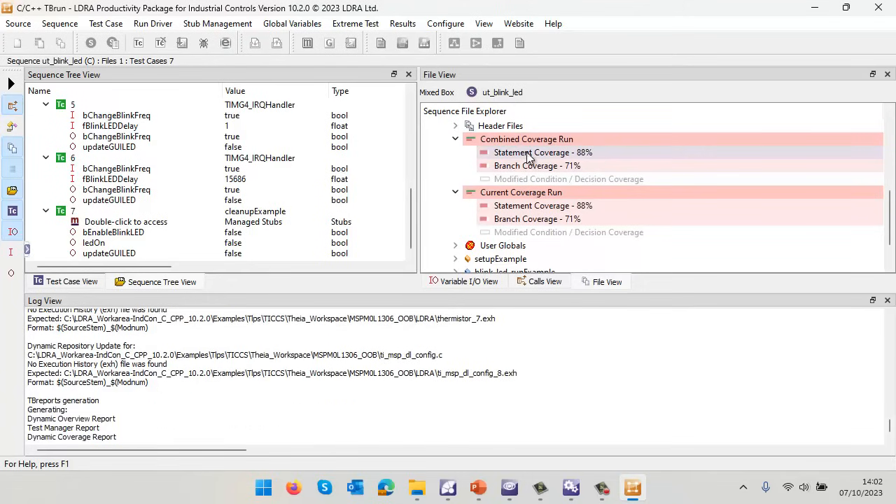
{"action": "mouse_move", "coordinate": [546, 171]}
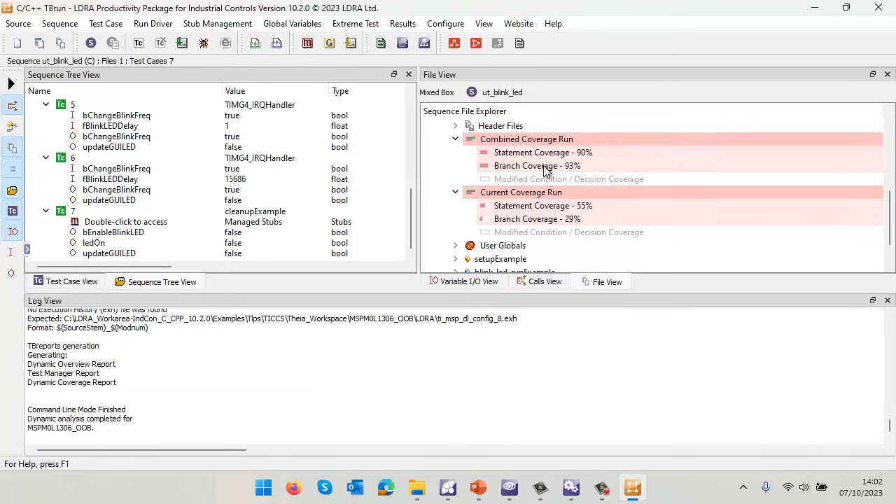
{"action": "mouse_move", "coordinate": [557, 170]}
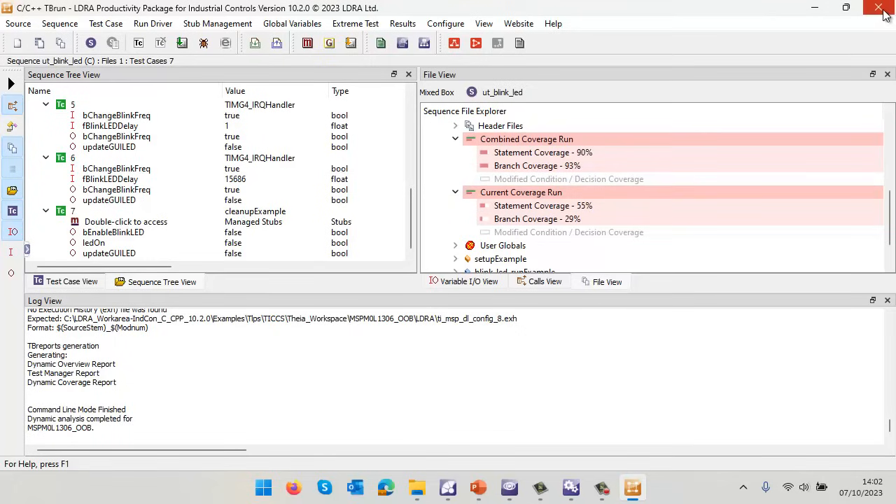
{"action": "left_click", "coordinate": [879, 8]}
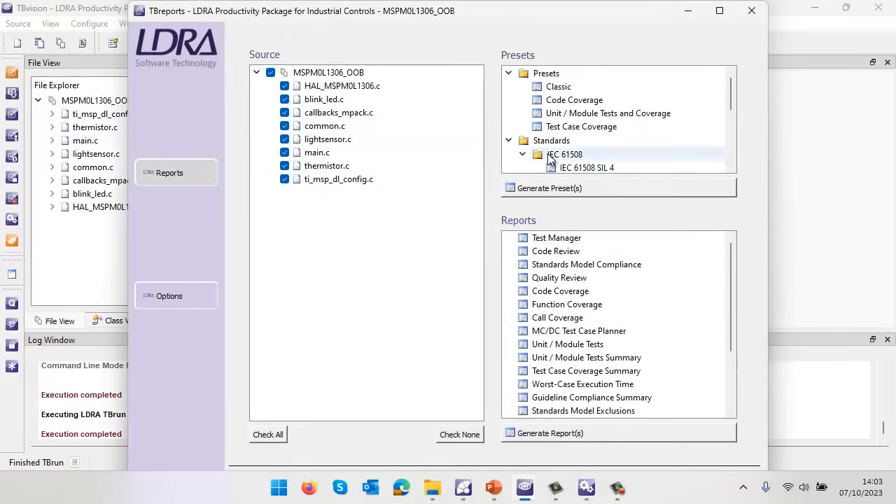
Select the IEC 61508 SIL 4 preset under Standards and generate its reports.
{"action": "scroll", "scroll_direction": "down", "scroll_amount": 3}
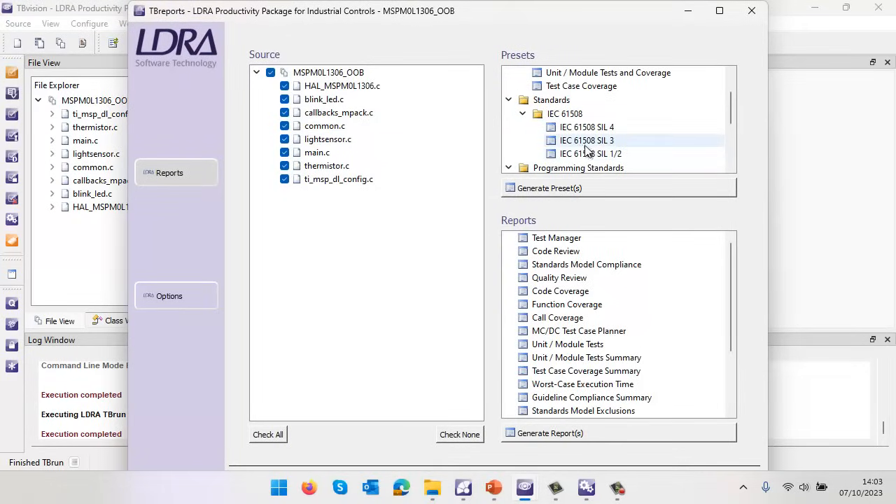
{"action": "left_click", "coordinate": [585, 125]}
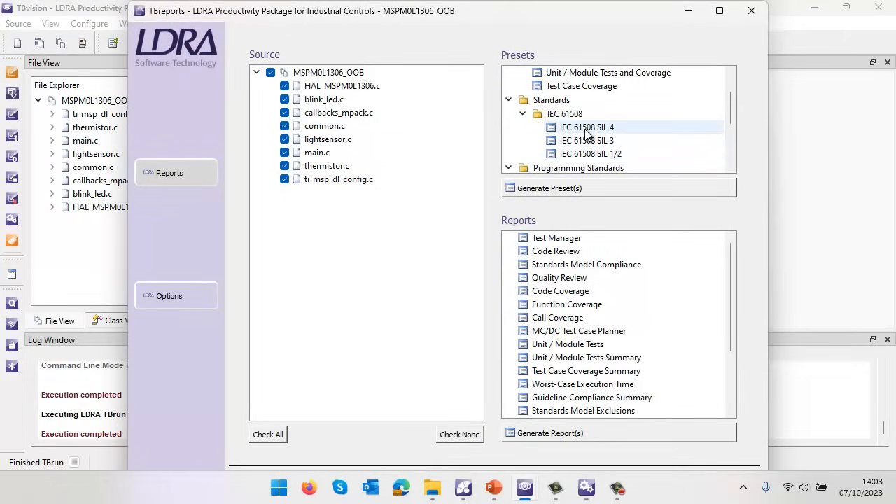
{"action": "left_click", "coordinate": [585, 126]}
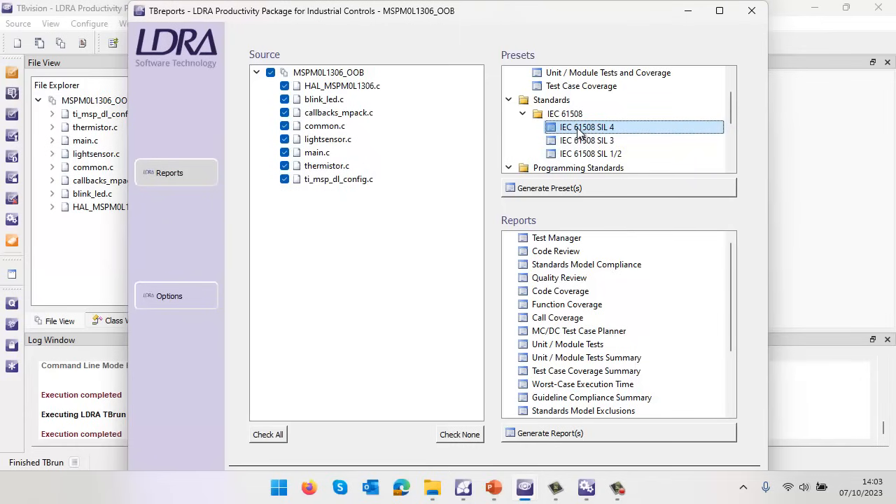
{"action": "left_click", "coordinate": [548, 188]}
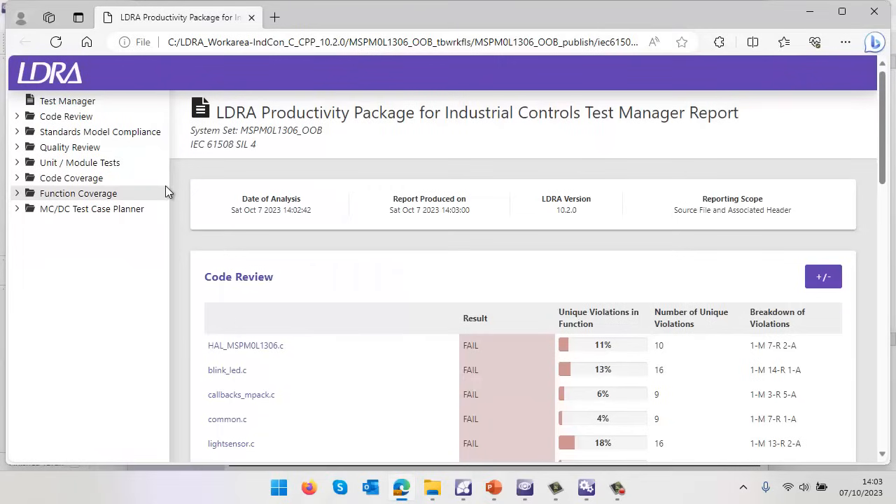
{"action": "mouse_move", "coordinate": [88, 262]}
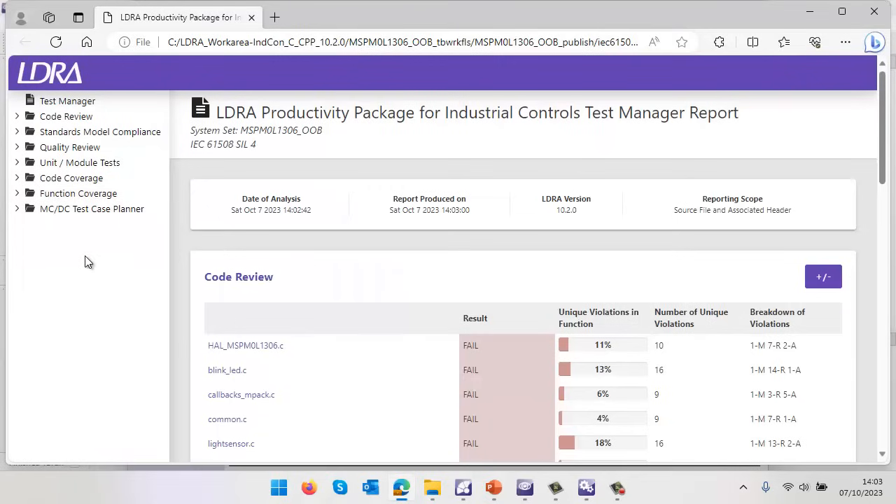
{"action": "mouse_move", "coordinate": [79, 215]}
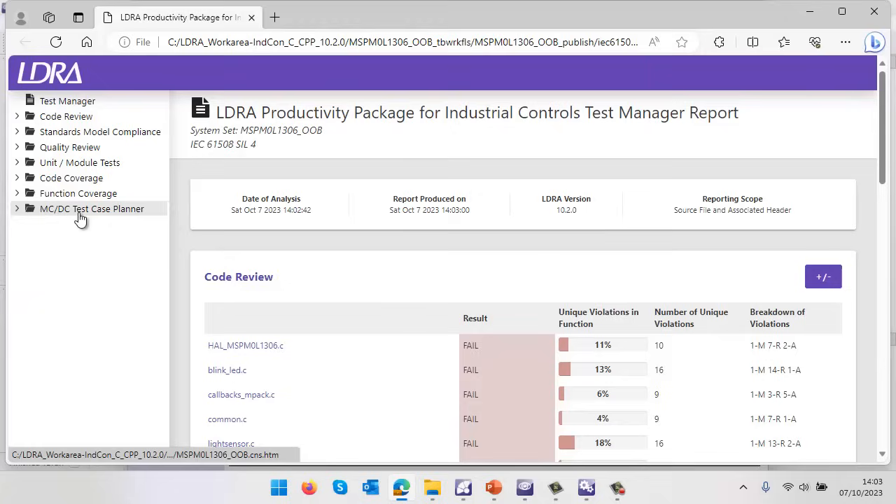
{"action": "mouse_move", "coordinate": [45, 87]}
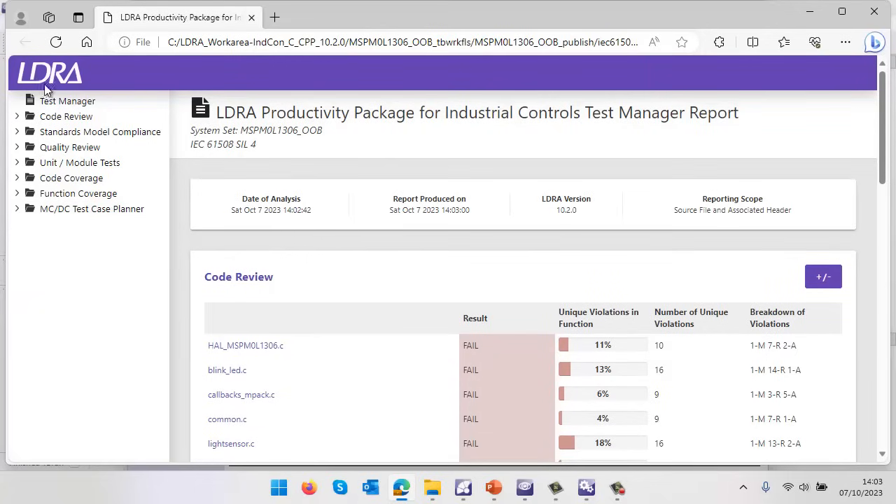
View thermistor.c coverage details and the annotated line coverage of thermistor_runExample.
{"action": "scroll", "scroll_direction": "down", "scroll_amount": 3}
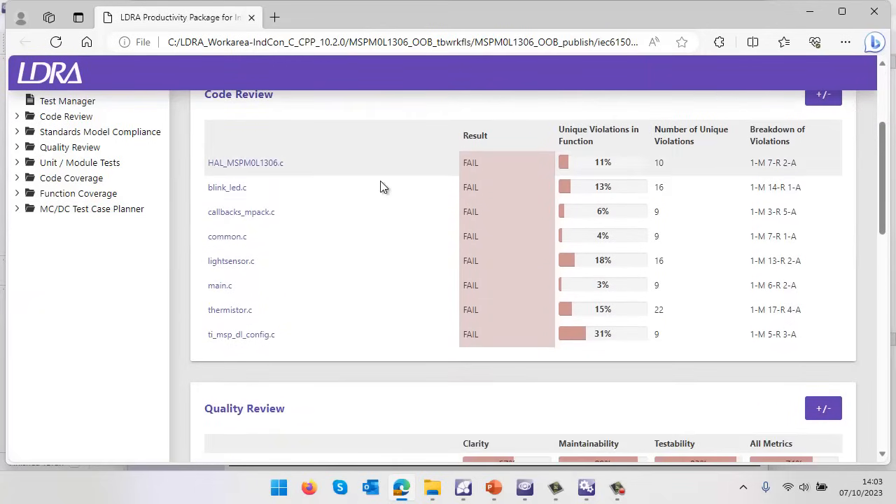
{"action": "scroll", "scroll_direction": "down", "scroll_amount": 3}
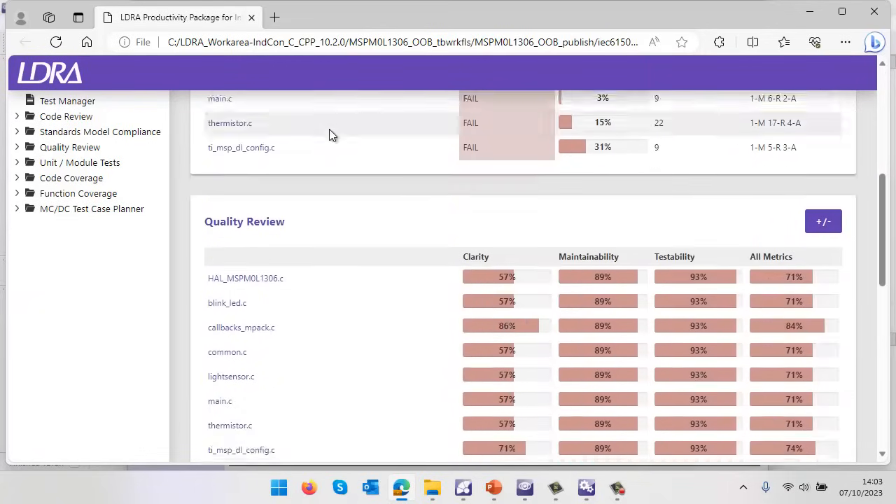
{"action": "scroll", "scroll_direction": "down", "scroll_amount": 3}
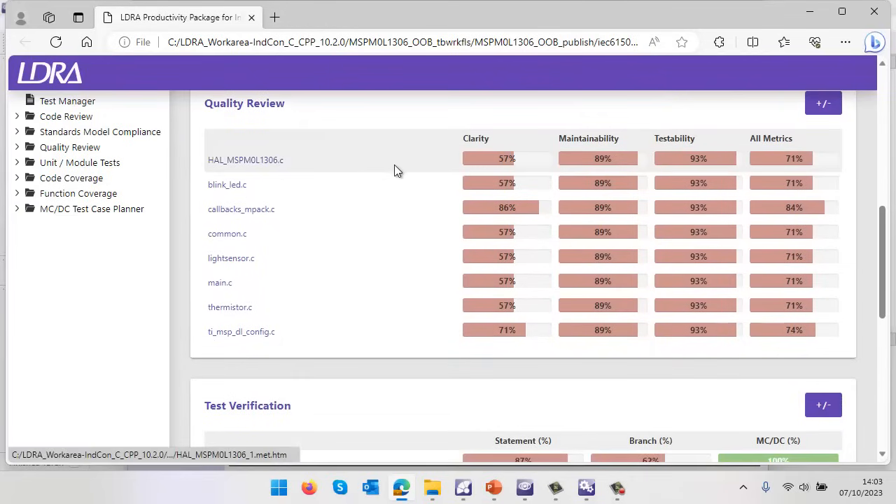
{"action": "mouse_move", "coordinate": [523, 225]}
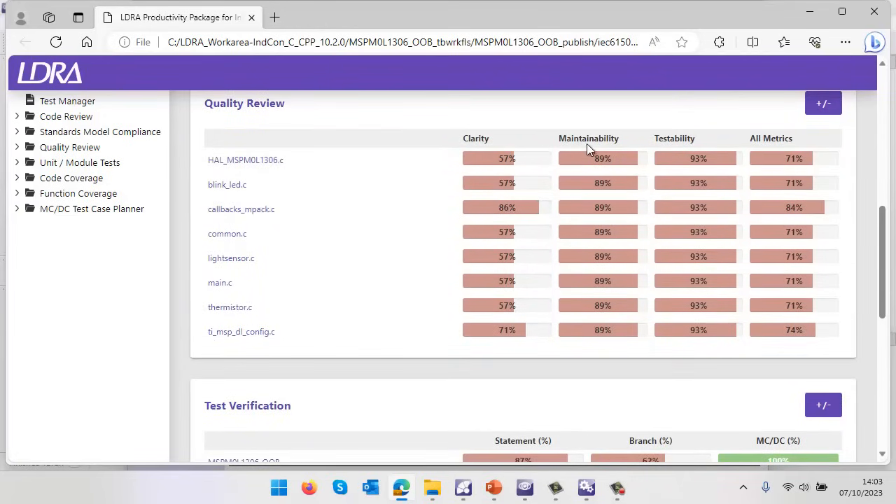
{"action": "scroll", "scroll_direction": "down", "scroll_amount": 3}
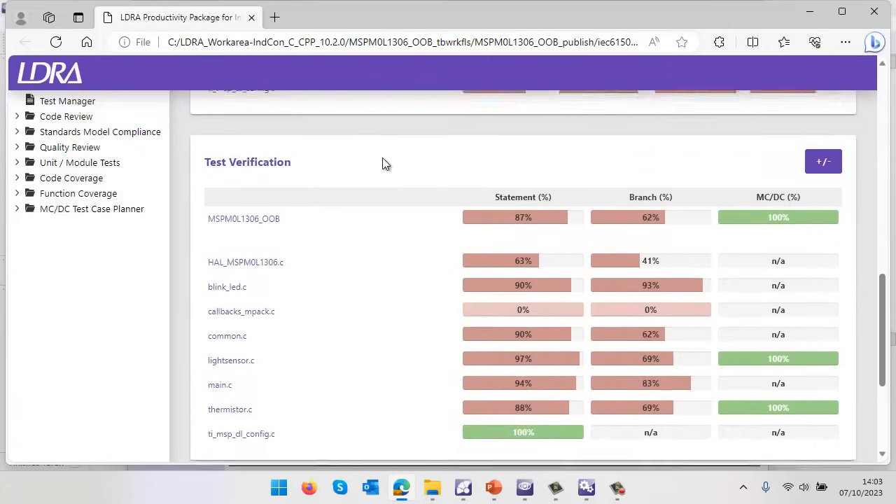
{"action": "mouse_move", "coordinate": [266, 171]}
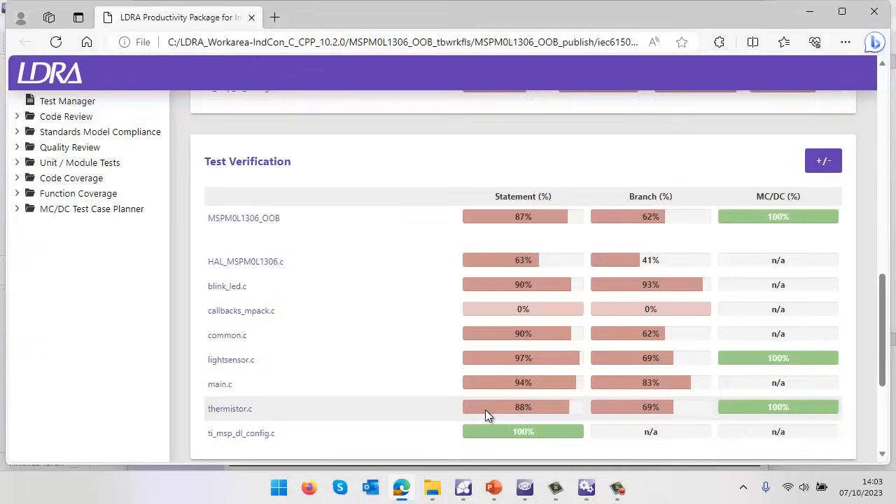
{"action": "scroll", "scroll_direction": "down", "scroll_amount": 3}
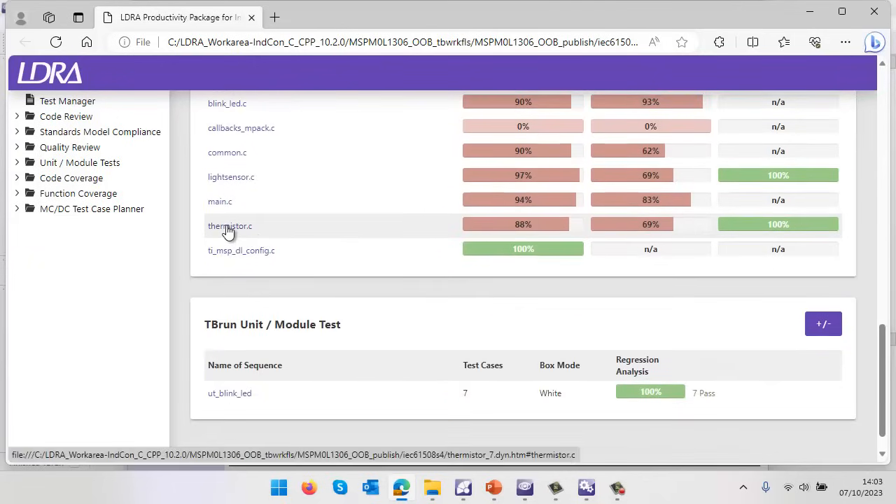
{"action": "left_click", "coordinate": [229, 226]}
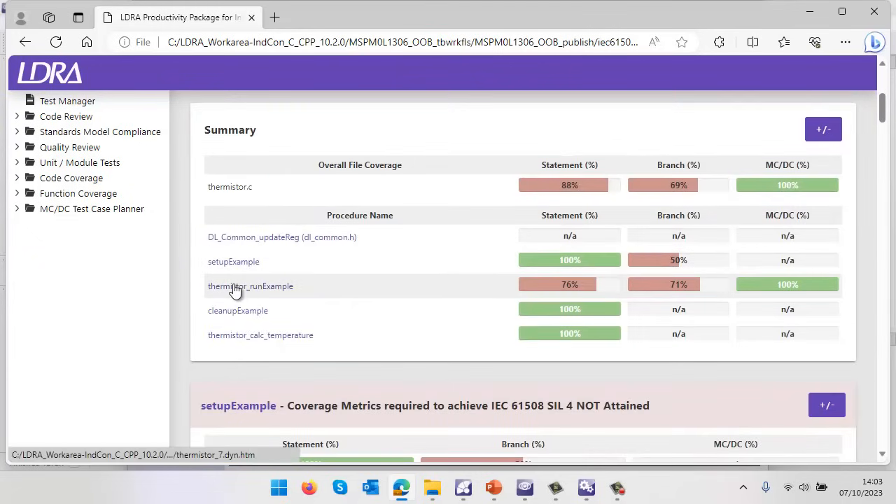
{"action": "left_click", "coordinate": [250, 286]}
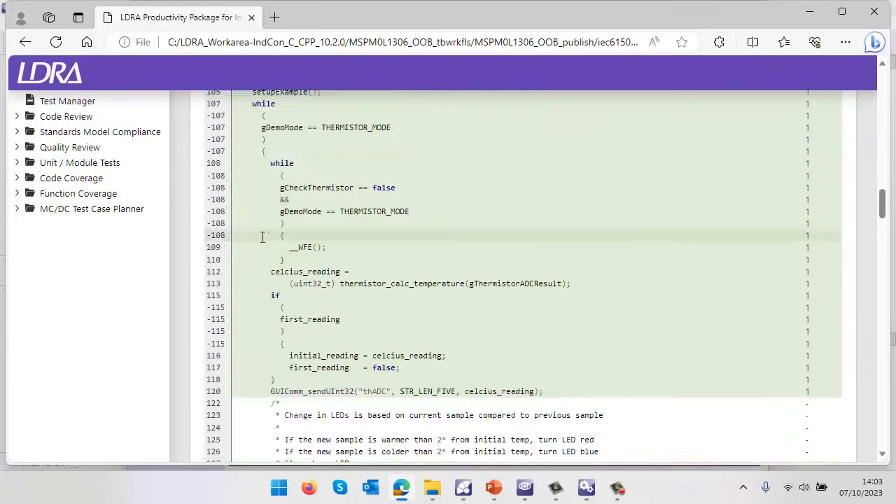
{"action": "scroll", "scroll_direction": "down", "scroll_amount": 3}
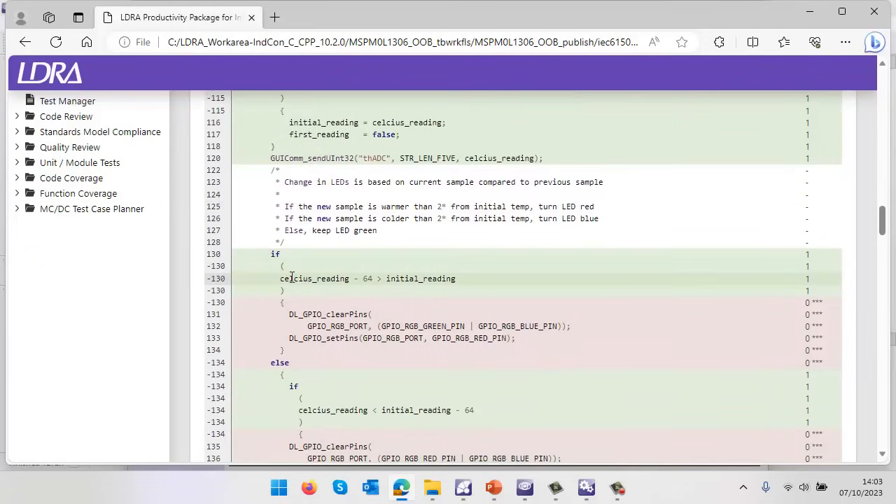
{"action": "mouse_move", "coordinate": [321, 353]}
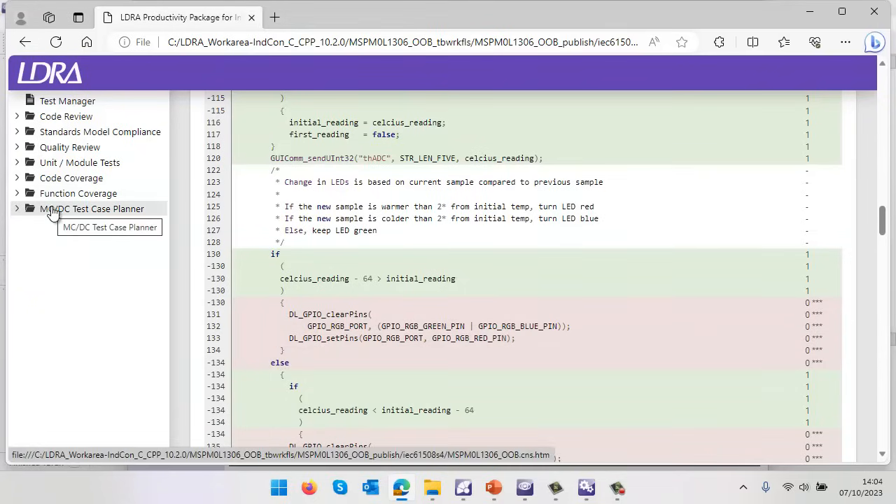
View the Function Coverage overview, then the Unit / Module Tests regression summary.
{"action": "left_click", "coordinate": [79, 194]}
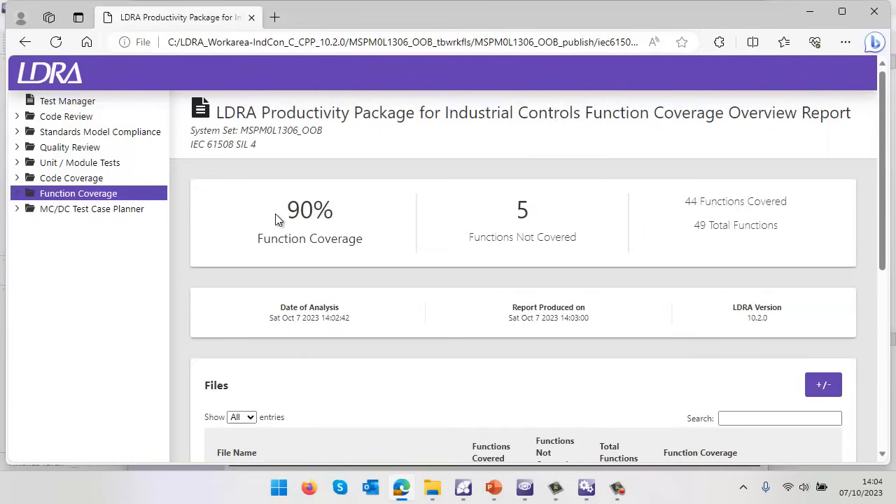
{"action": "scroll", "scroll_direction": "down", "scroll_amount": 3}
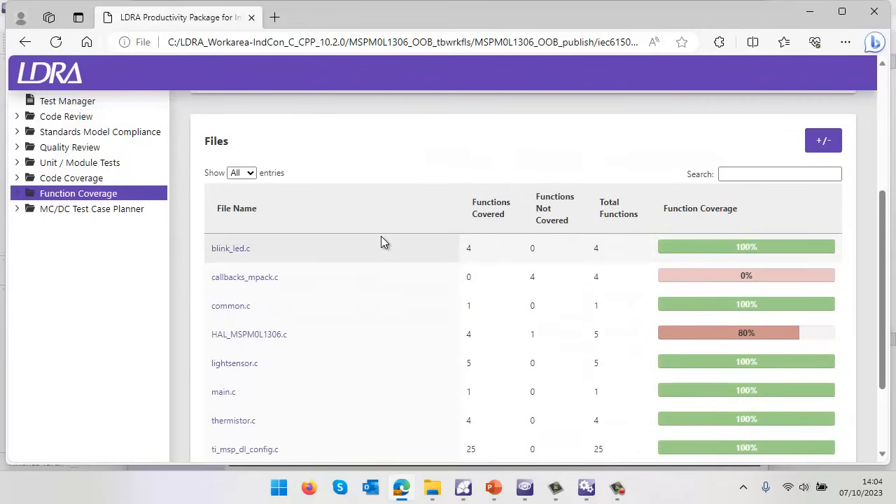
{"action": "mouse_move", "coordinate": [364, 285]}
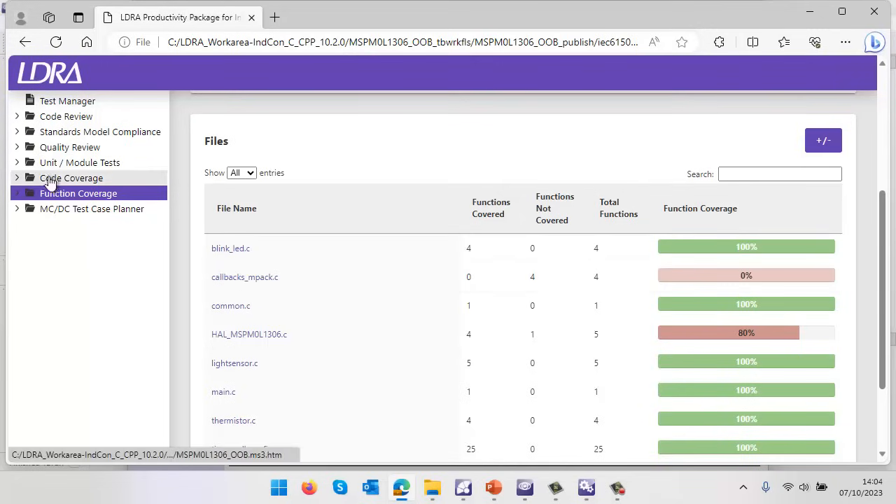
{"action": "left_click", "coordinate": [78, 162]}
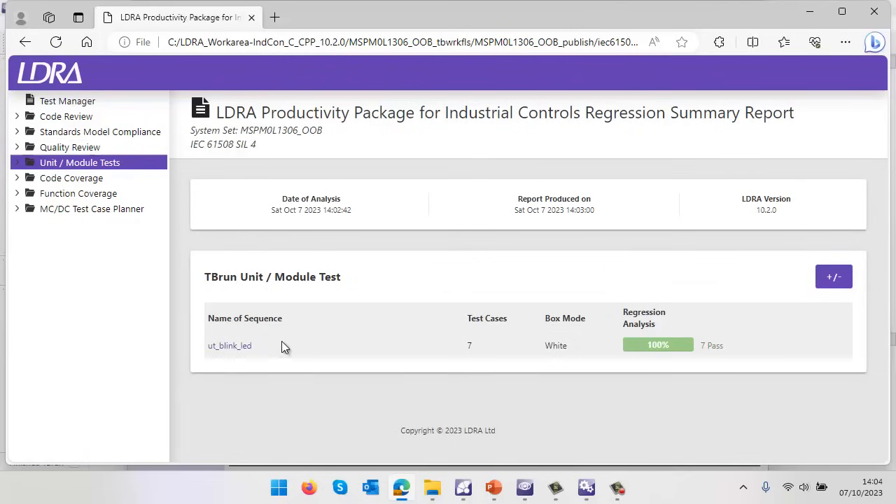
{"action": "mouse_move", "coordinate": [434, 357]}
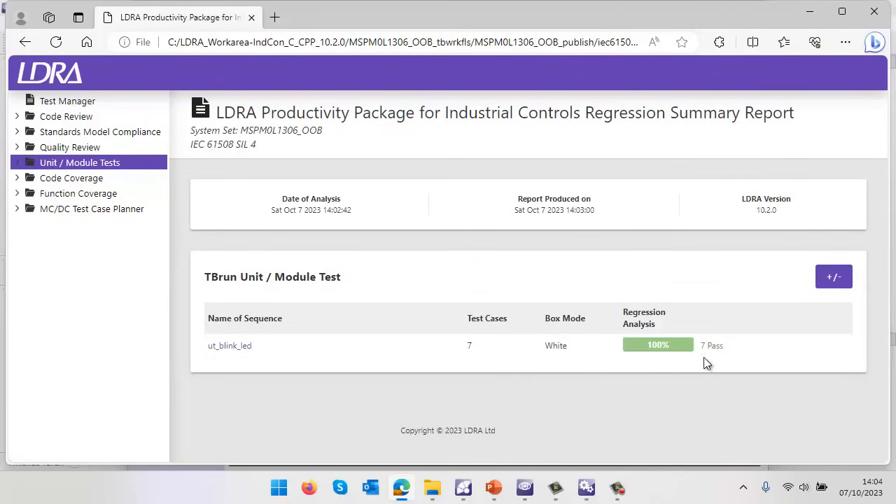
{"action": "mouse_move", "coordinate": [77, 244]}
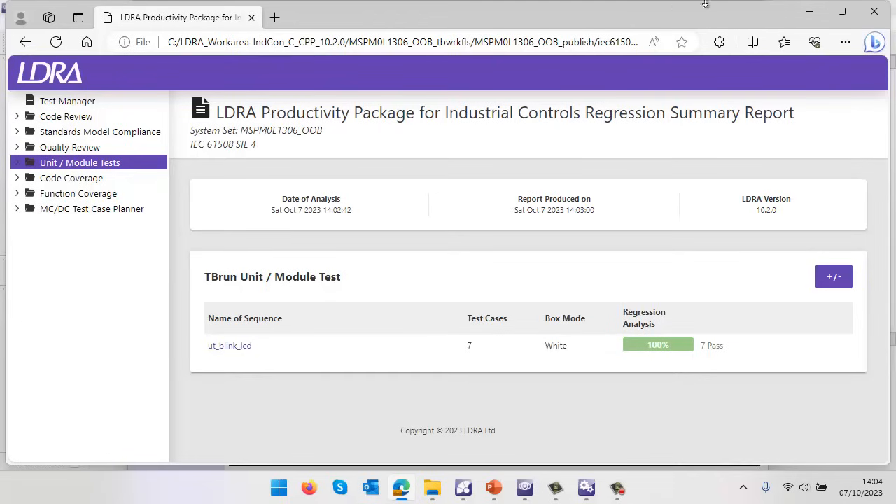
{"action": "mouse_move", "coordinate": [874, 13]}
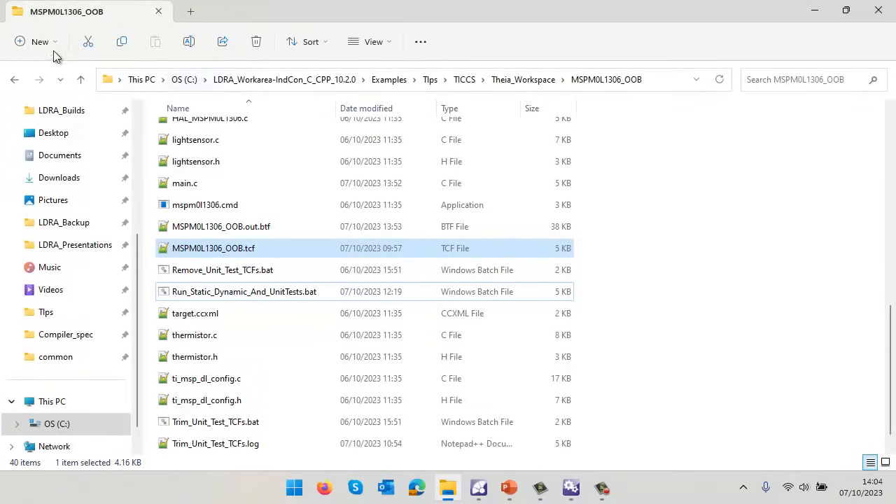
{"action": "mouse_move", "coordinate": [637, 104]}
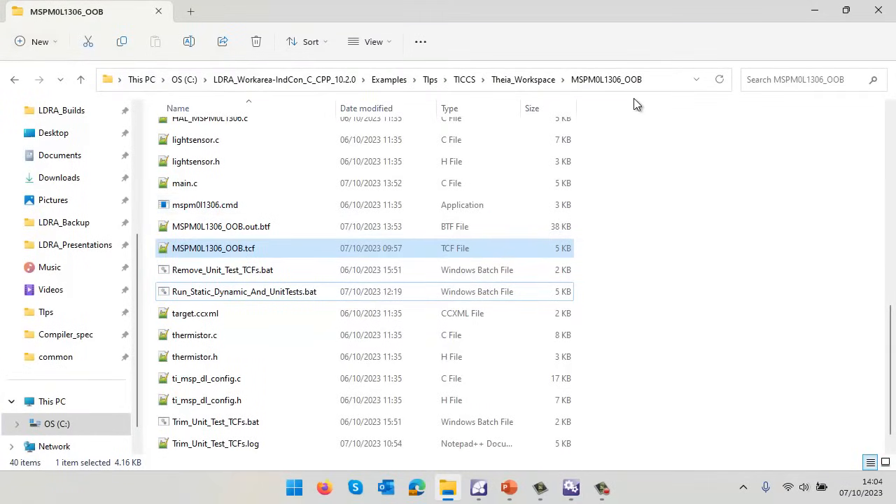
Run Run_Static_Dynamic_And_UnitTests.bat from the MSPM0L1306_OOB folder.
{"action": "left_click", "coordinate": [243, 291]}
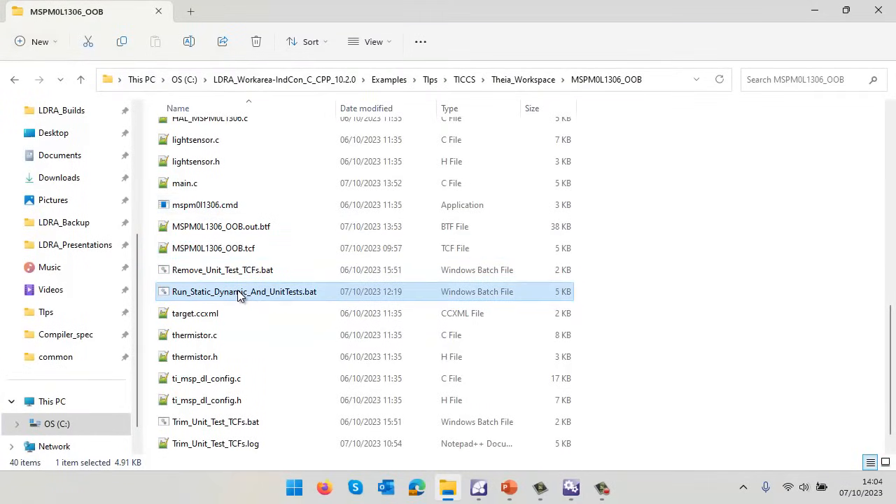
{"action": "double_click", "coordinate": [243, 291]}
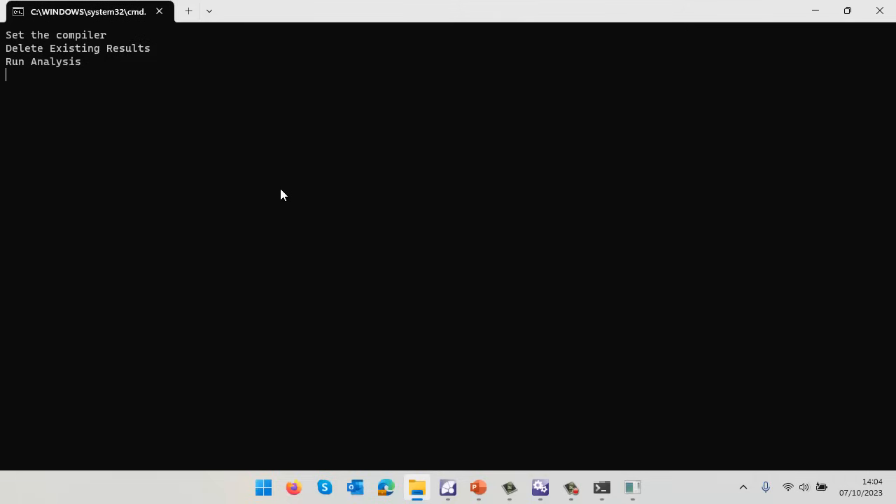
{"action": "mouse_move", "coordinate": [265, 150]}
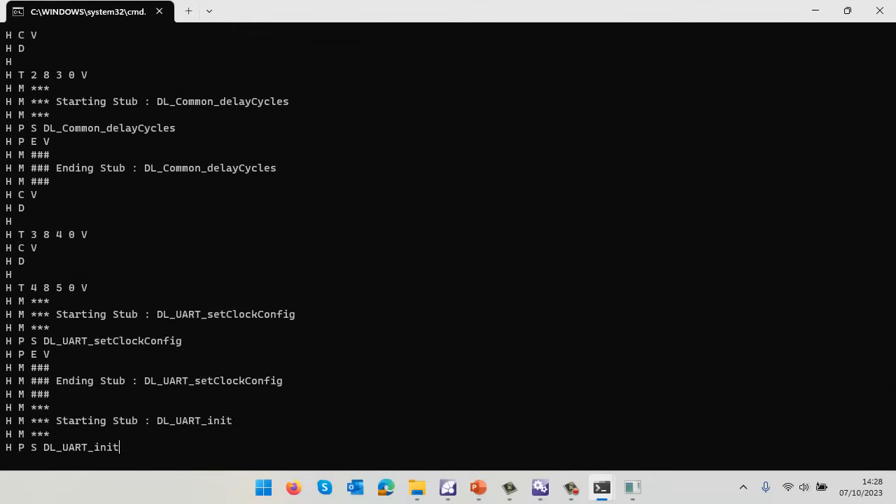
Let the batch run set the compiler, clear old results and execute the analysis.
{"action": "scroll", "scroll_direction": "down", "scroll_amount": 3}
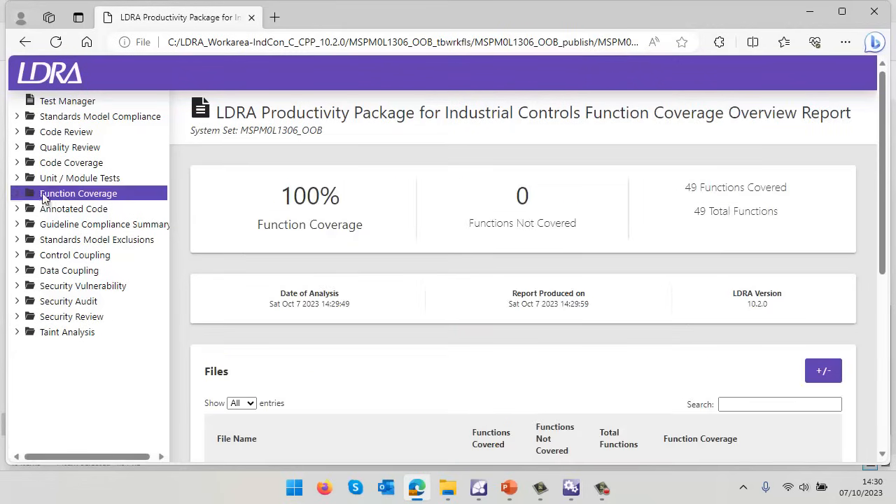
View the Code Coverage summary and the annotated coverage for thermistor.c.
{"action": "scroll", "scroll_direction": "down", "scroll_amount": 3}
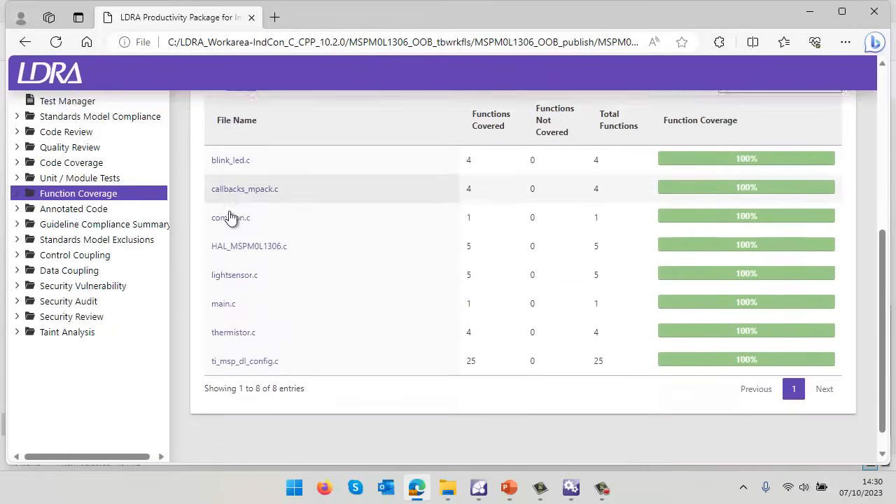
{"action": "scroll", "scroll_direction": "down", "scroll_amount": 3}
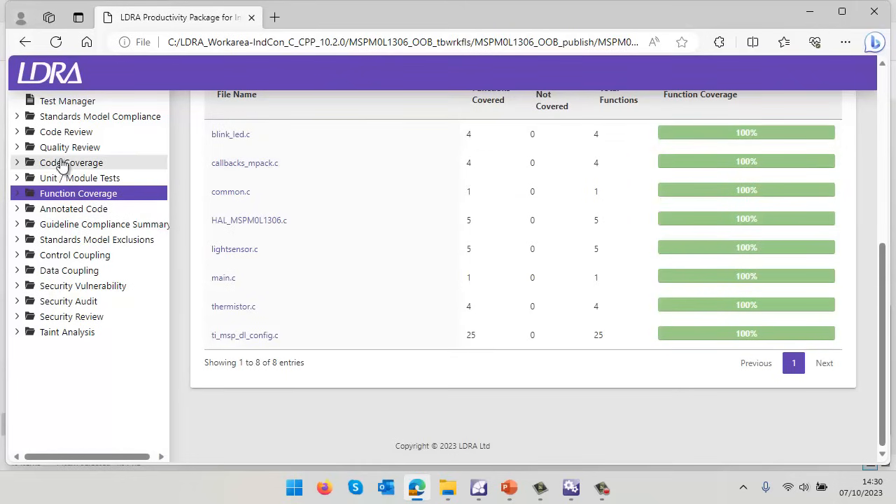
{"action": "left_click", "coordinate": [70, 162]}
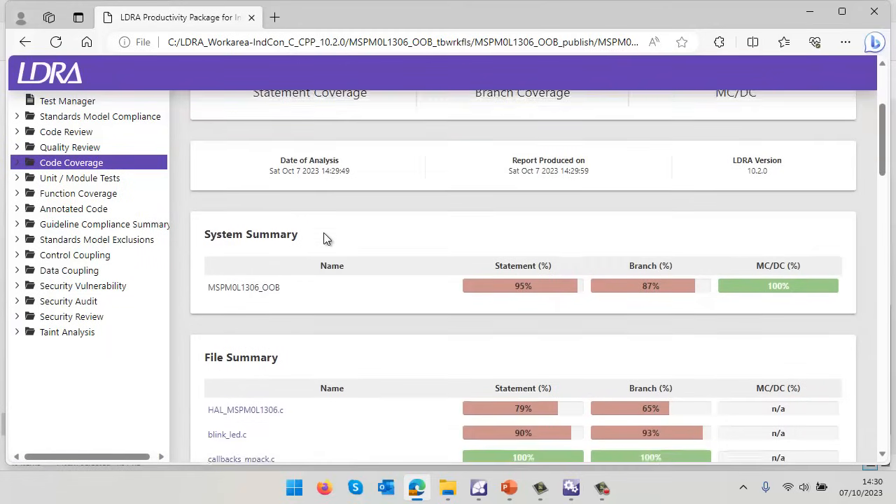
{"action": "scroll", "scroll_direction": "down", "scroll_amount": 3}
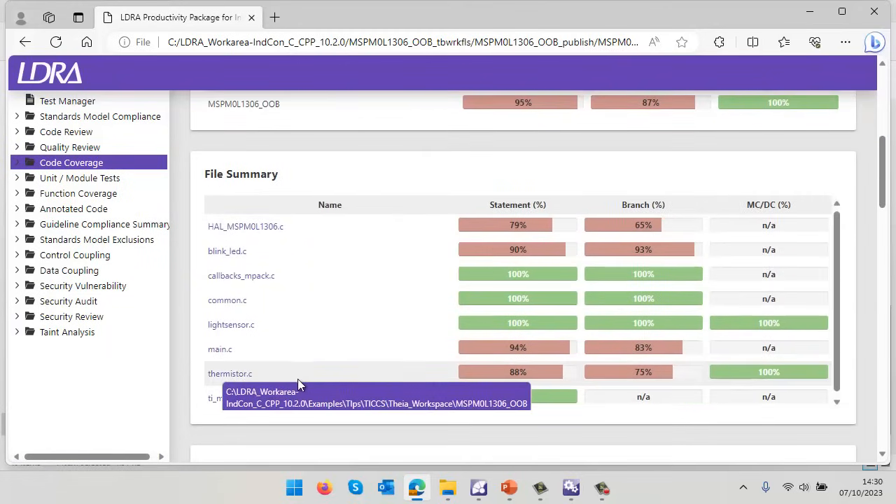
{"action": "mouse_move", "coordinate": [245, 375]}
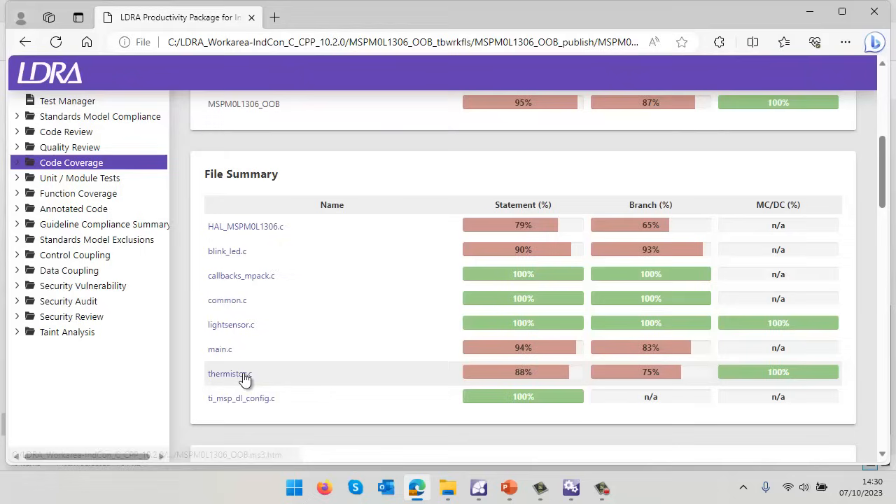
{"action": "left_click", "coordinate": [226, 374]}
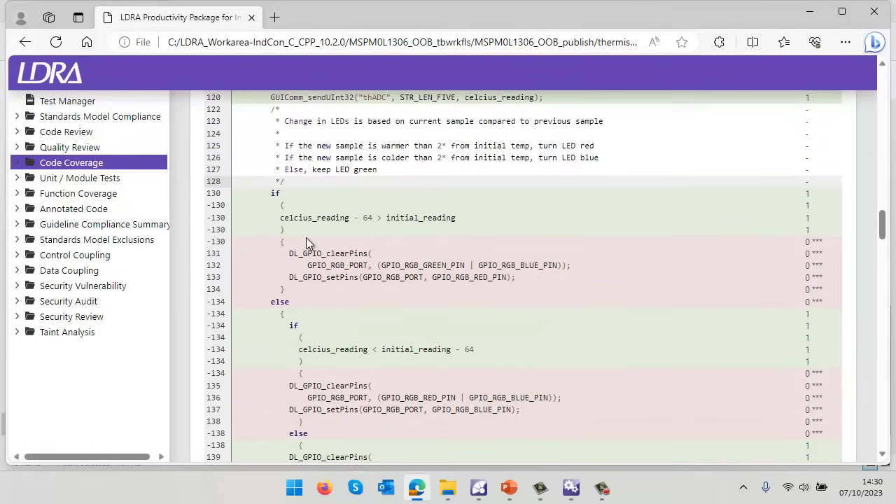
{"action": "mouse_move", "coordinate": [355, 235]}
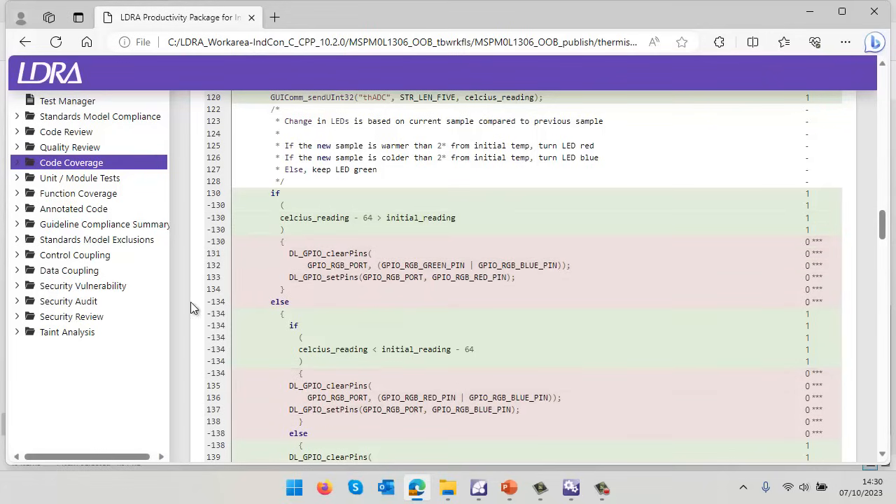
Review the unit test regression summary, control coupling and data coupling overview reports.
{"action": "left_click", "coordinate": [78, 176]}
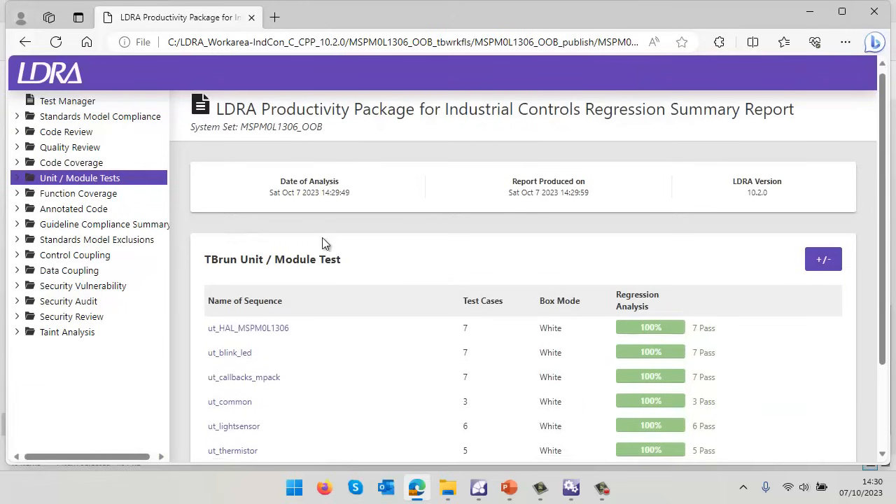
{"action": "scroll", "scroll_direction": "down", "scroll_amount": 3}
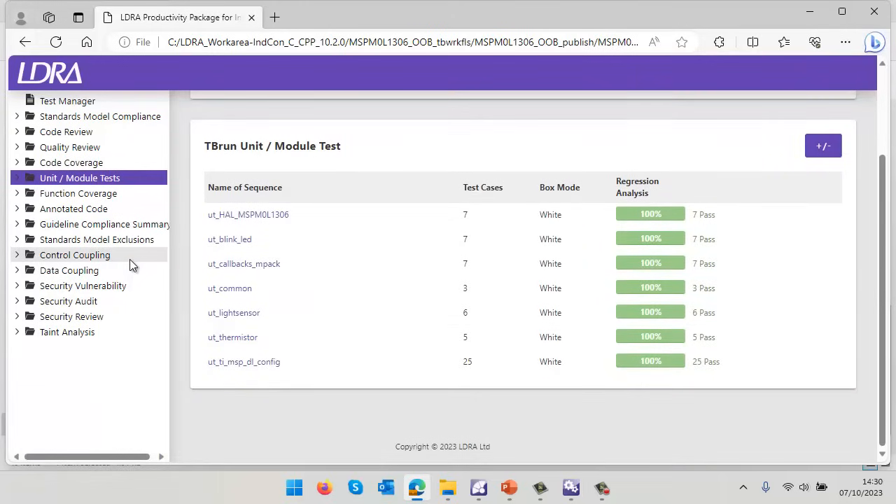
{"action": "left_click", "coordinate": [74, 255]}
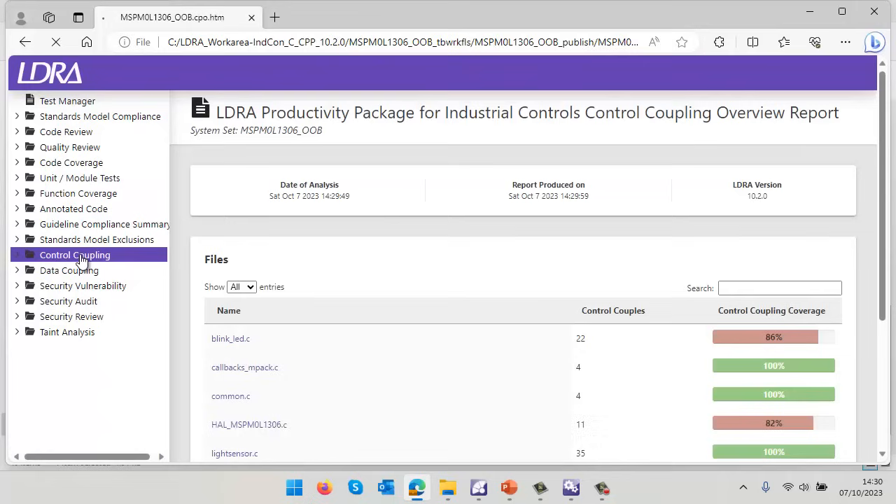
{"action": "left_click", "coordinate": [70, 270]}
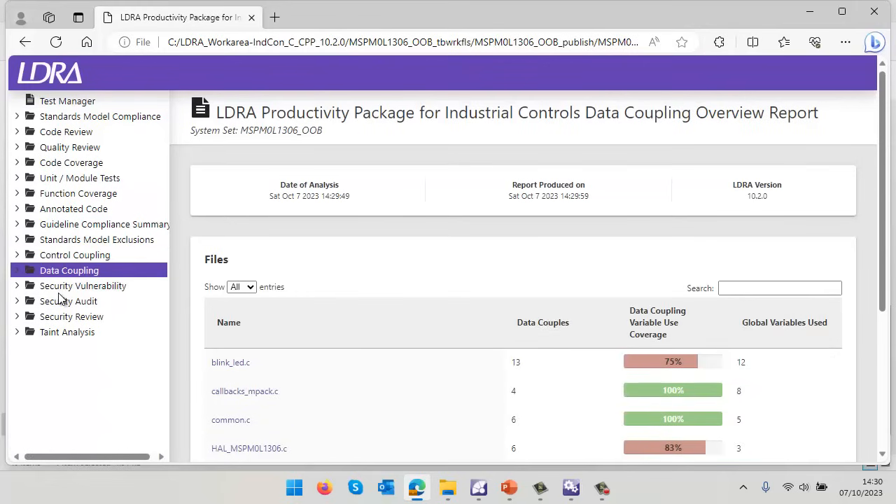
{"action": "mouse_move", "coordinate": [58, 336]}
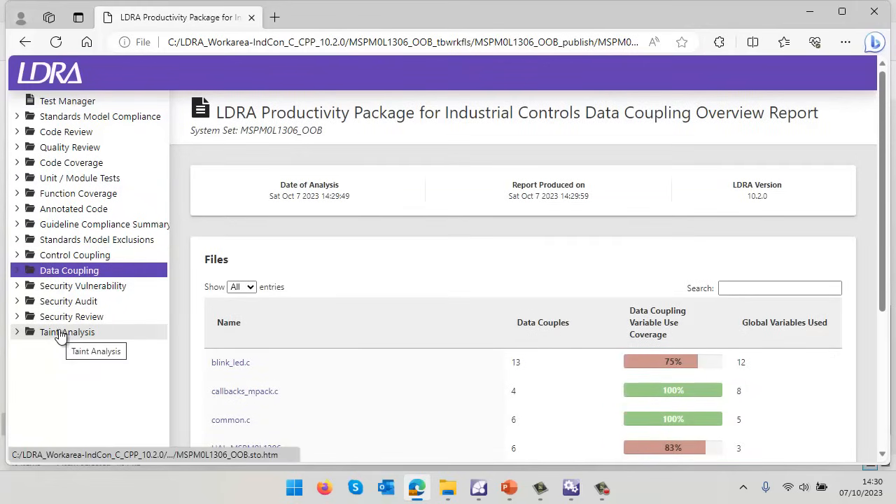
Review the security vulnerability report, then the taint analysis report showing no sources or sinks.
{"action": "left_click", "coordinate": [82, 286]}
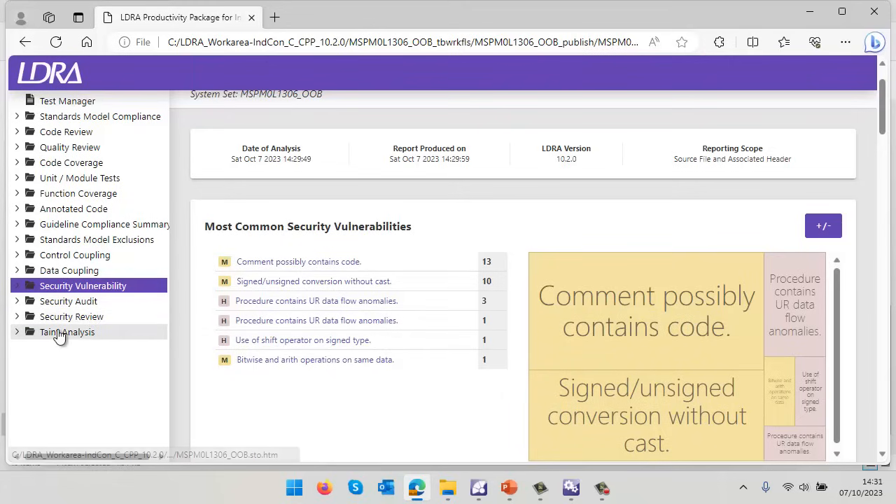
{"action": "left_click", "coordinate": [67, 332]}
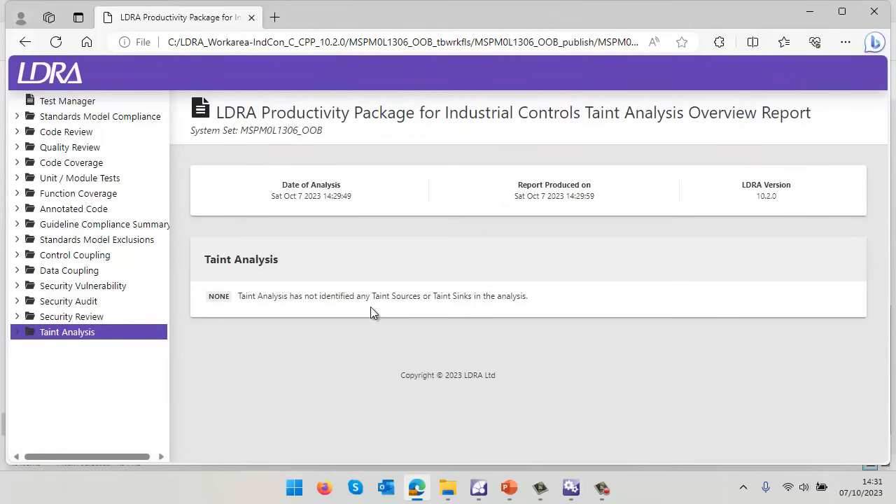
{"action": "mouse_move", "coordinate": [109, 338]}
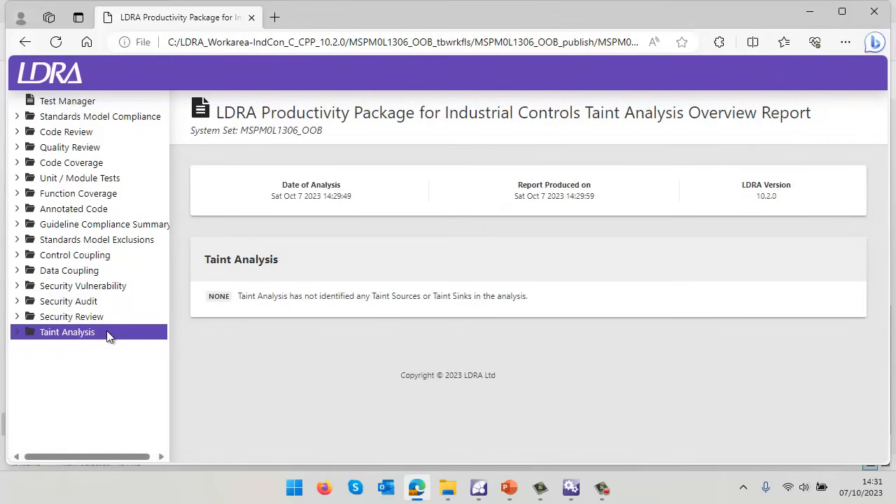
{"action": "mouse_move", "coordinate": [83, 357]}
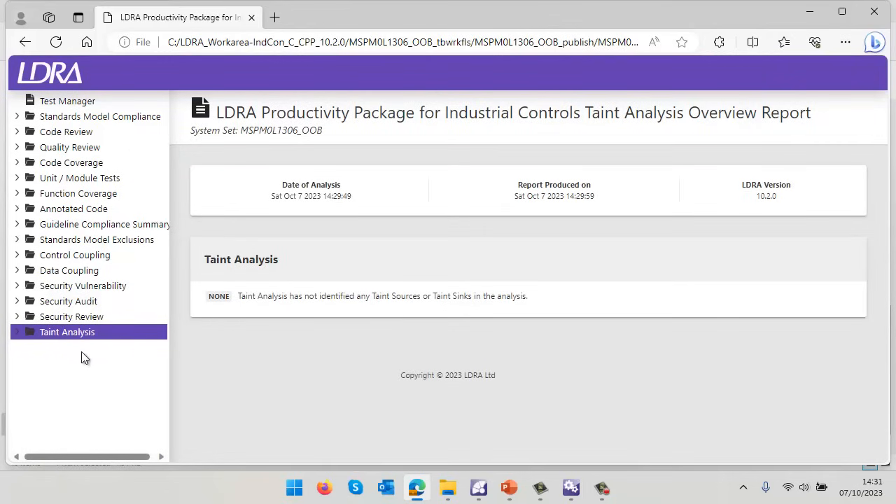